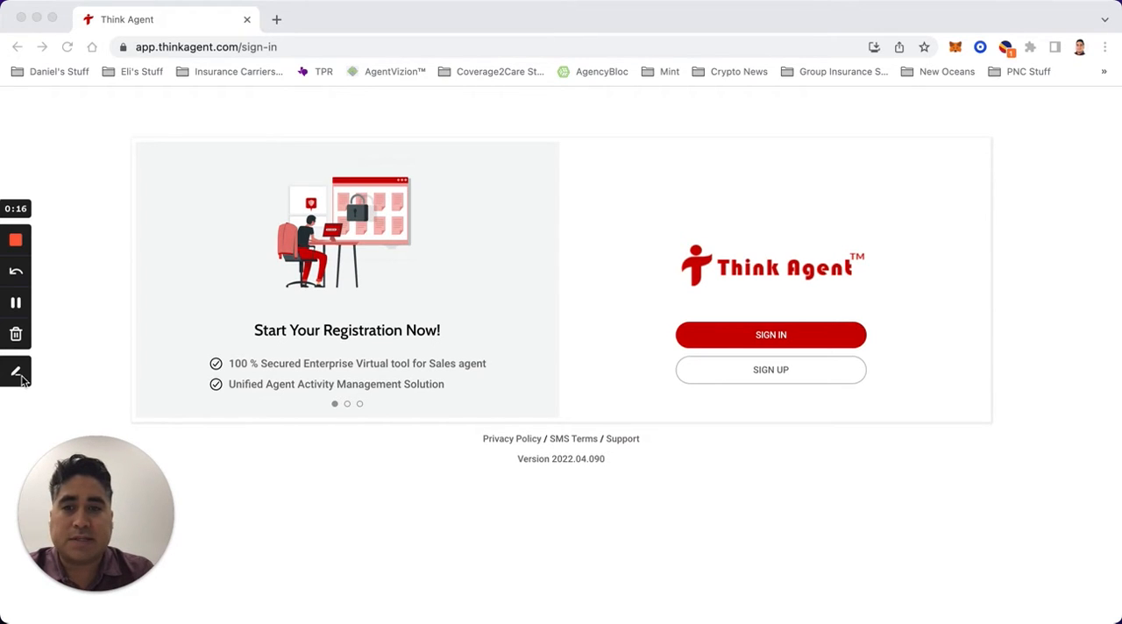
Sign in to Think Agent with the saved username and password to reach the home tiles
left_click(15, 372)
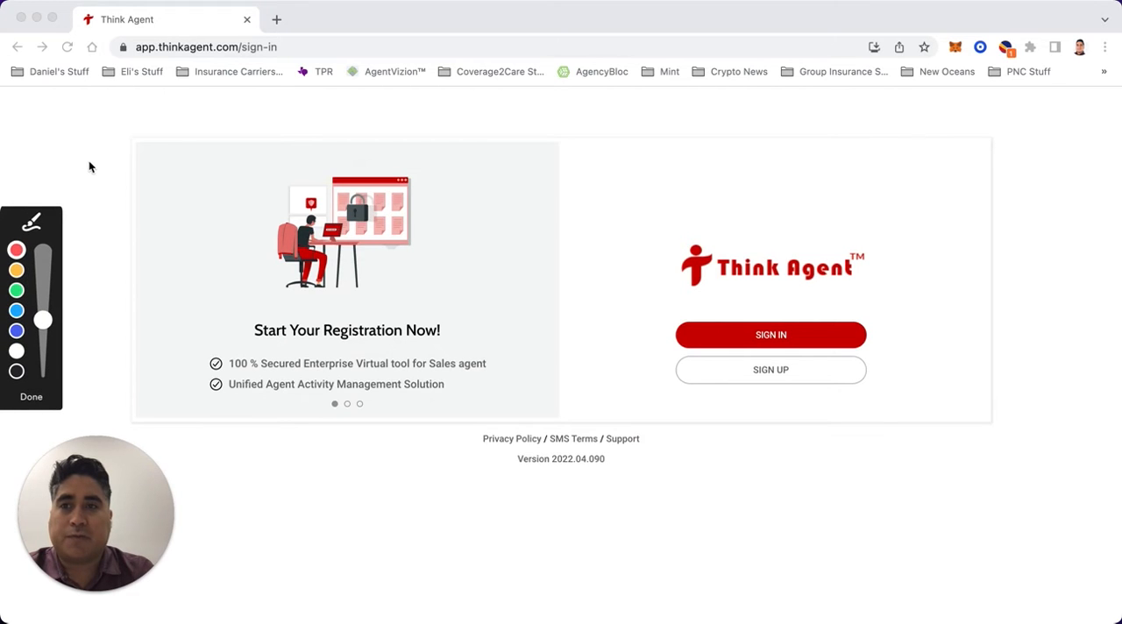
mouse_move(126, 117)
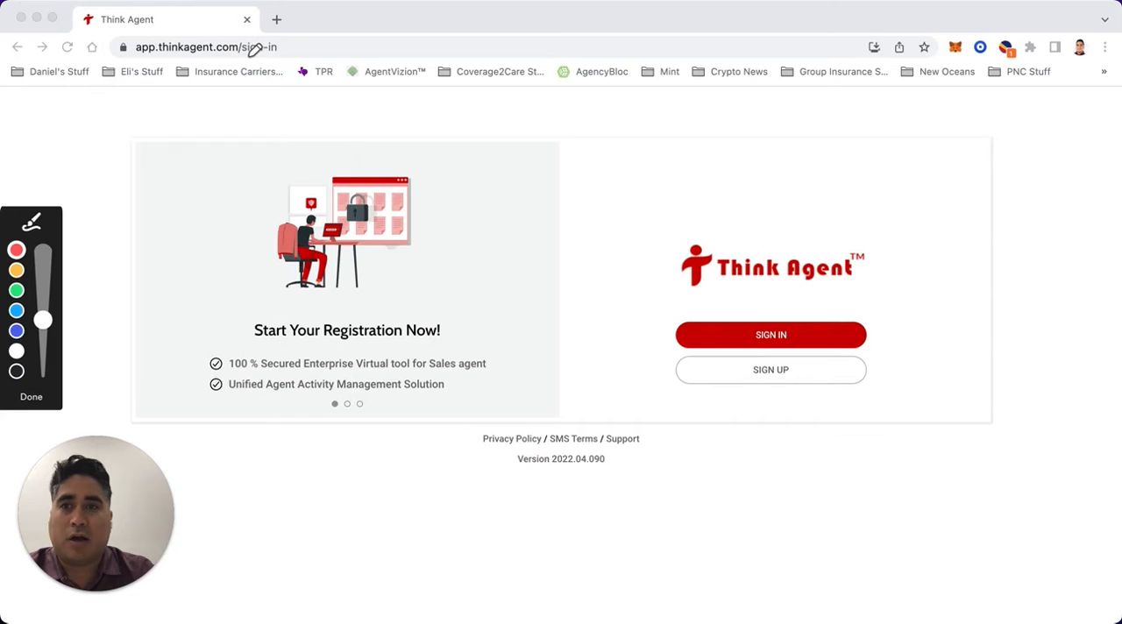
mouse_move(386, 355)
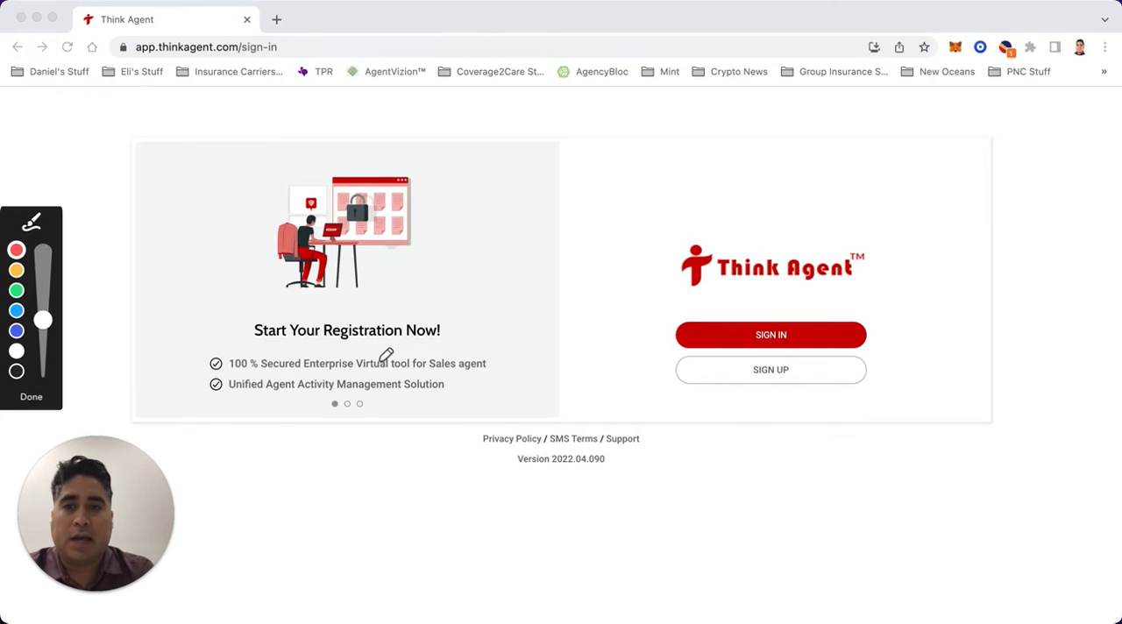
left_click(30, 396)
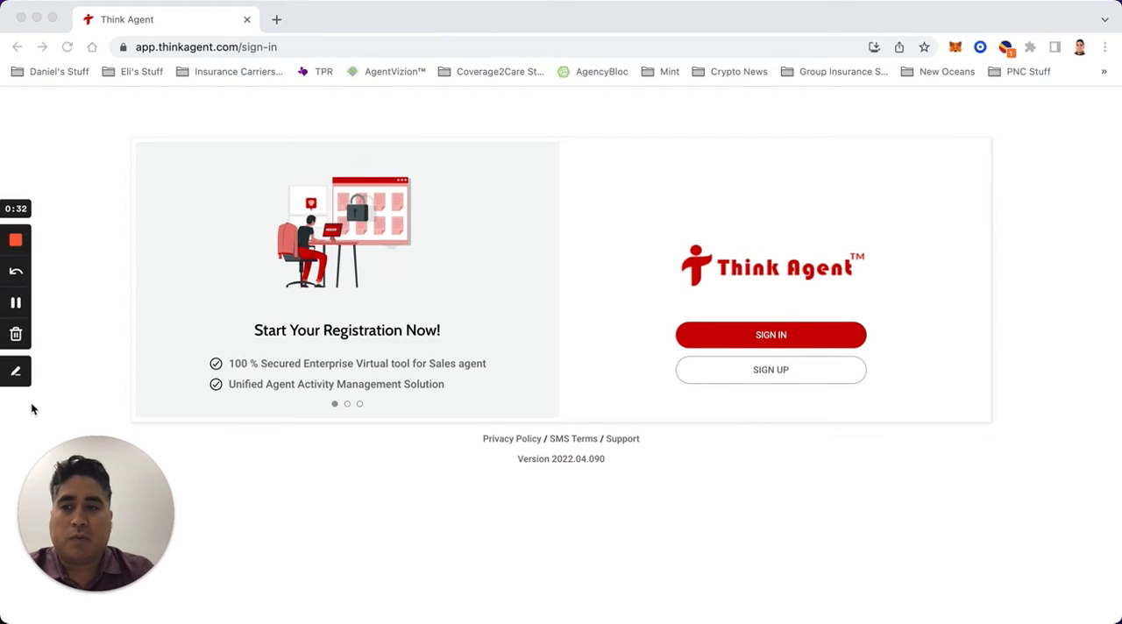
mouse_move(737, 384)
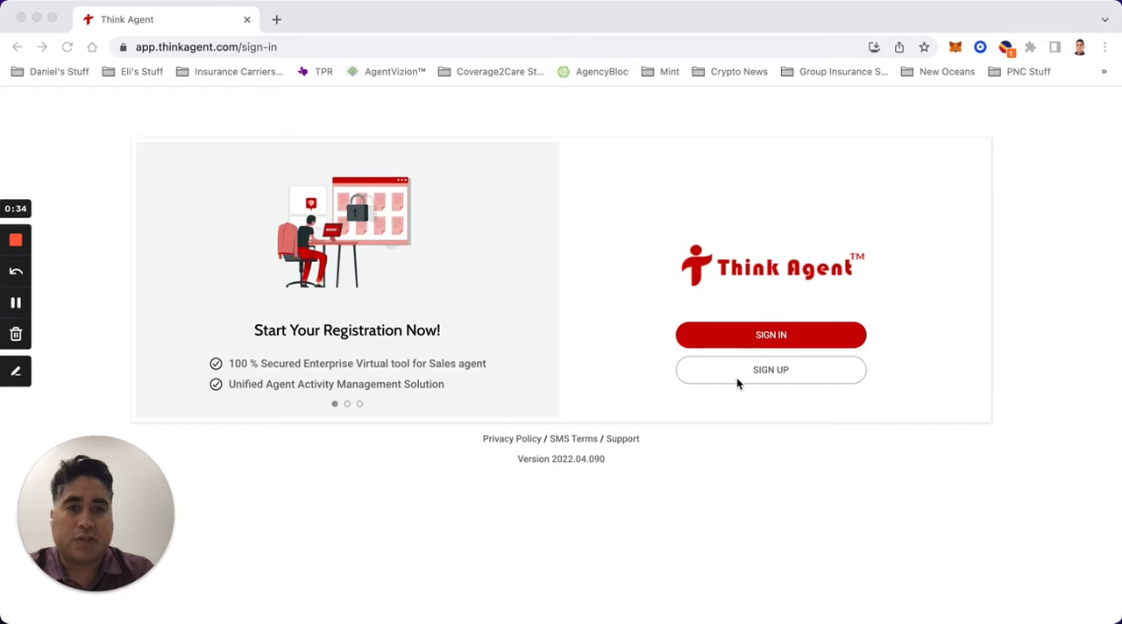
mouse_move(735, 345)
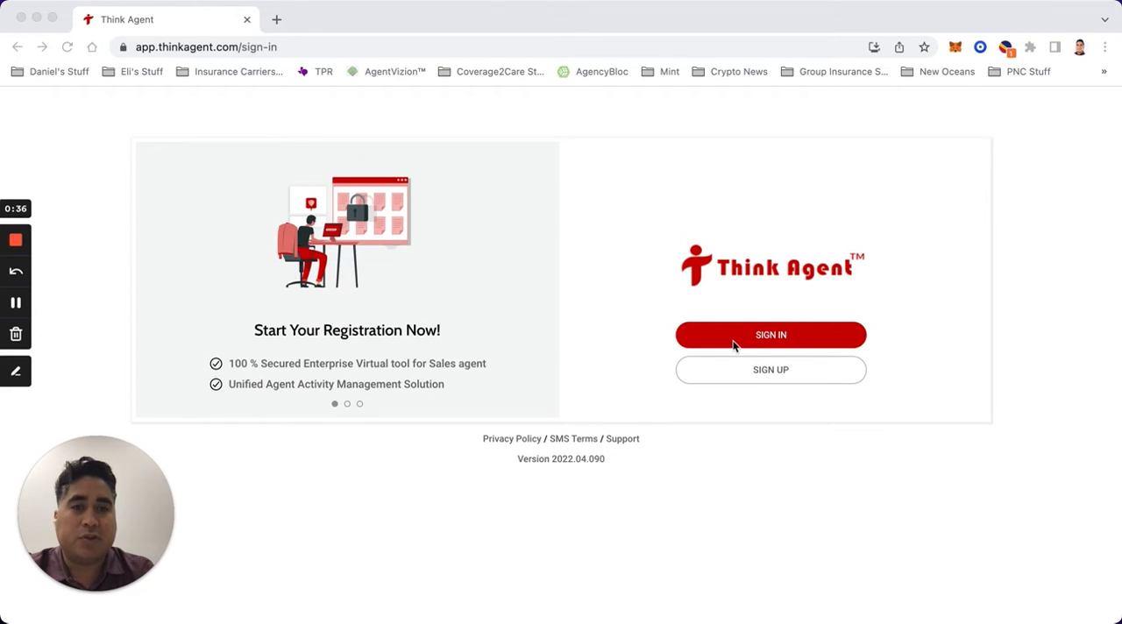
mouse_move(750, 375)
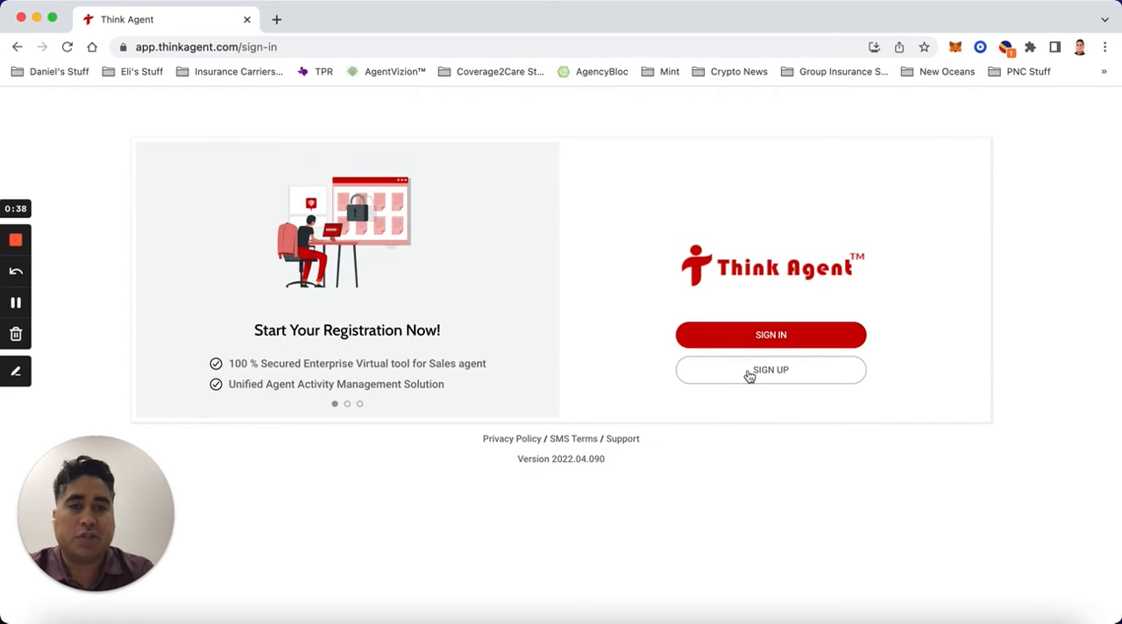
mouse_move(770, 335)
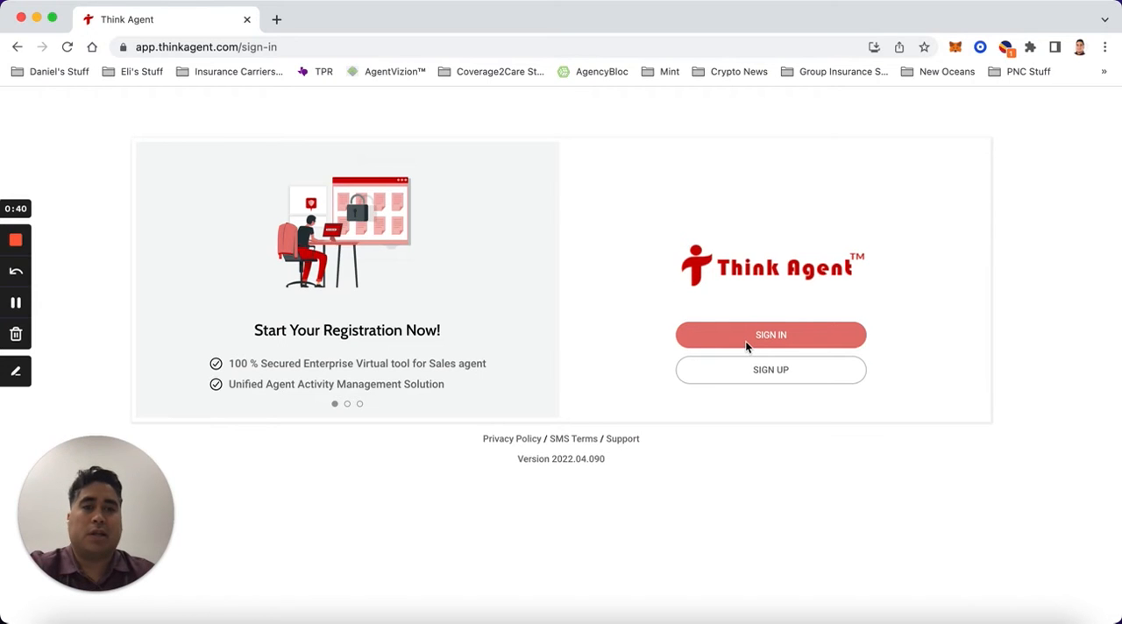
left_click(770, 334)
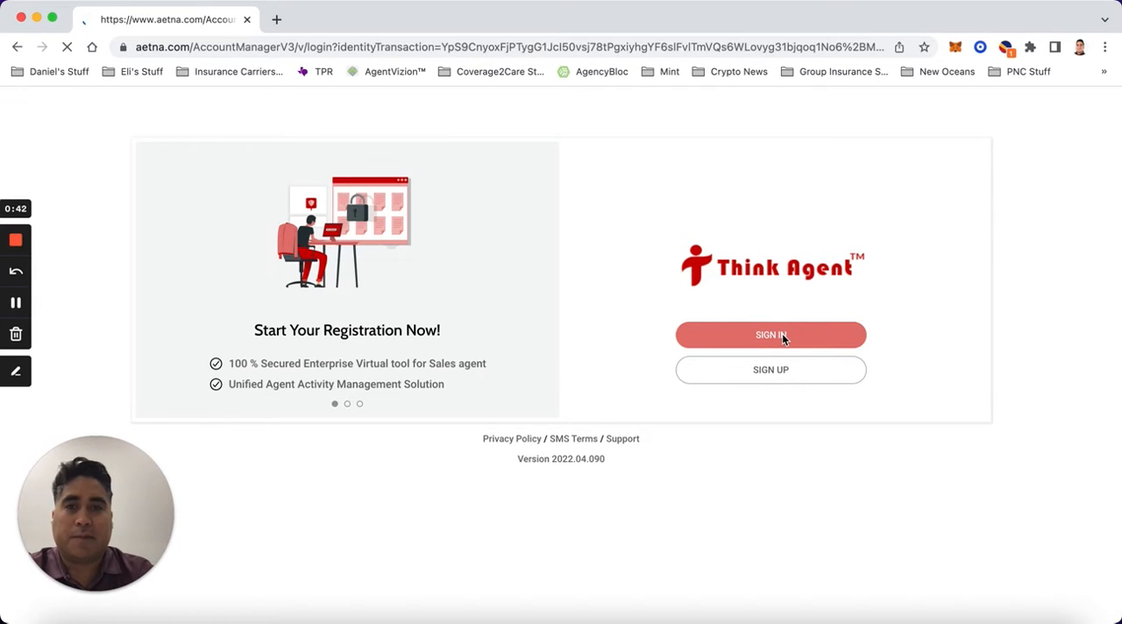
left_click(770, 335)
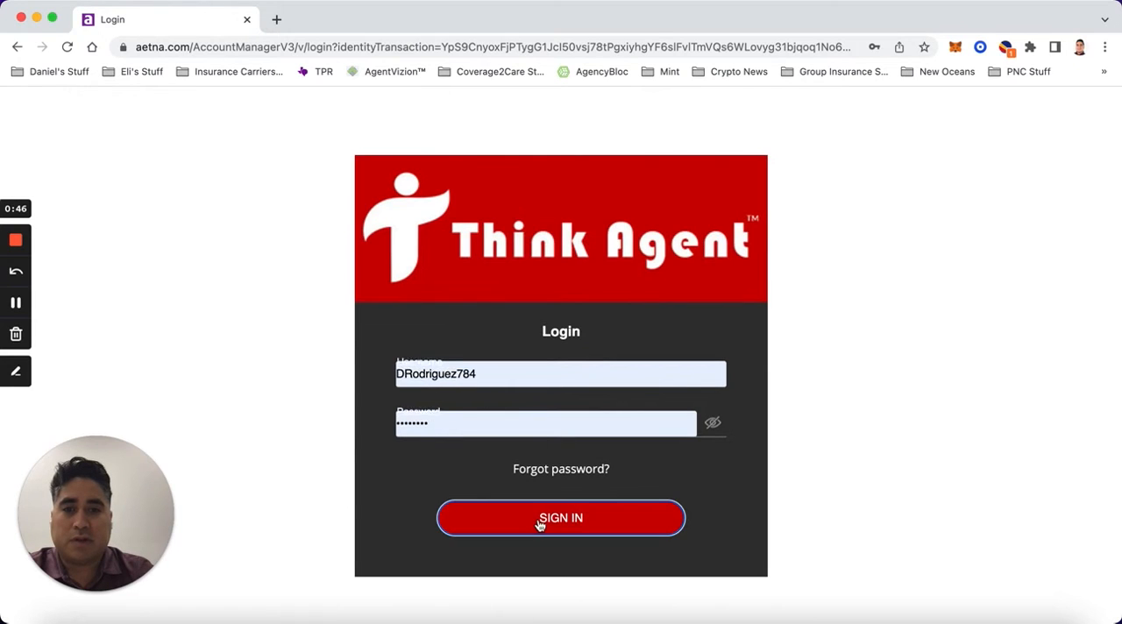
left_click(560, 517)
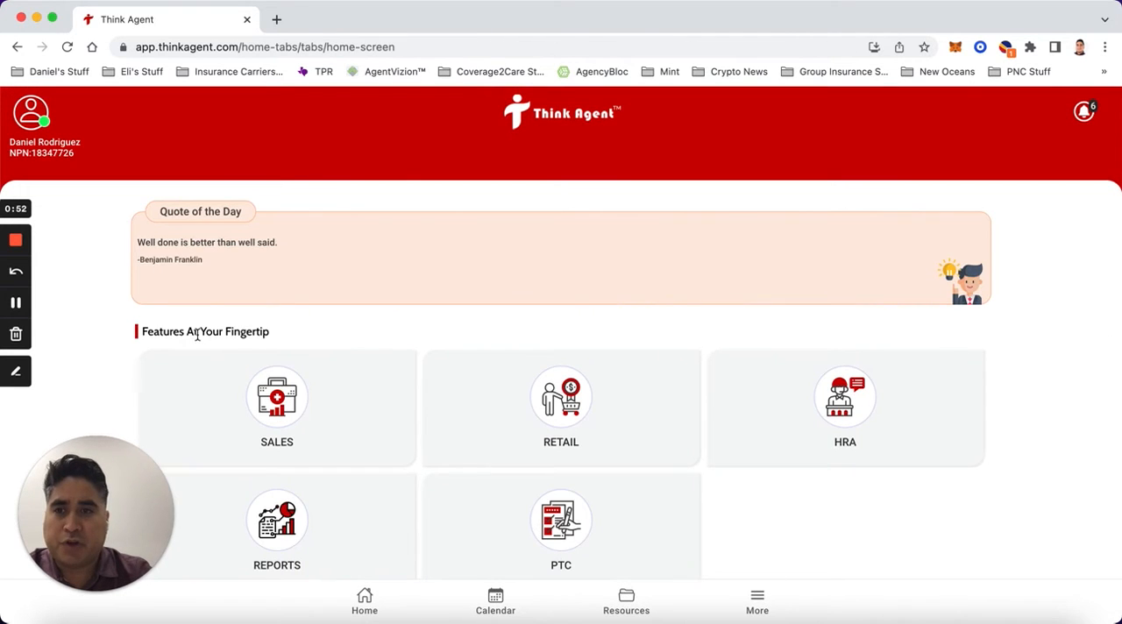
scroll("down", 3)
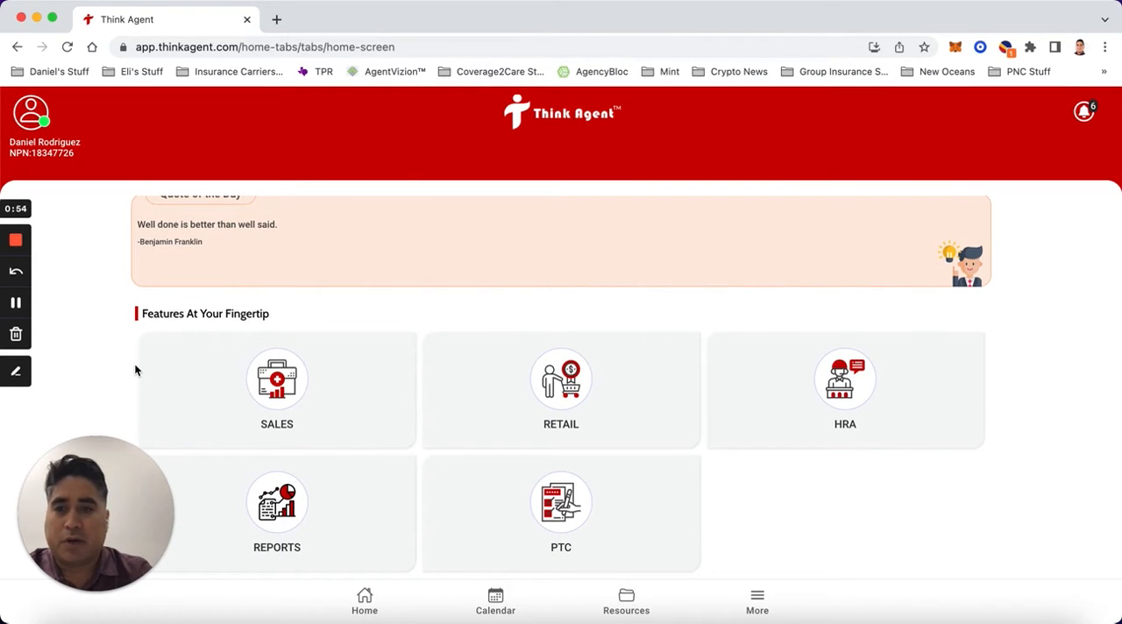
mouse_move(732, 428)
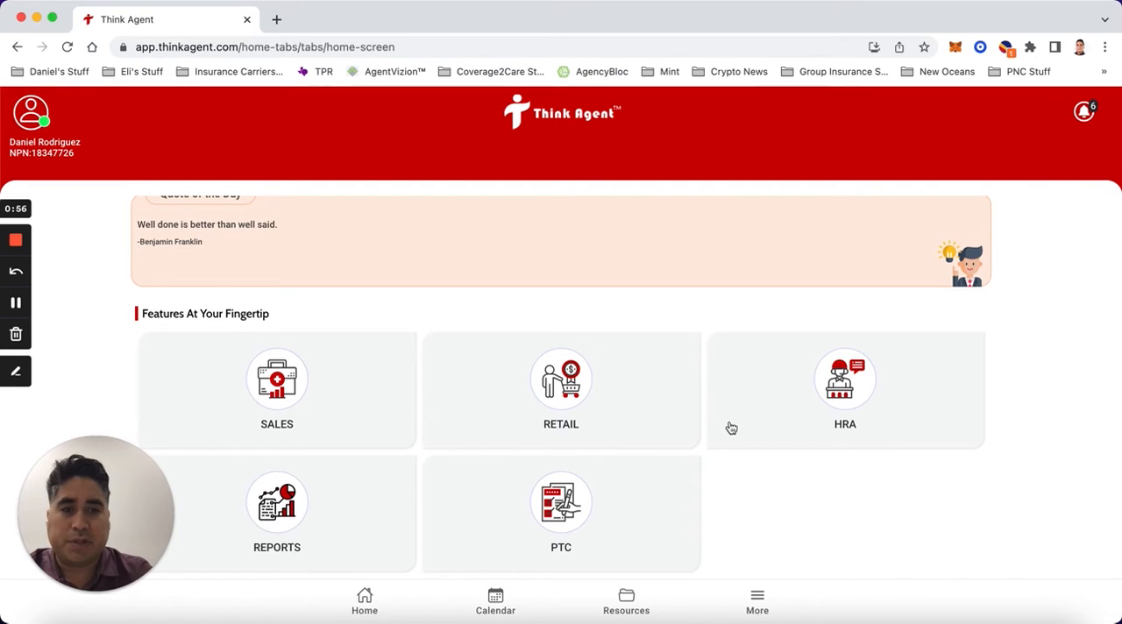
mouse_move(292, 419)
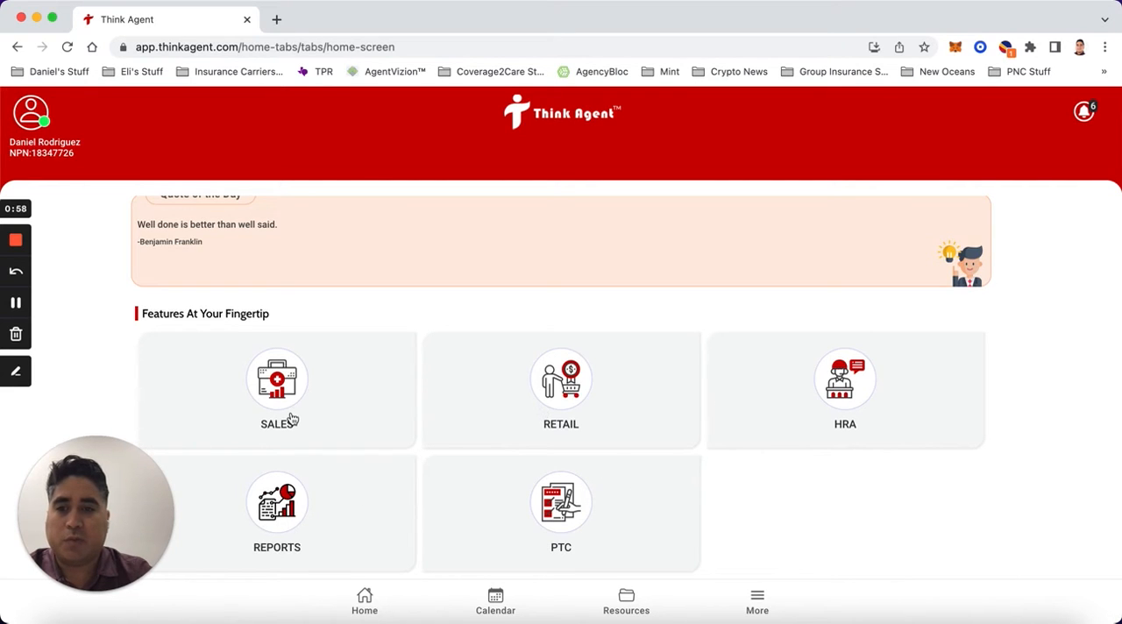
scroll("up", 3)
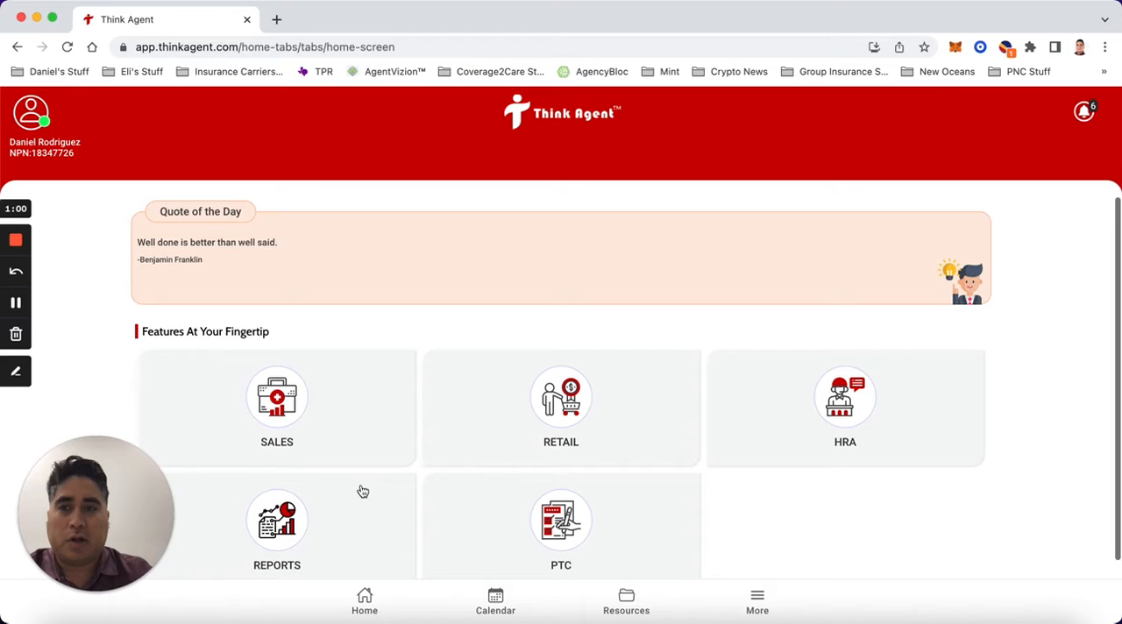
left_click(495, 601)
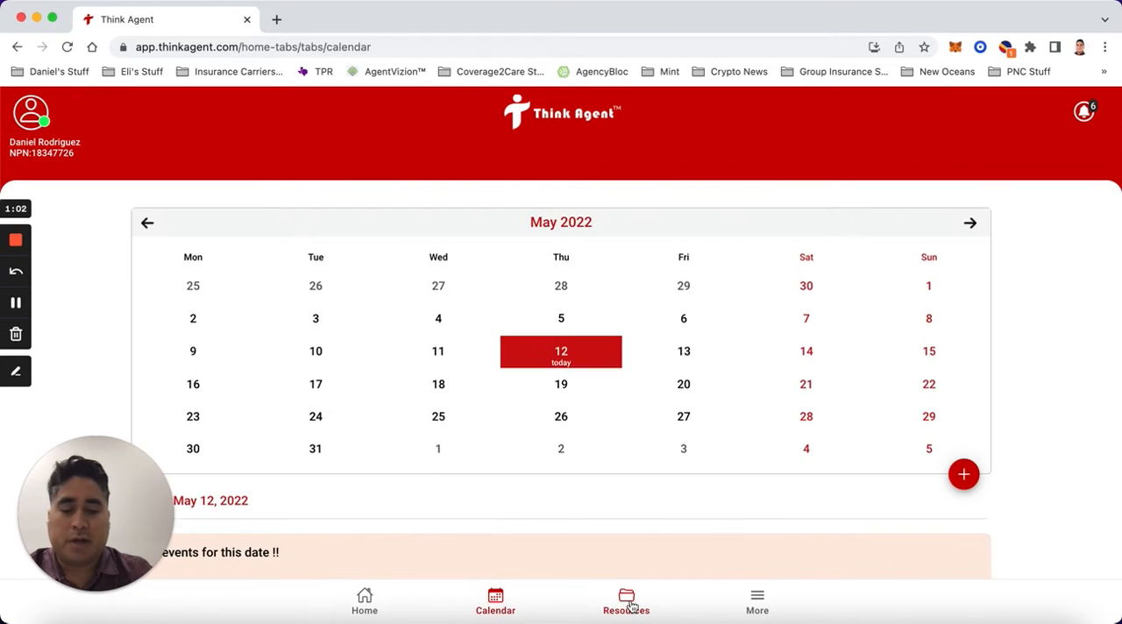
left_click(626, 602)
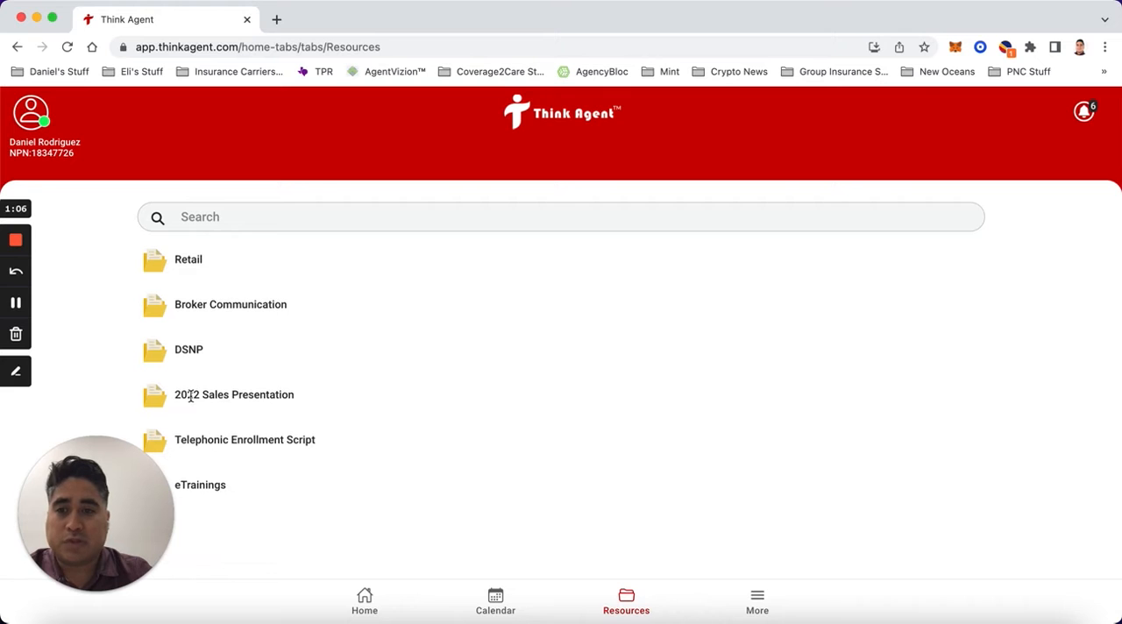
left_click(234, 394)
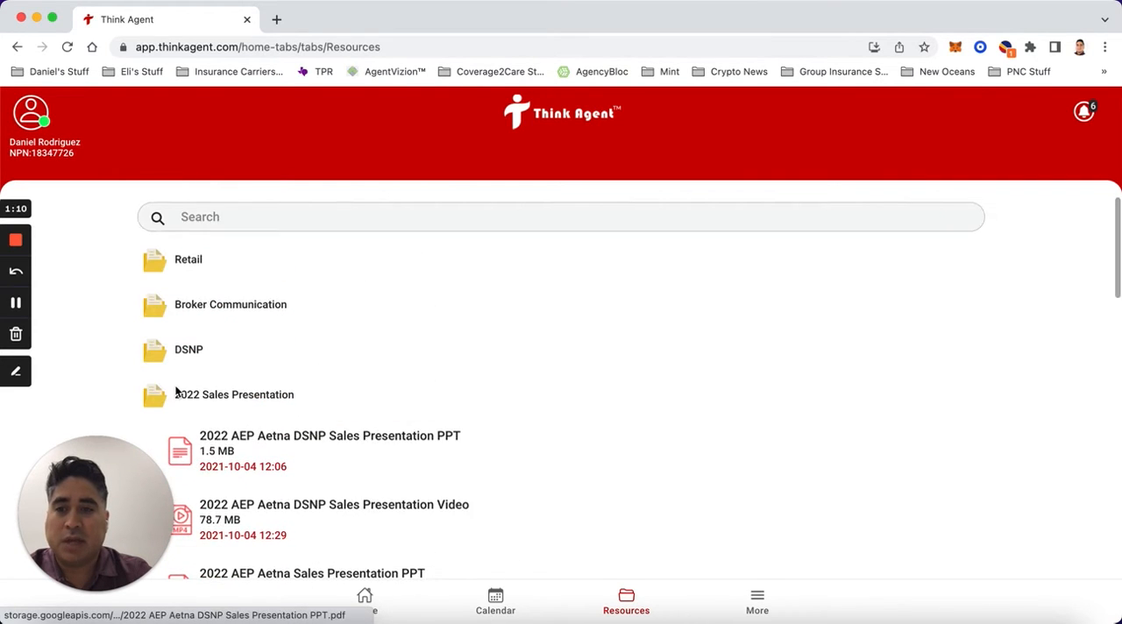
left_click(234, 394)
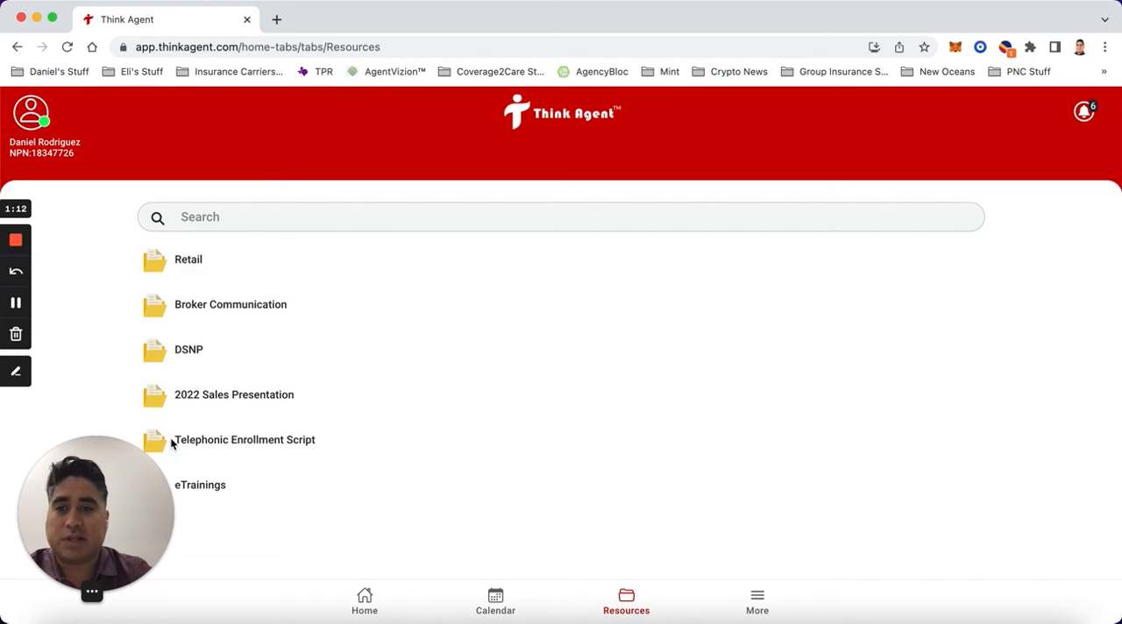
mouse_move(162, 355)
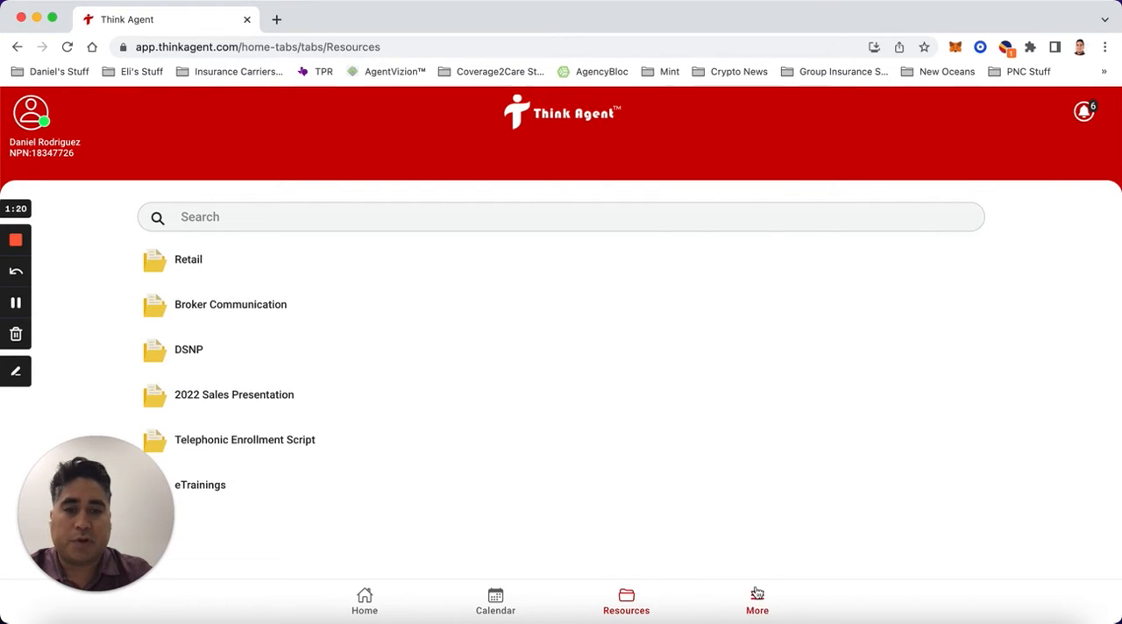
left_click(756, 601)
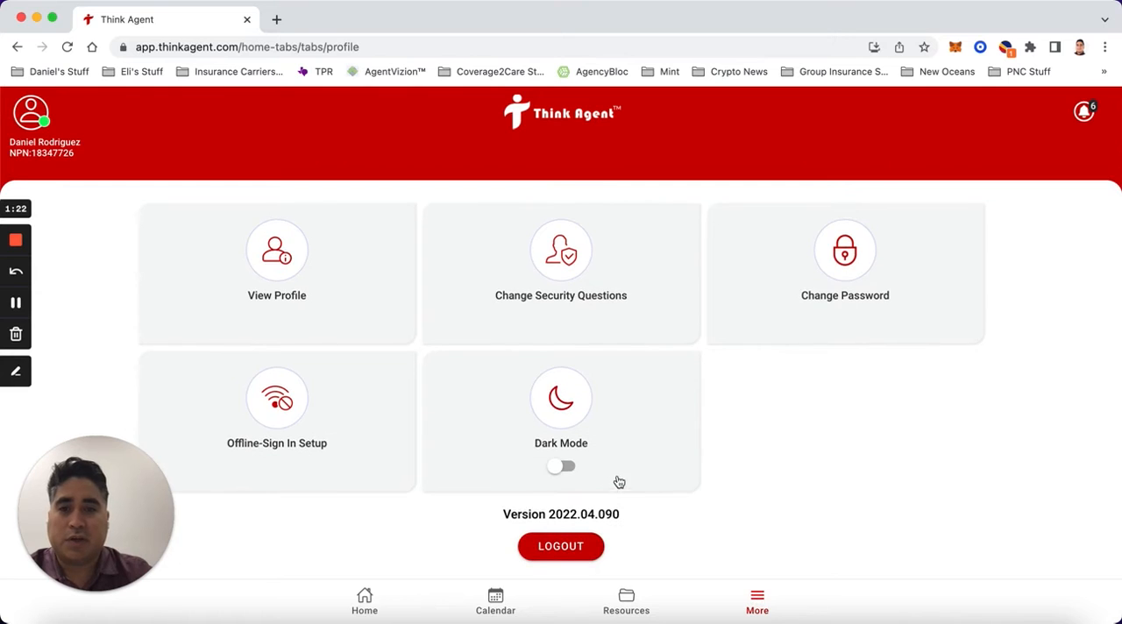
left_click(560, 466)
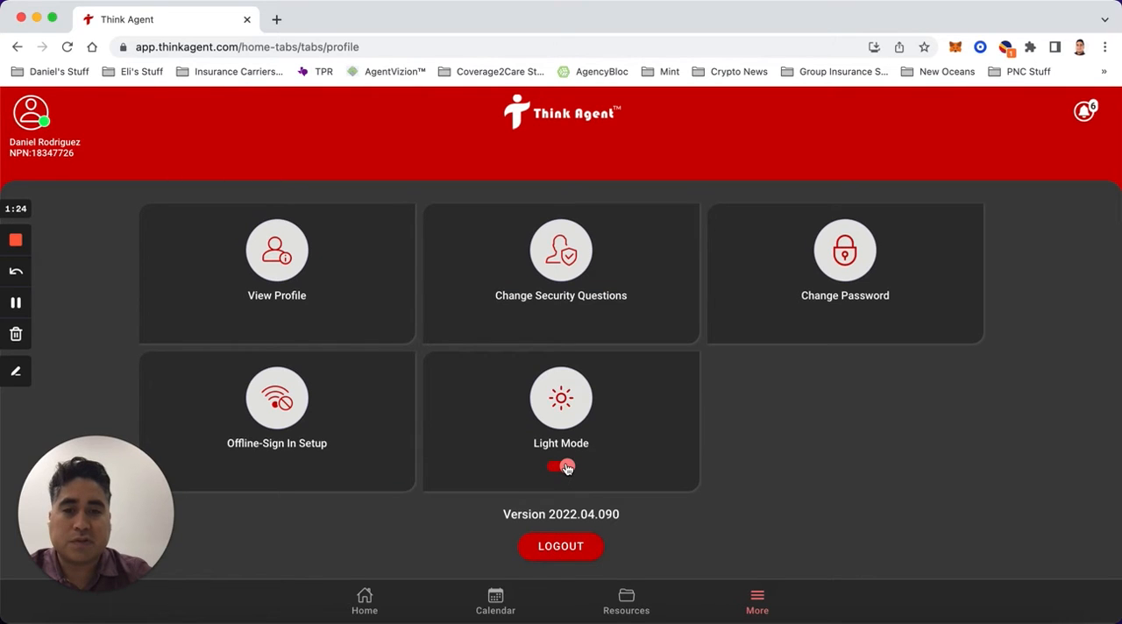
left_click(560, 466)
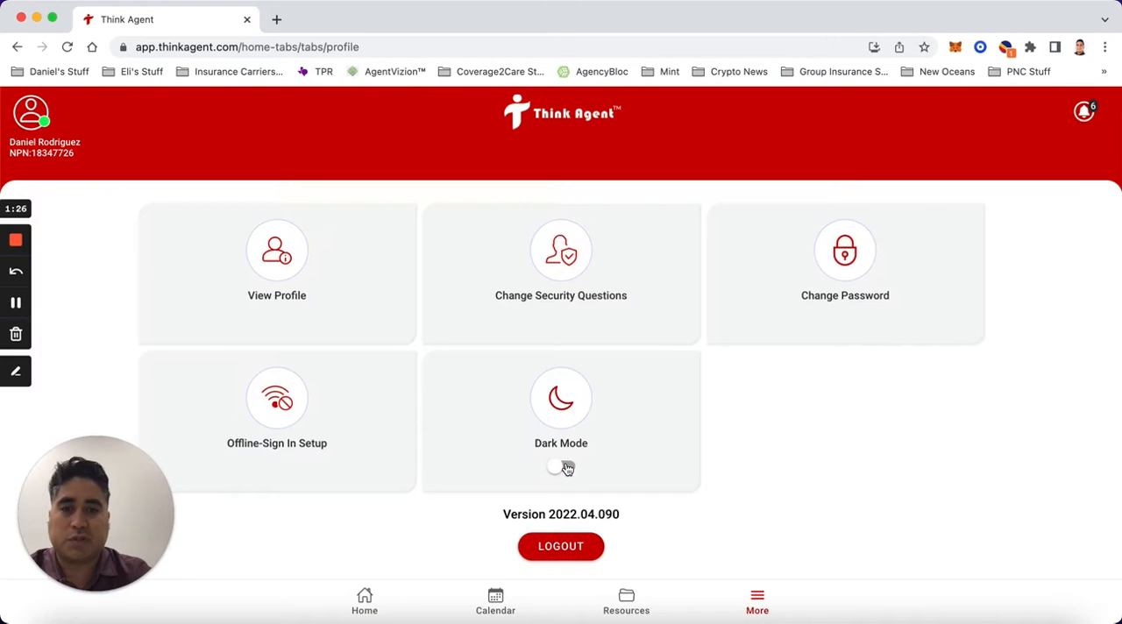
left_click(364, 601)
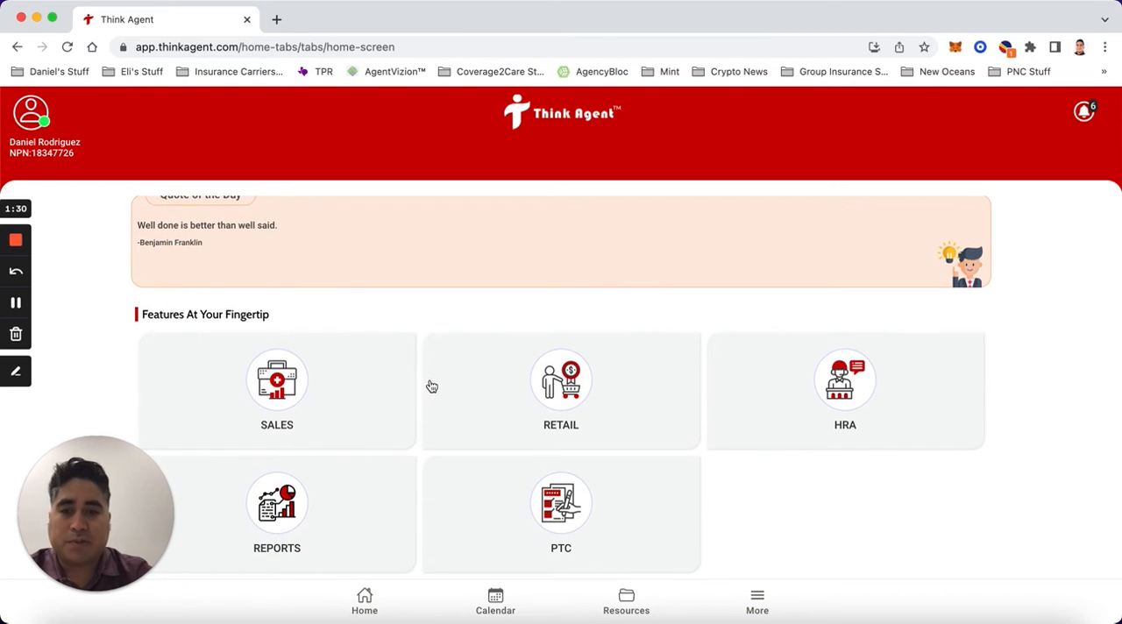
left_click(364, 603)
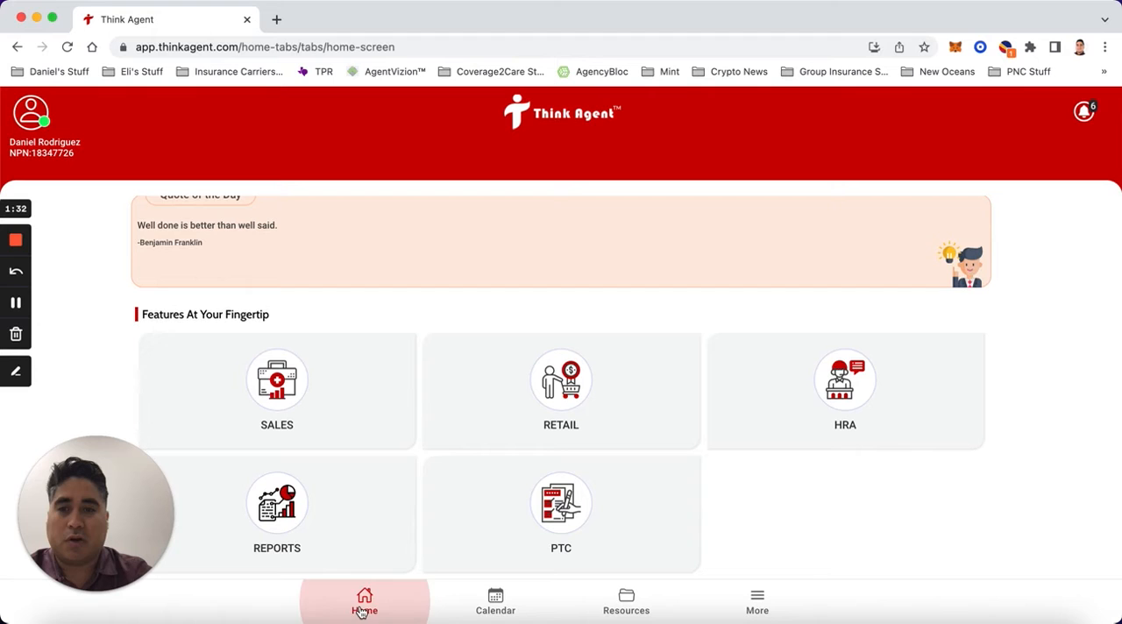
left_click(276, 390)
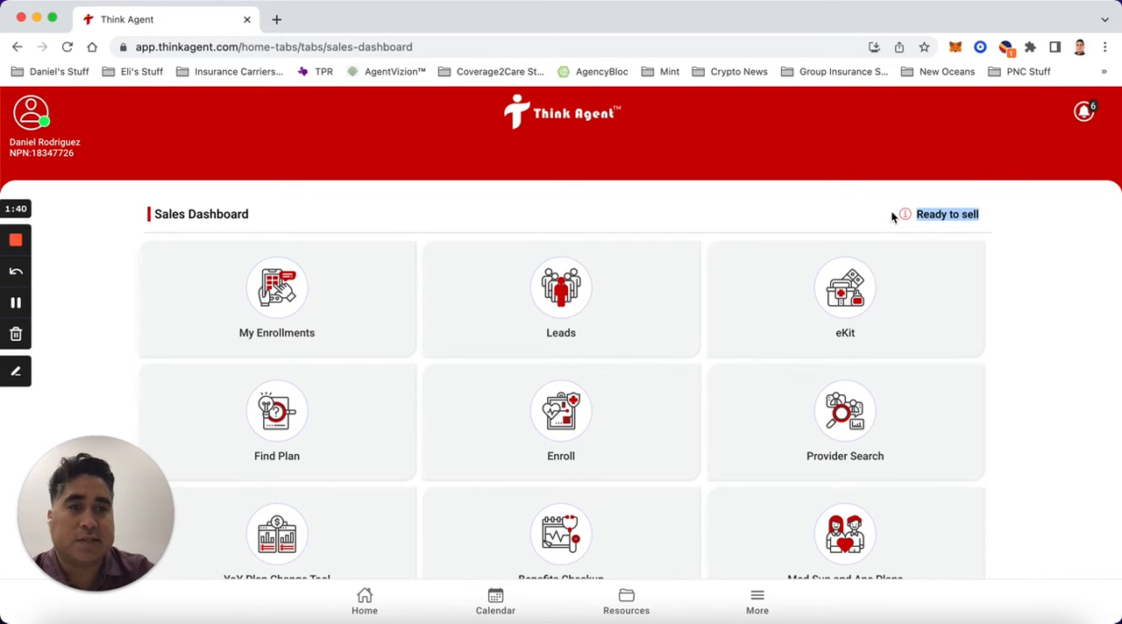
mouse_move(96, 166)
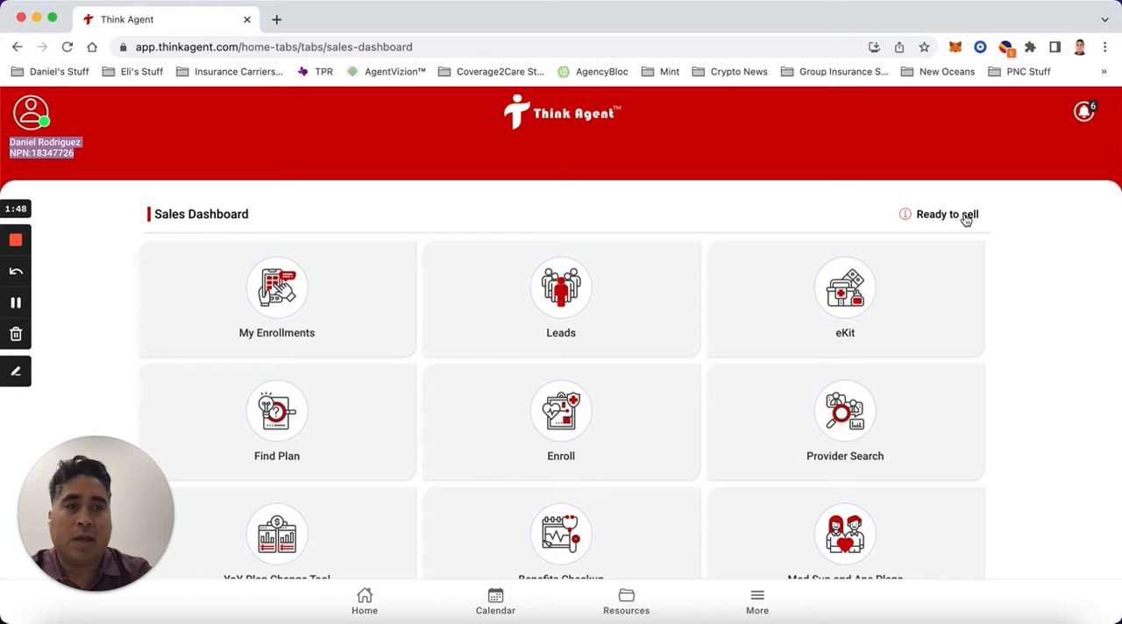
mouse_move(585, 253)
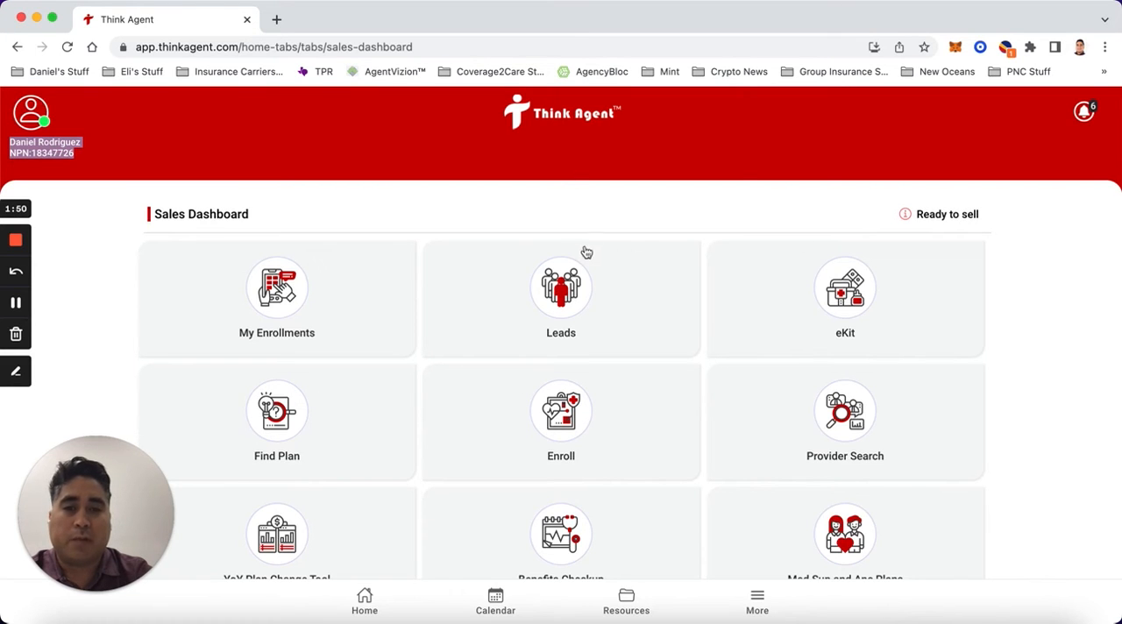
mouse_move(980, 232)
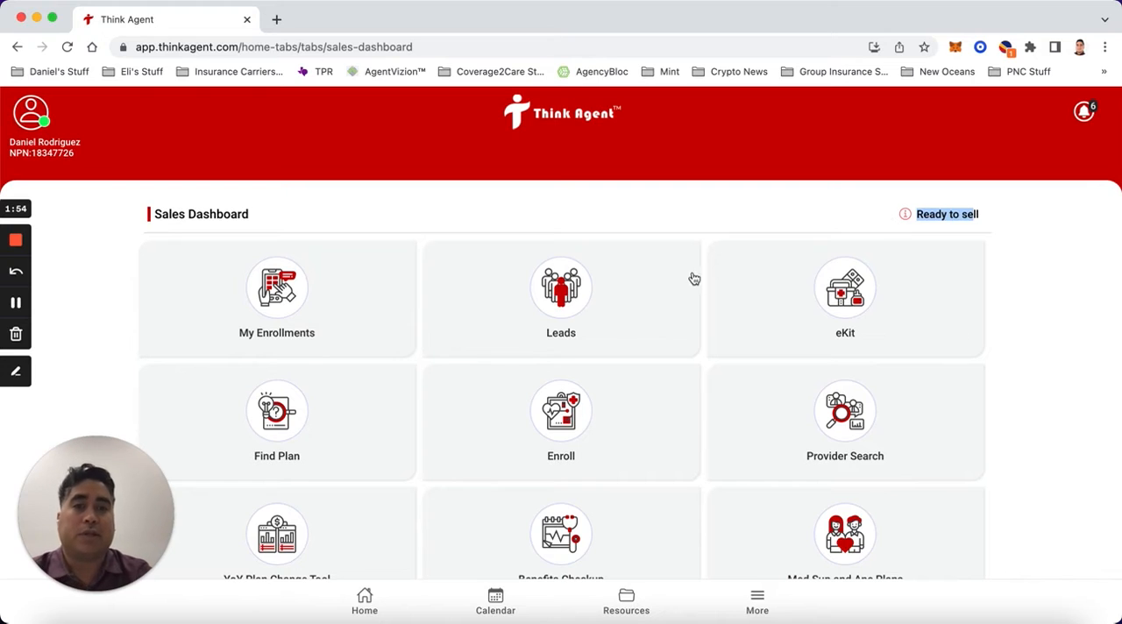
mouse_move(561, 318)
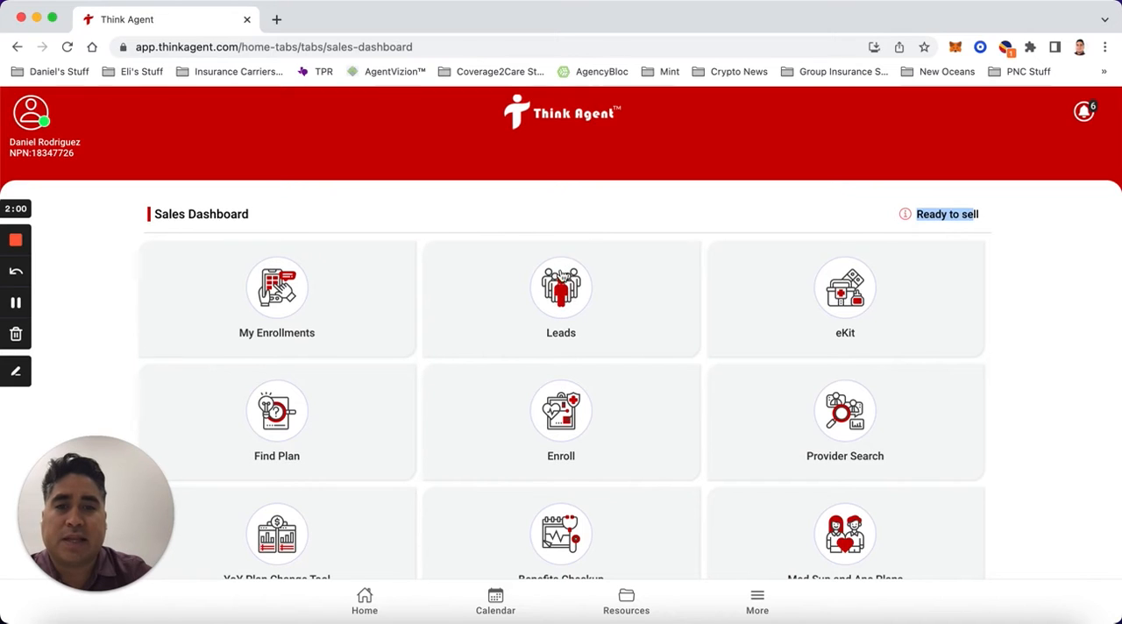
mouse_move(559, 276)
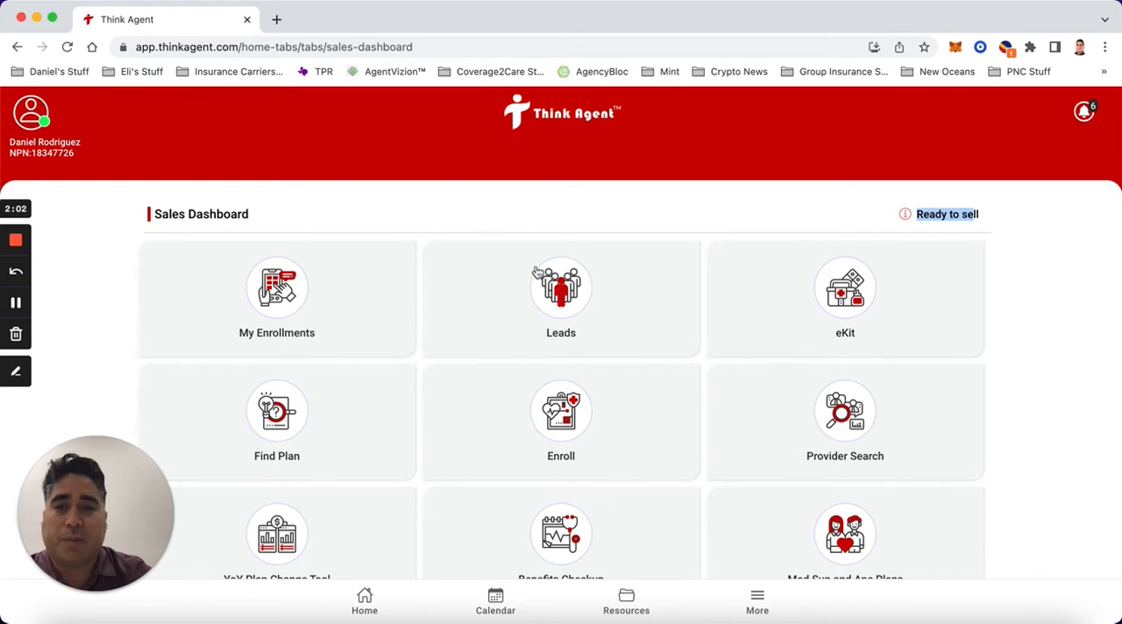
mouse_move(677, 468)
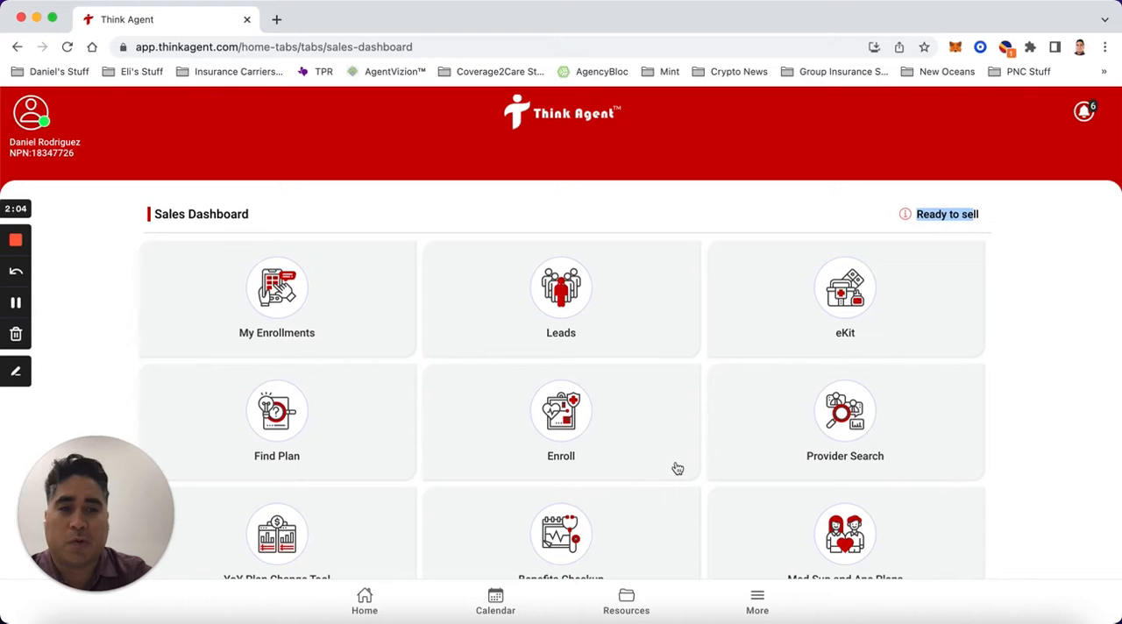
mouse_move(593, 305)
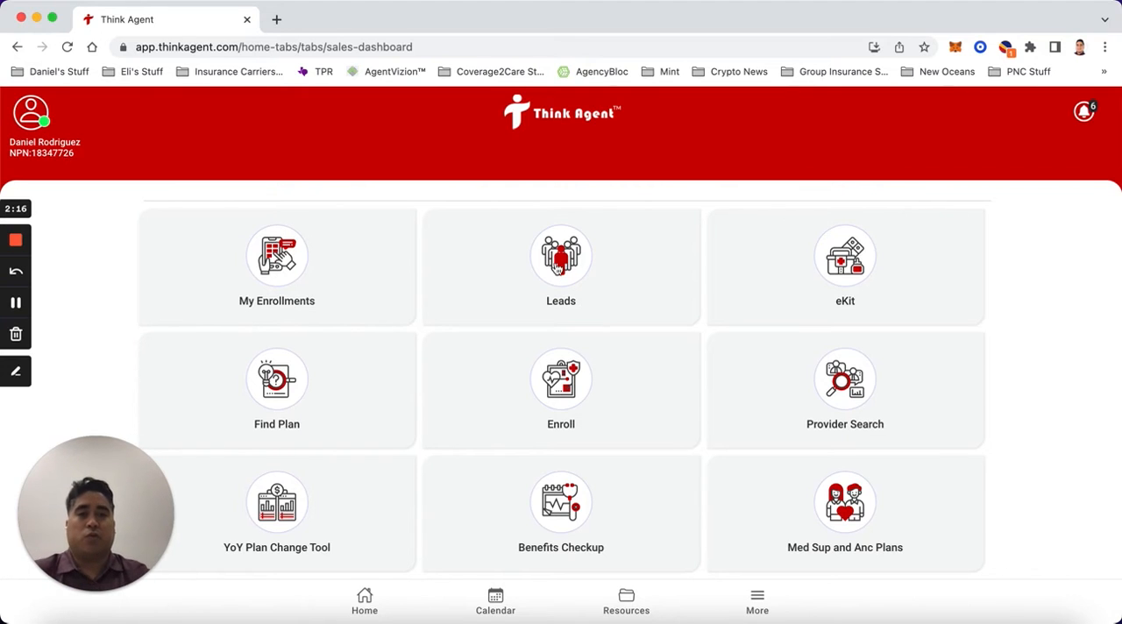
mouse_move(486, 479)
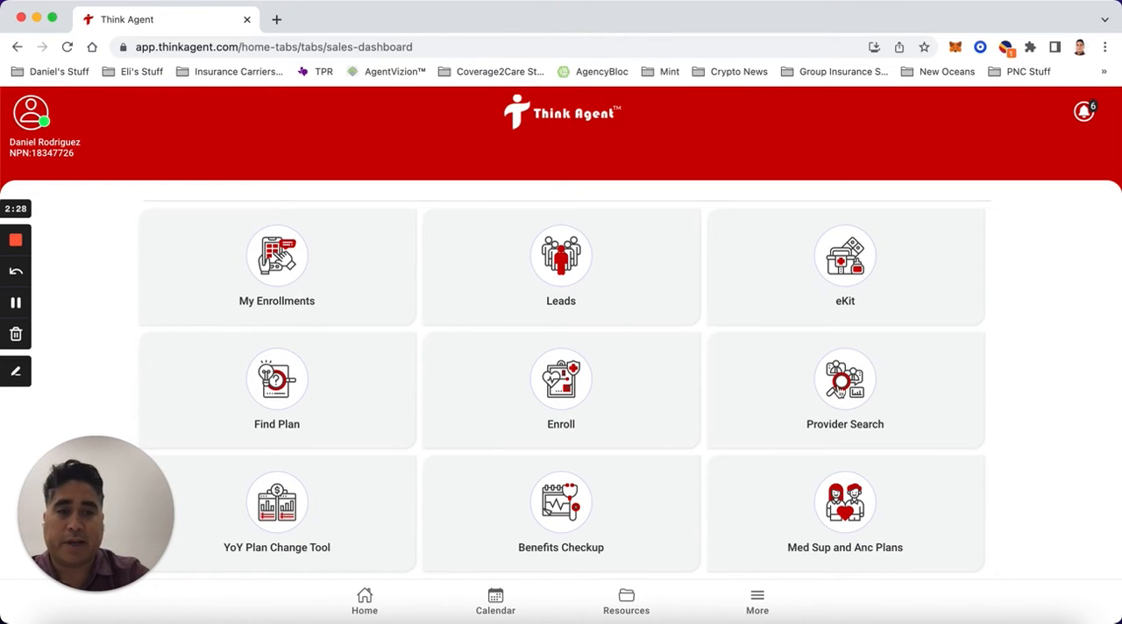
mouse_move(366, 495)
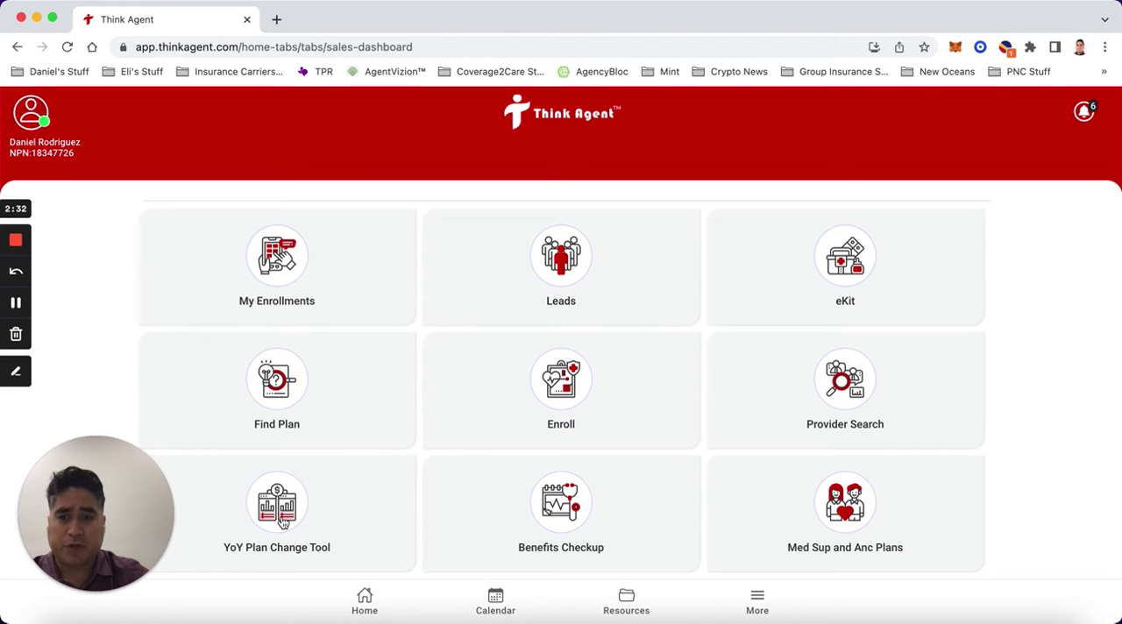
Compare Aetna Medicare Prime Plan (HMO) 2021 vs 2022 for zip 78201, Bexar TX
left_click(276, 513)
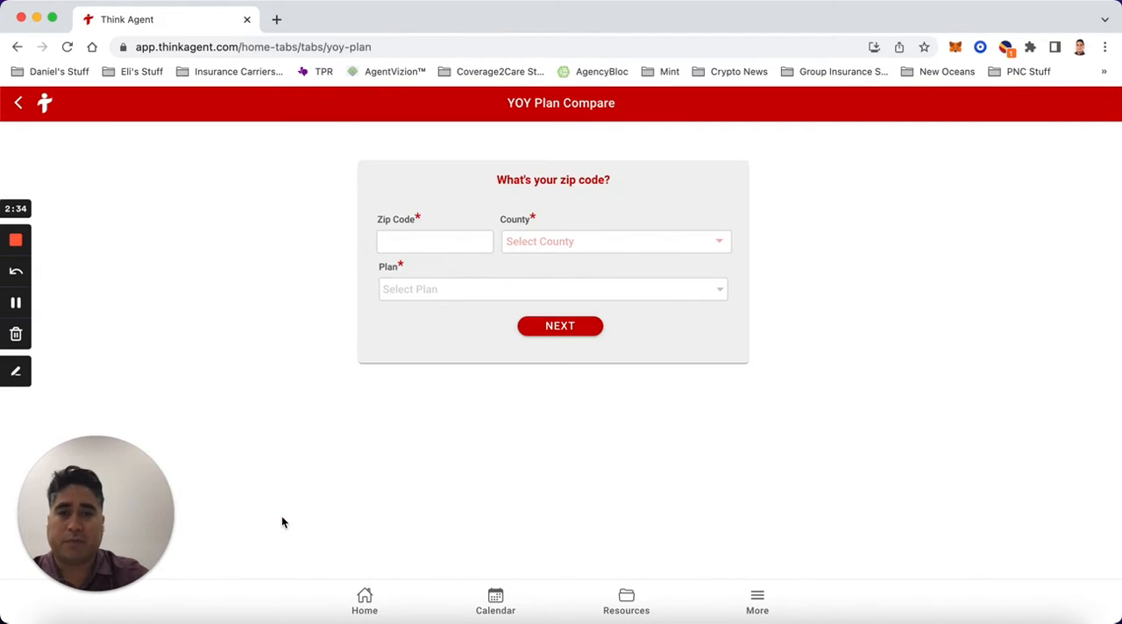
type("78201")
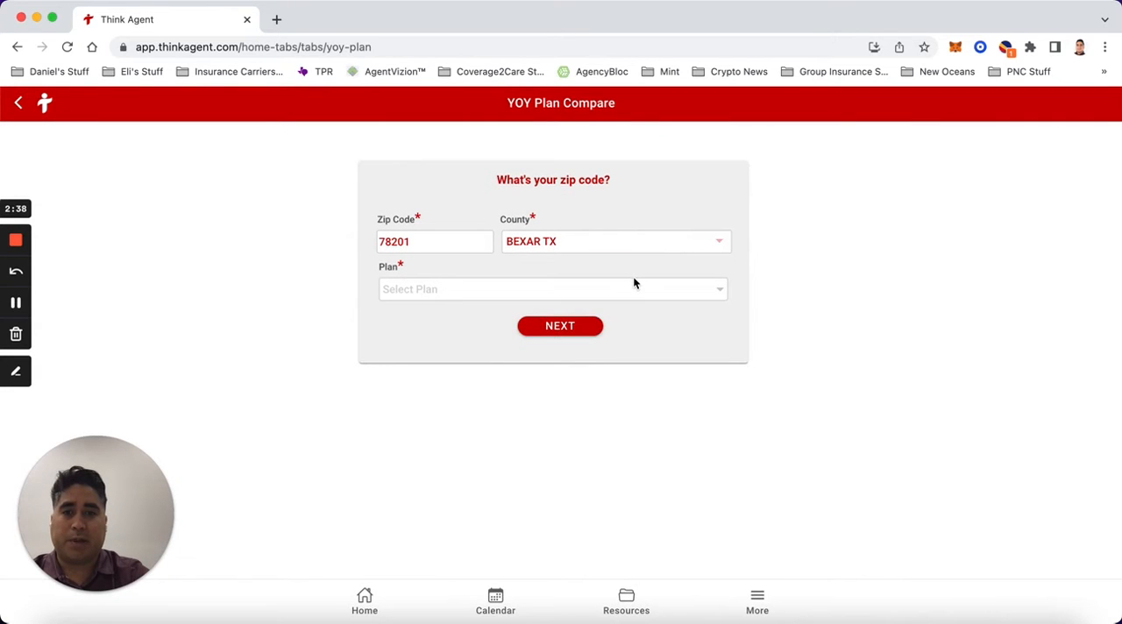
left_click(552, 288)
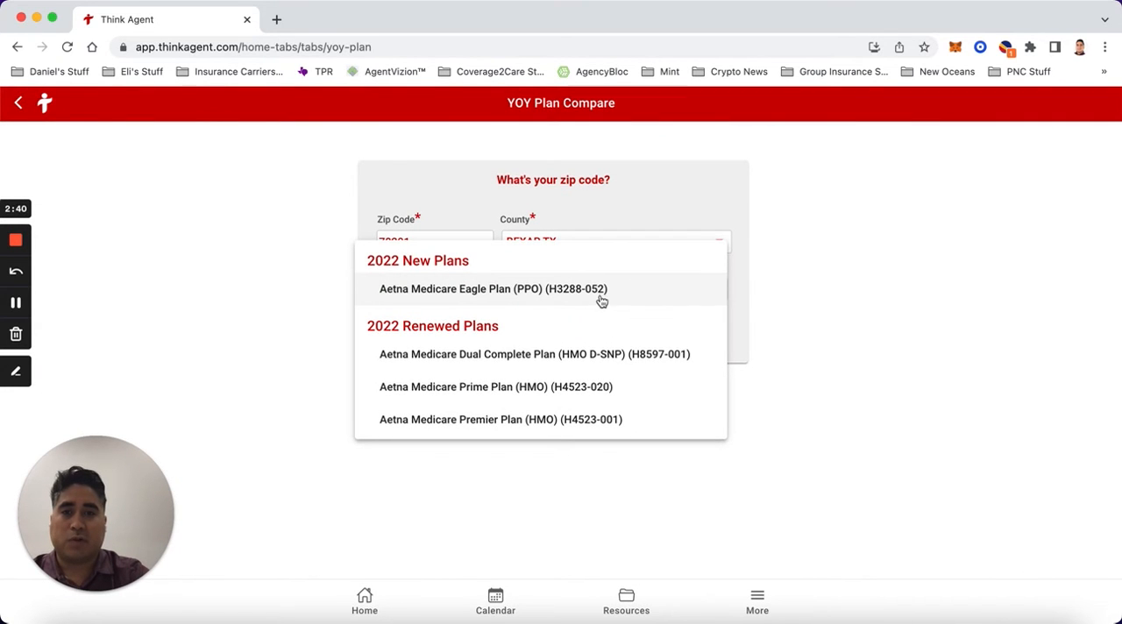
mouse_move(581, 396)
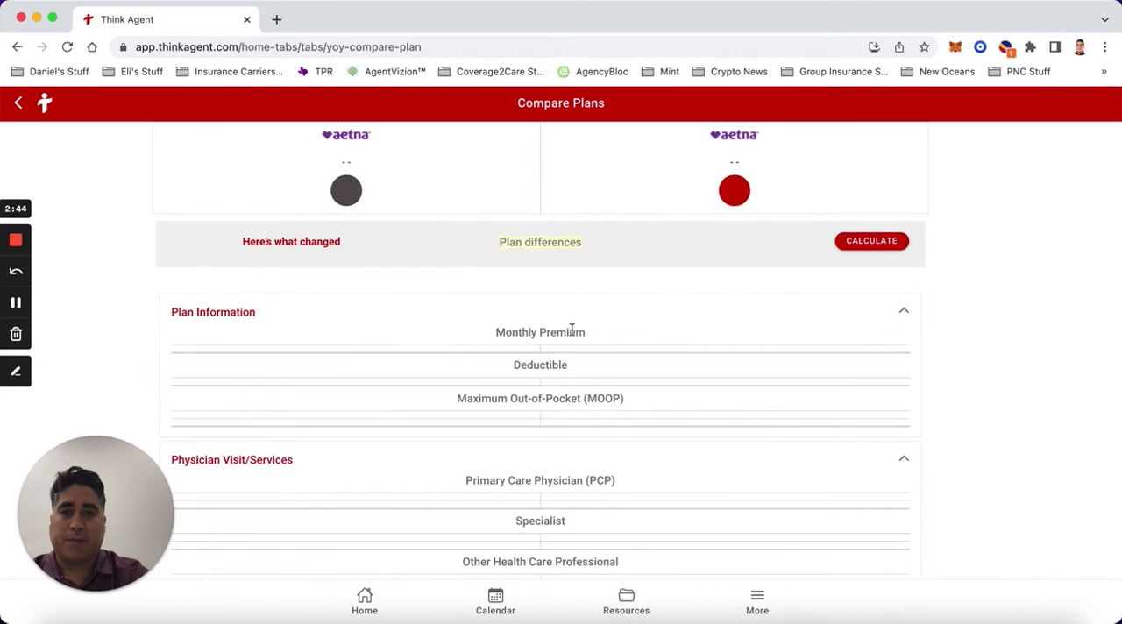
left_click(871, 240)
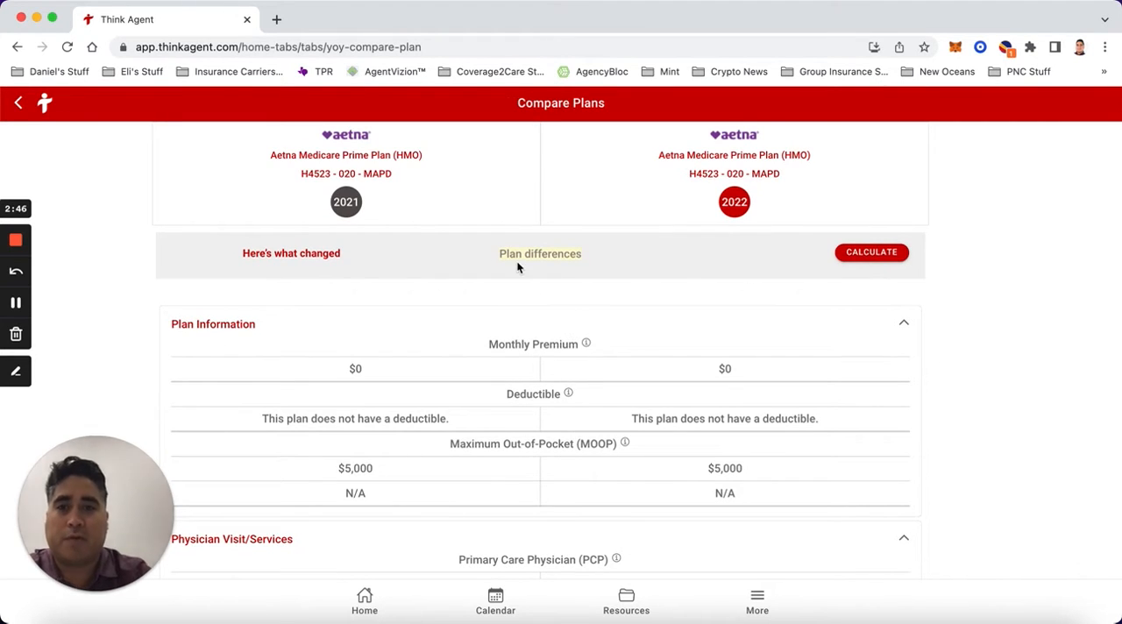
mouse_move(374, 200)
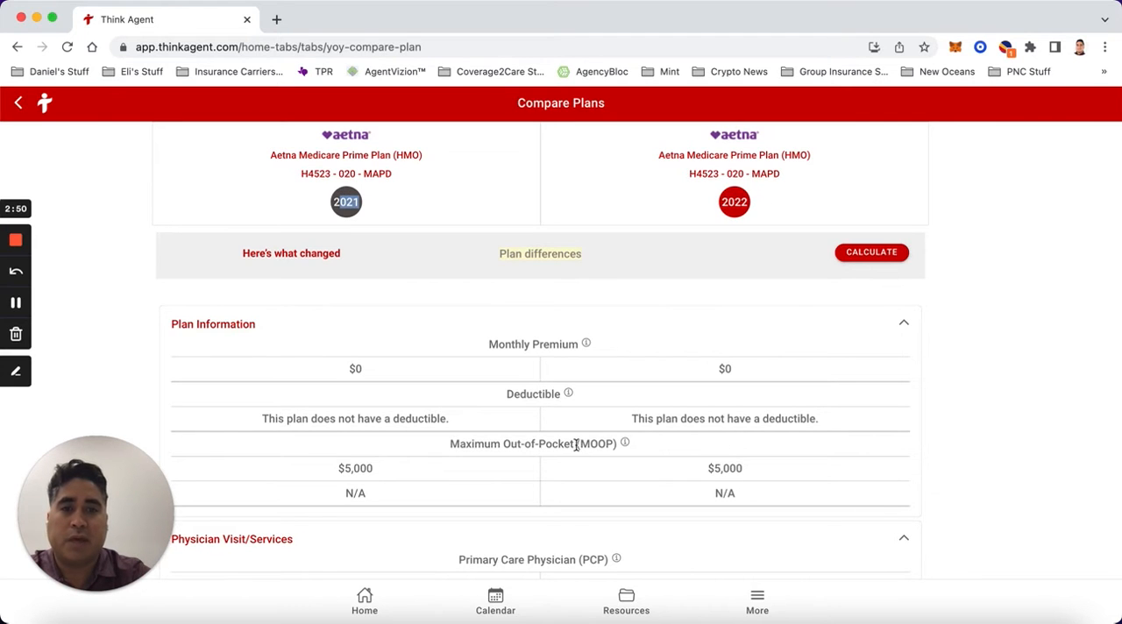
scroll("down", 3)
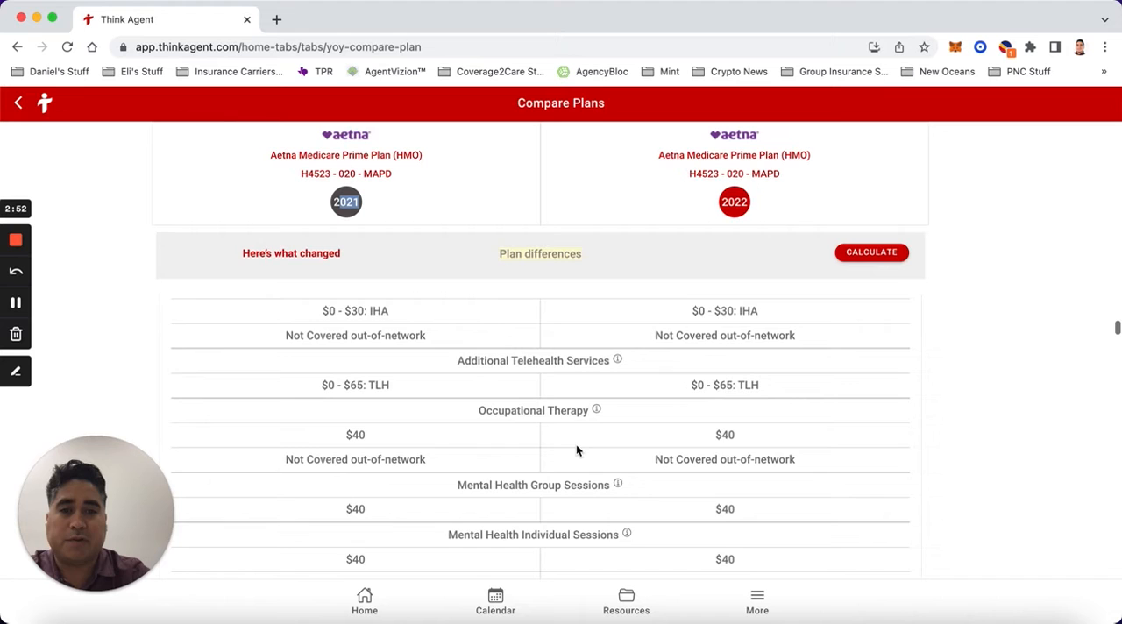
scroll("down", 3)
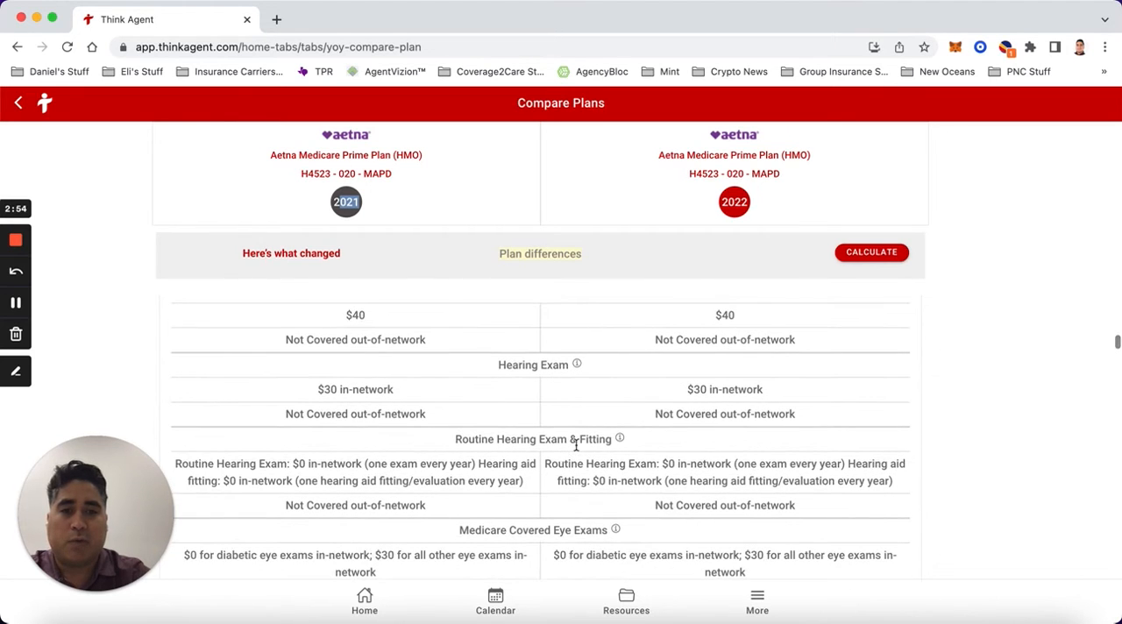
scroll("down", 3)
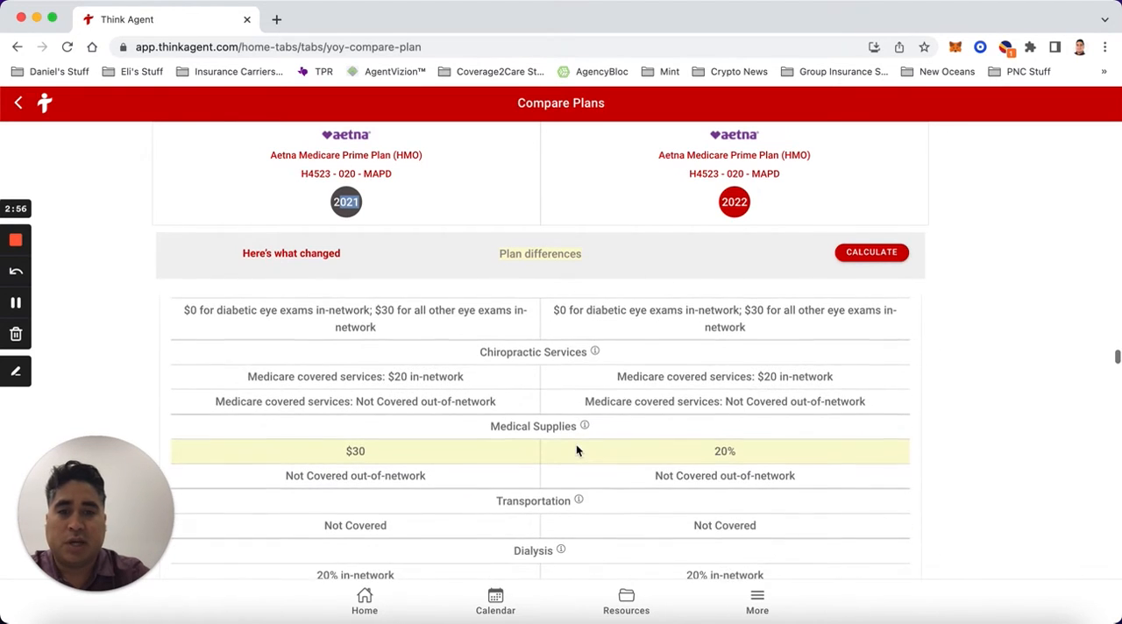
scroll("down", 3)
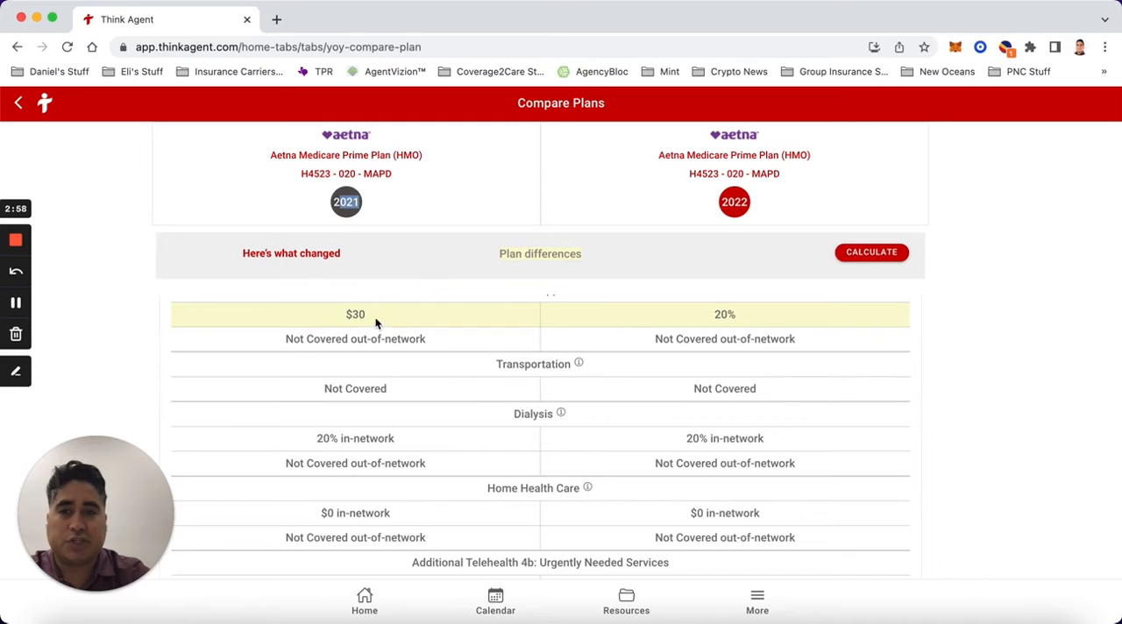
mouse_move(732, 315)
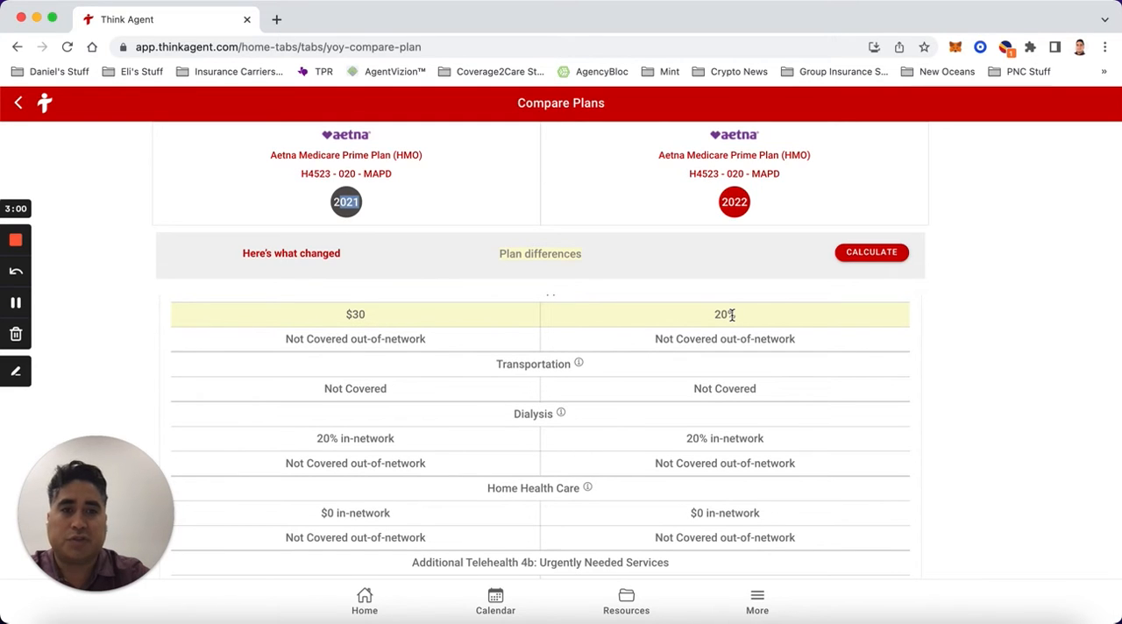
mouse_move(802, 290)
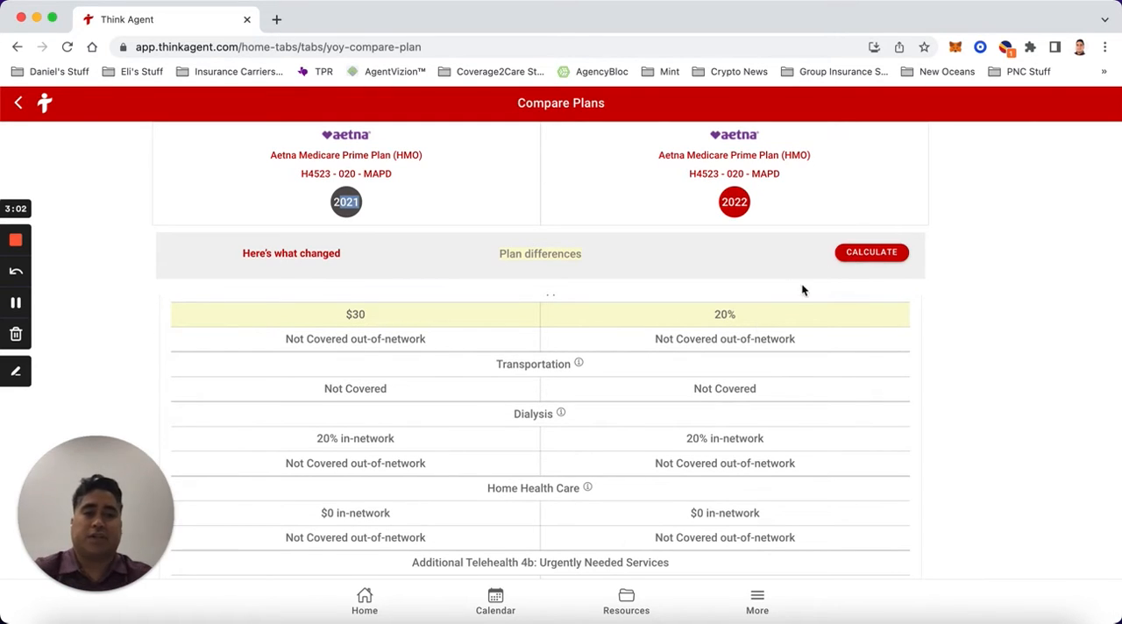
mouse_move(96, 174)
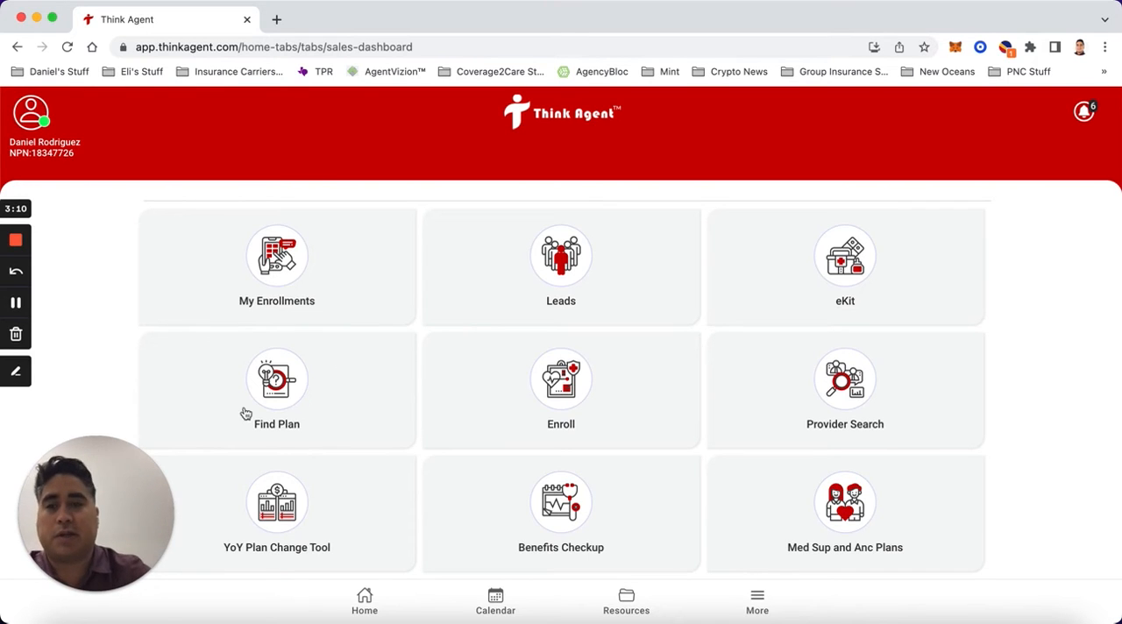
mouse_move(298, 383)
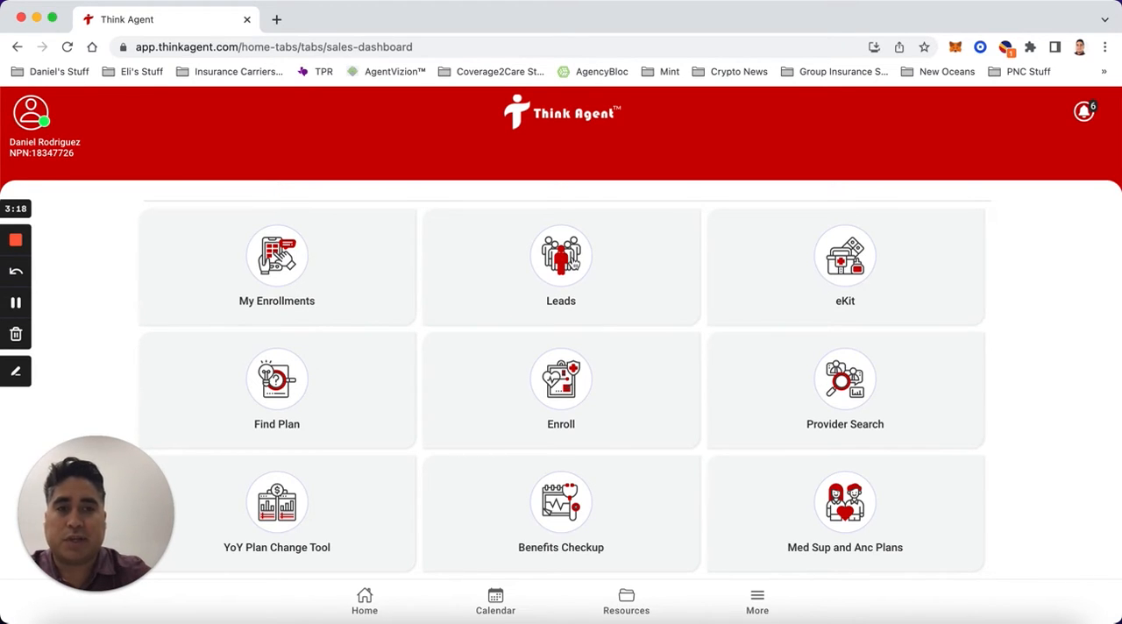
Open Lead Details and check the All Leads and New Leads tabs, both empty
left_click(560, 267)
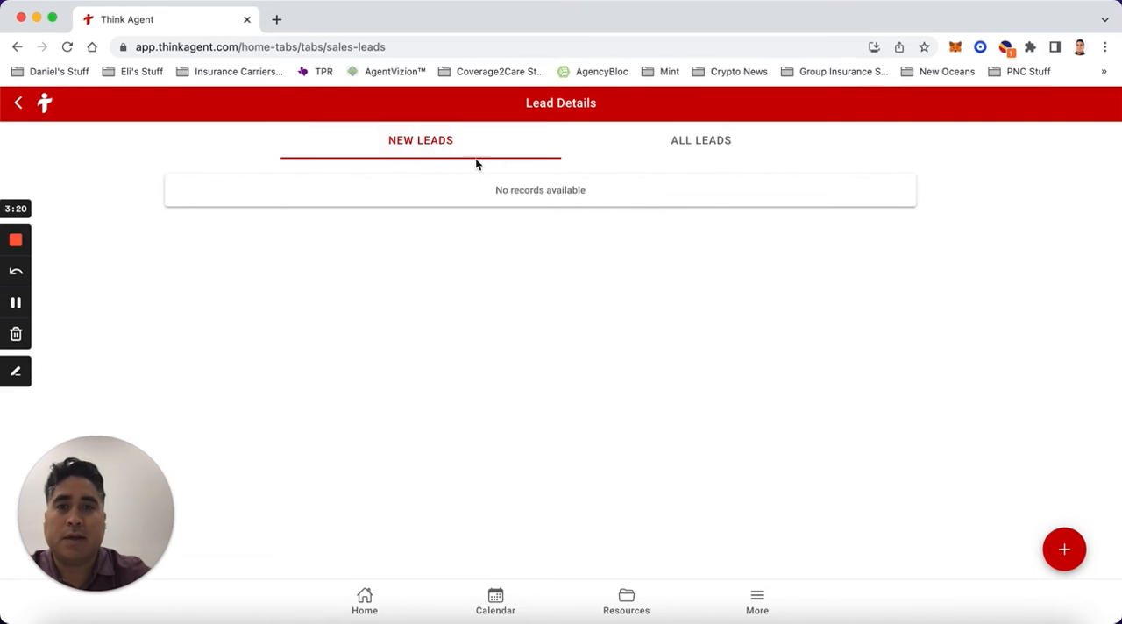
mouse_move(487, 137)
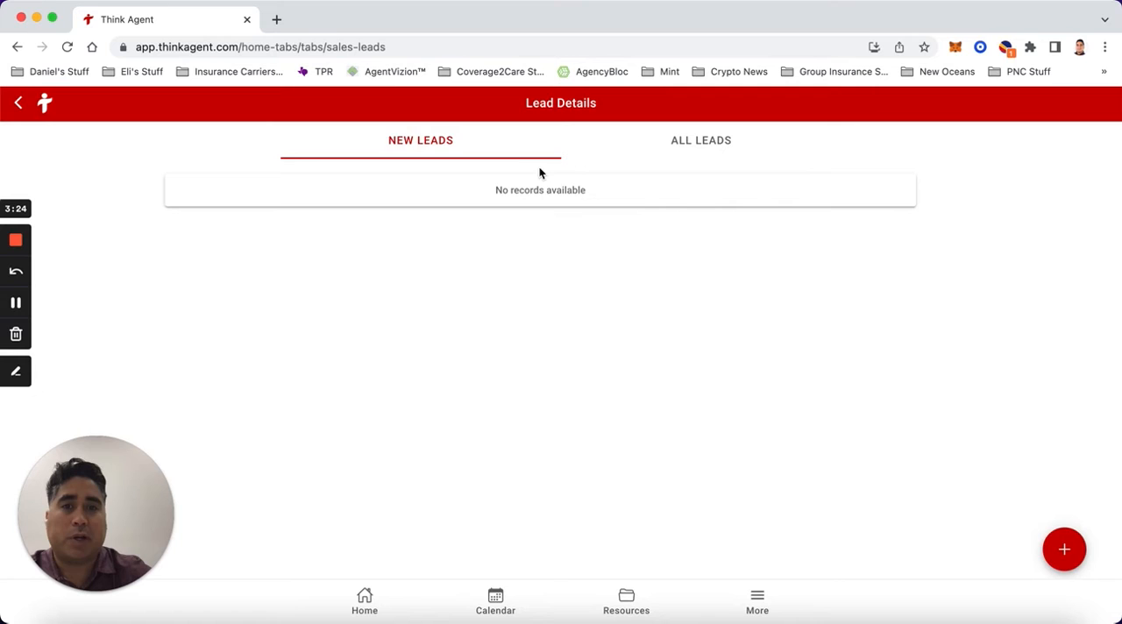
left_click(700, 140)
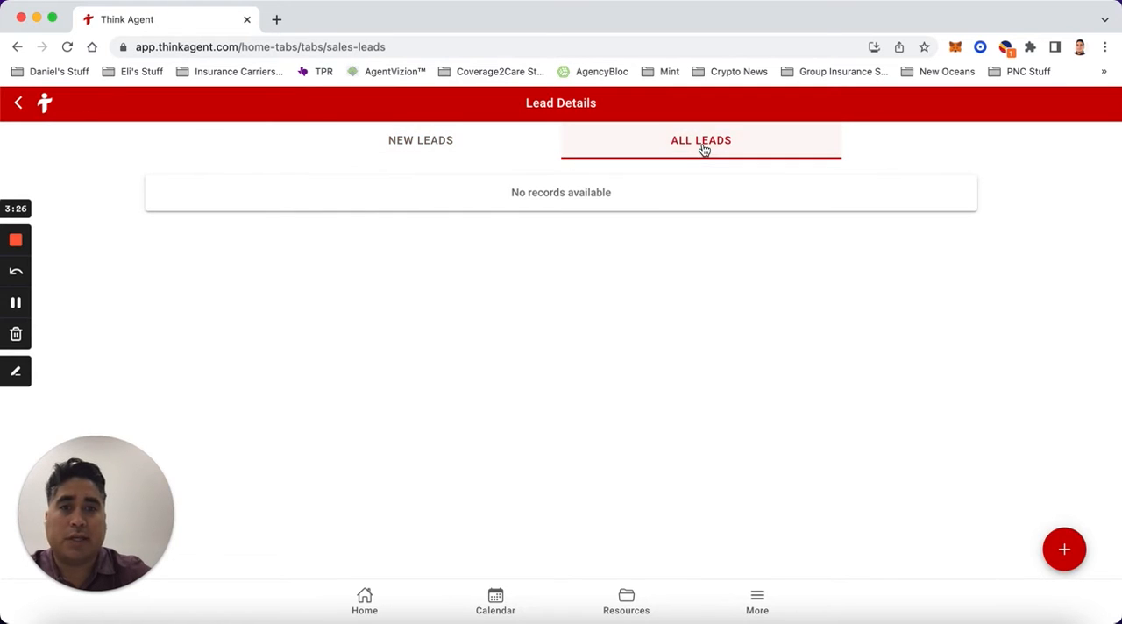
left_click(421, 140)
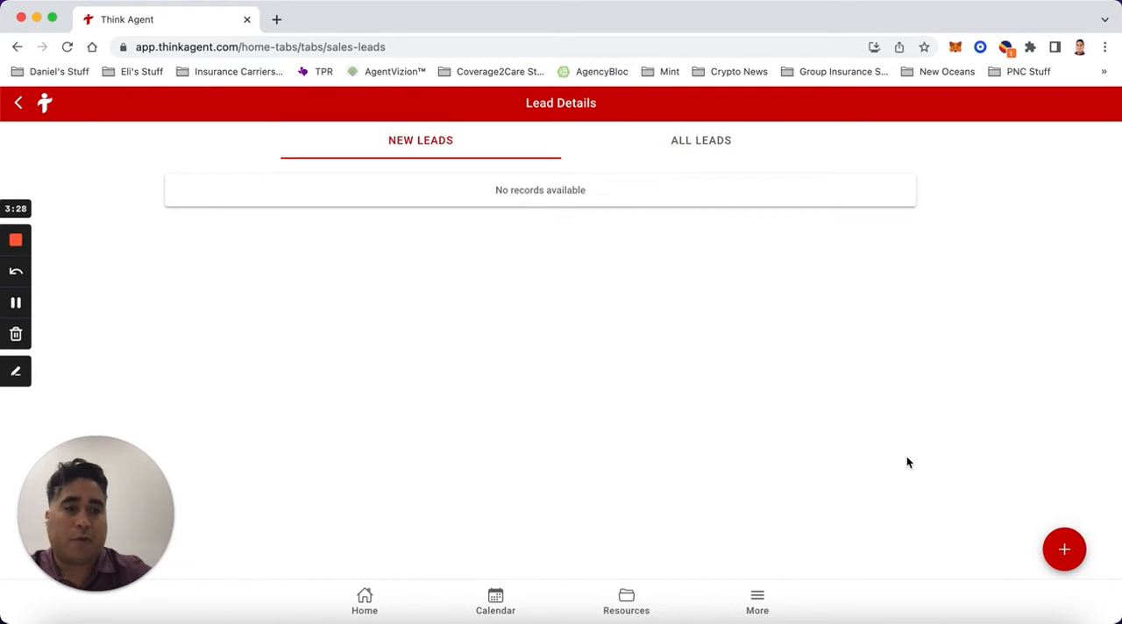
Start a new lead, entering name Daniel TEST, birth date and gender
left_click(1064, 550)
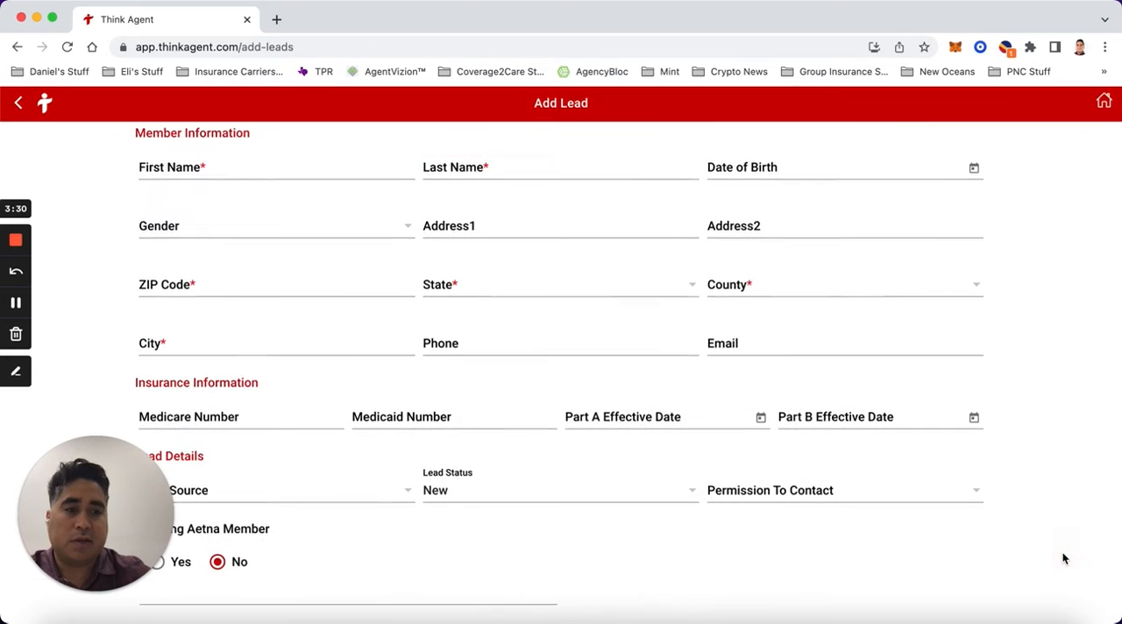
left_click(275, 168)
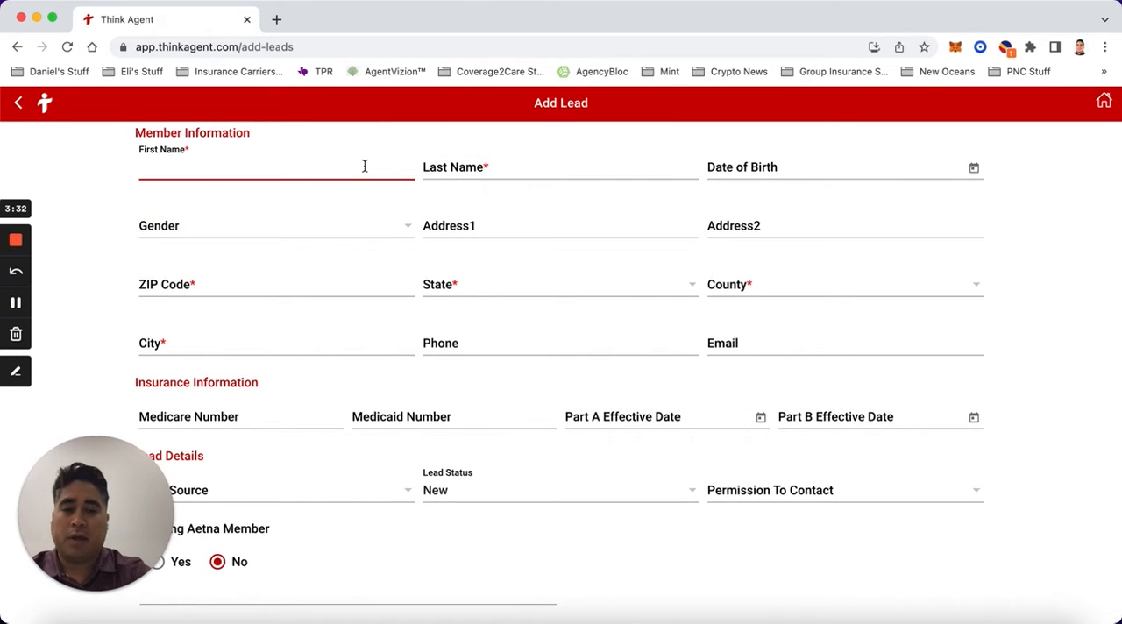
type("Daniel")
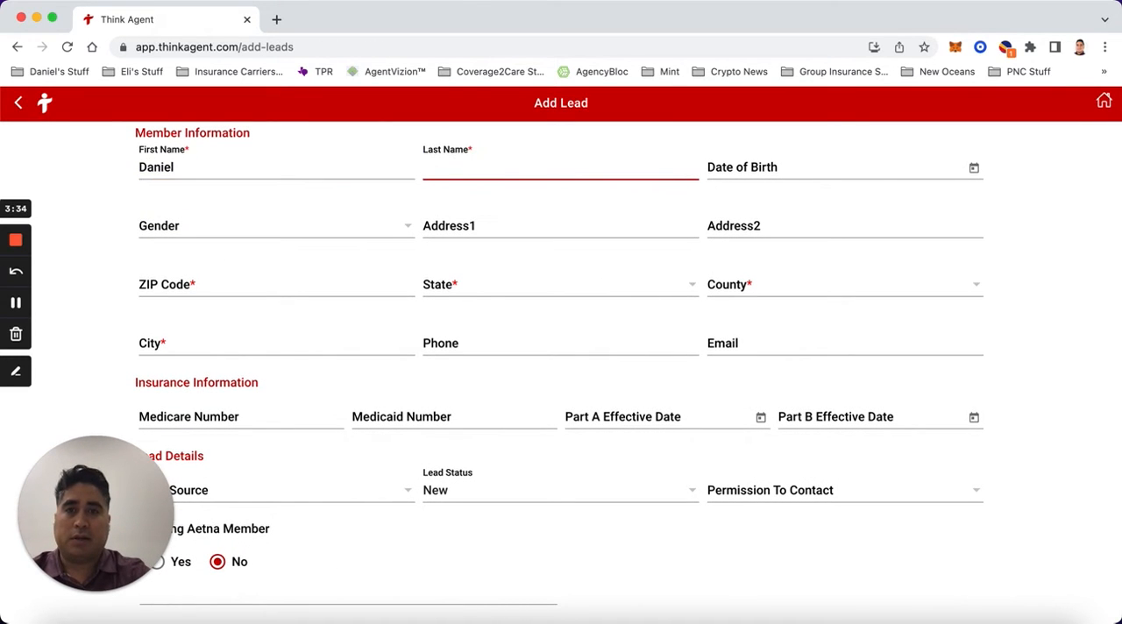
type("TEST")
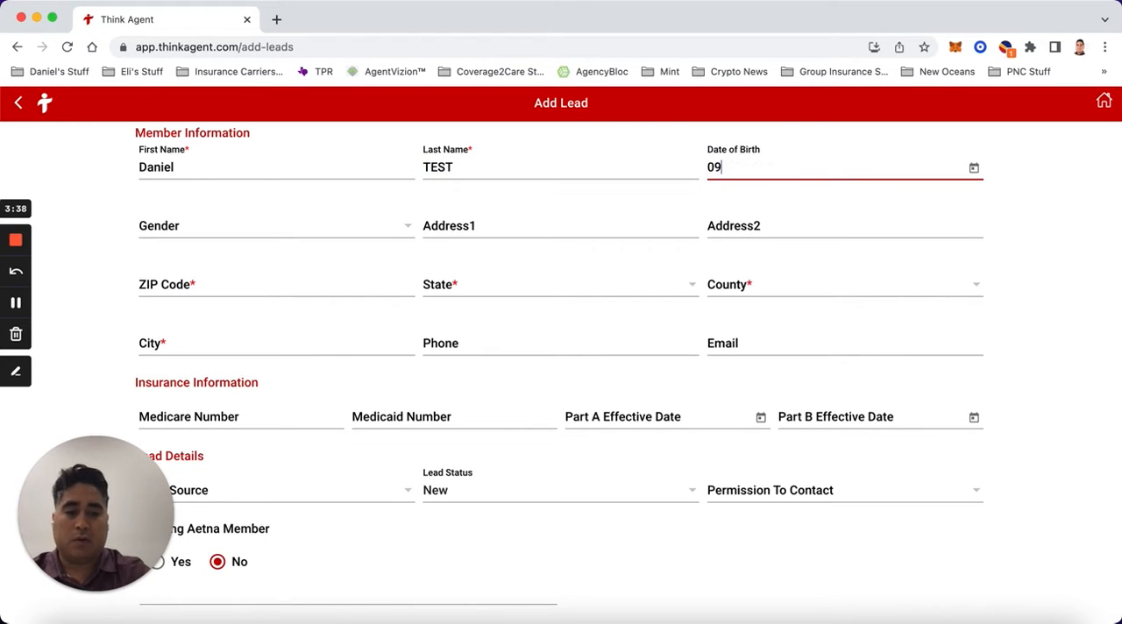
type("/21/19")
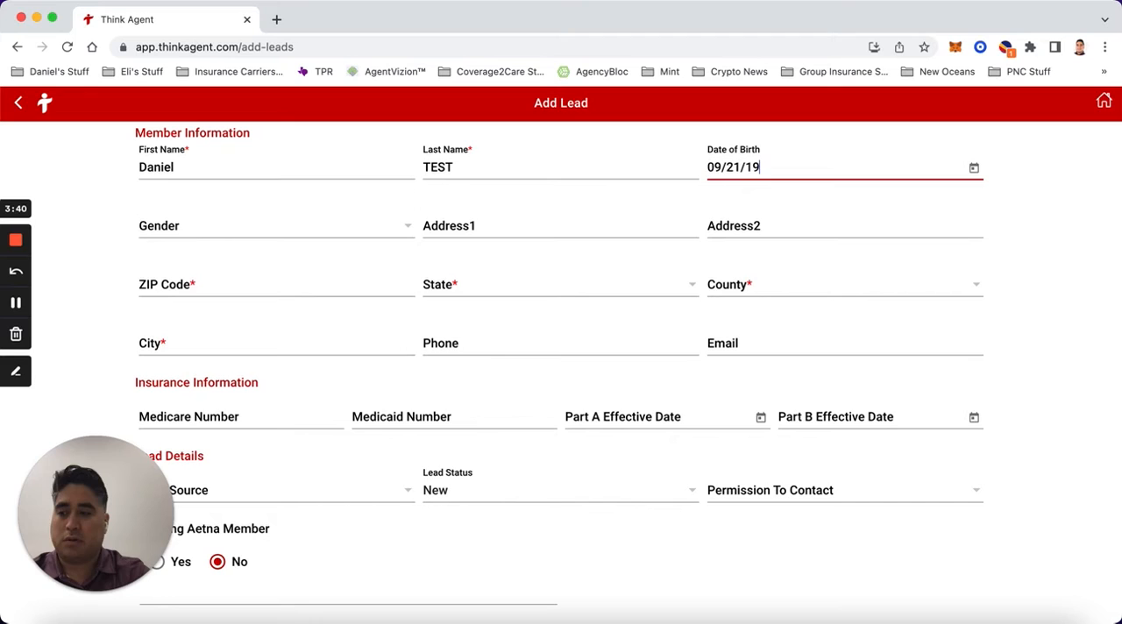
left_click(275, 226)
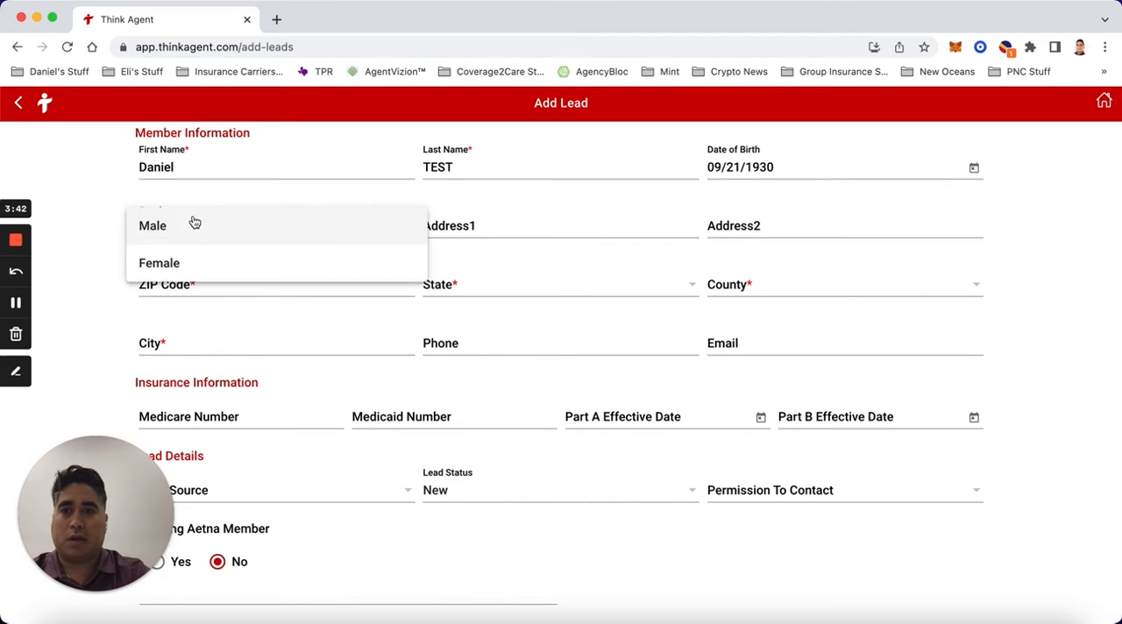
left_click(153, 225)
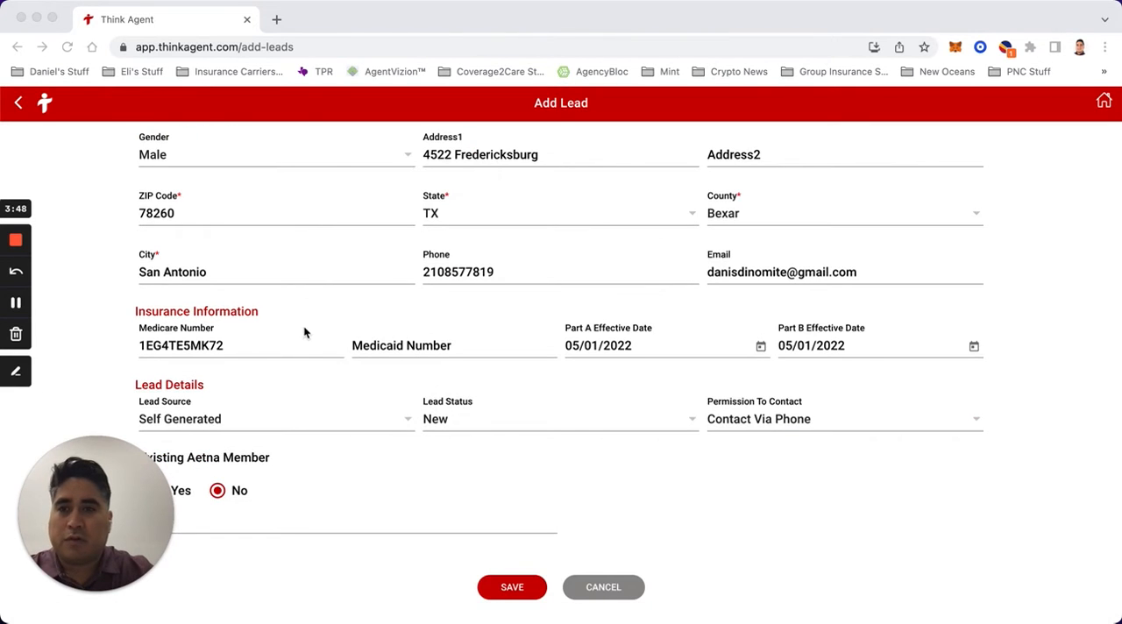
Review the rest of the lead form and save Daniel TEST's lead
scroll("up", 3)
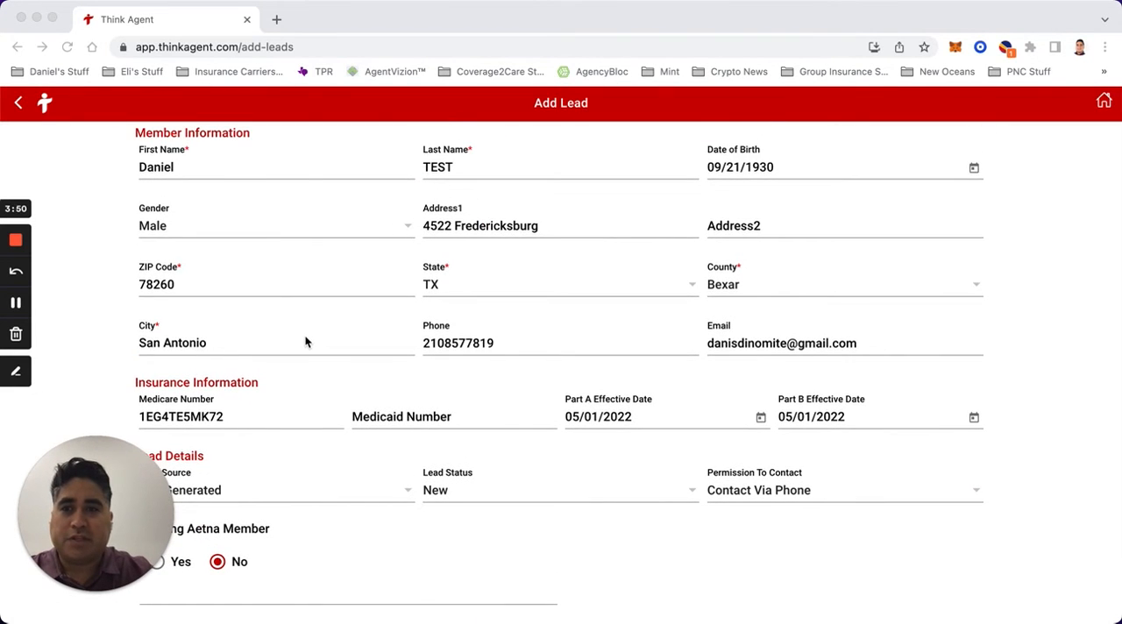
scroll("down", 3)
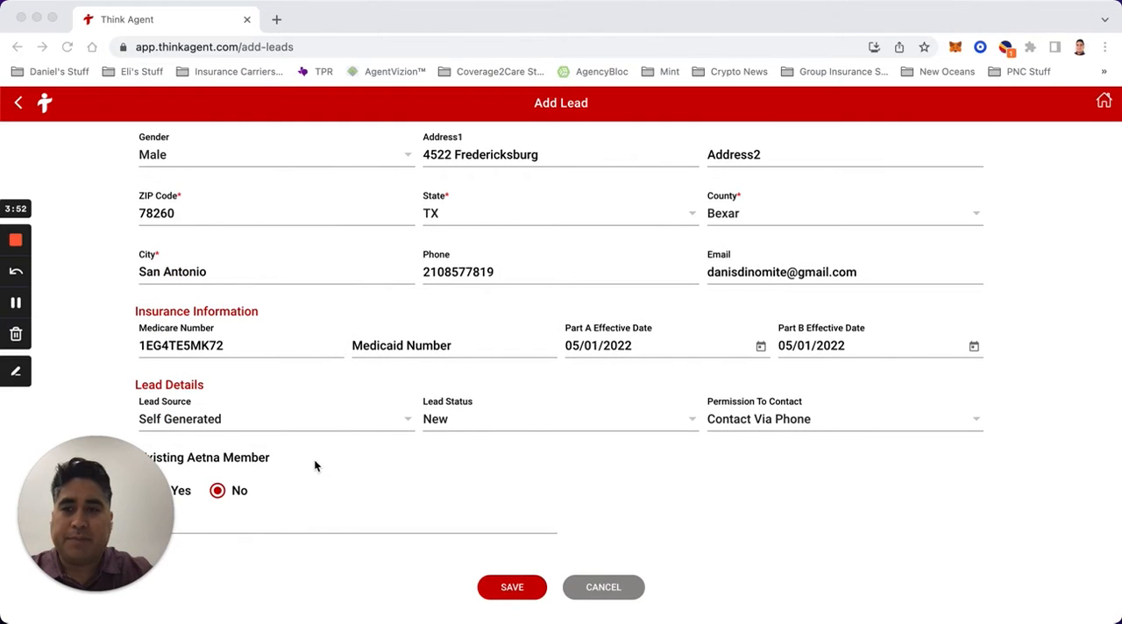
mouse_move(511, 587)
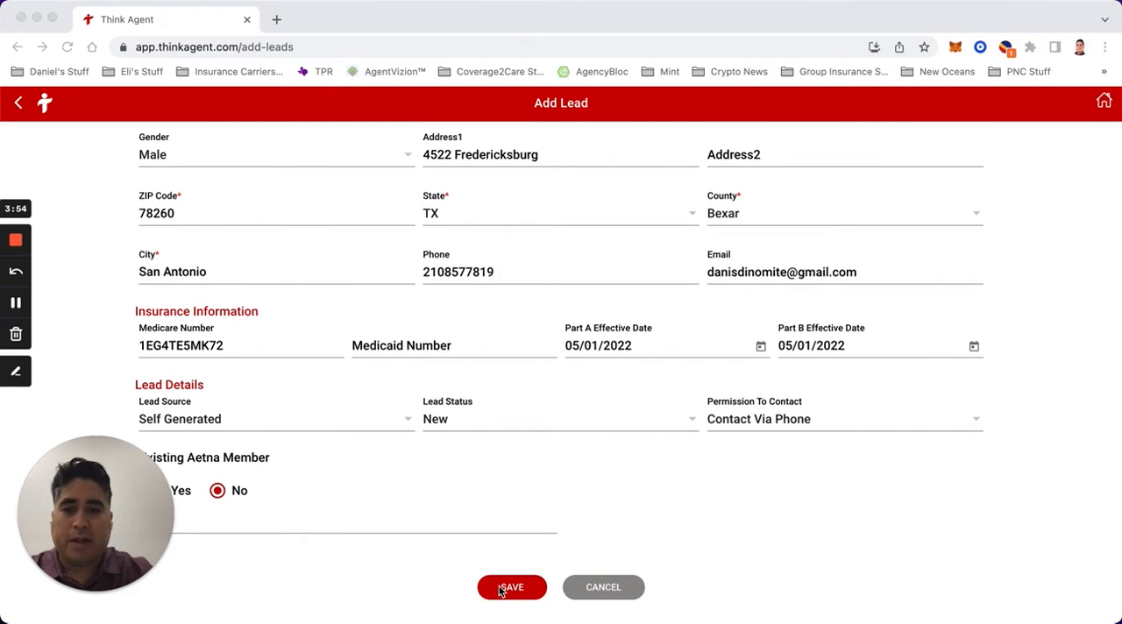
left_click(511, 587)
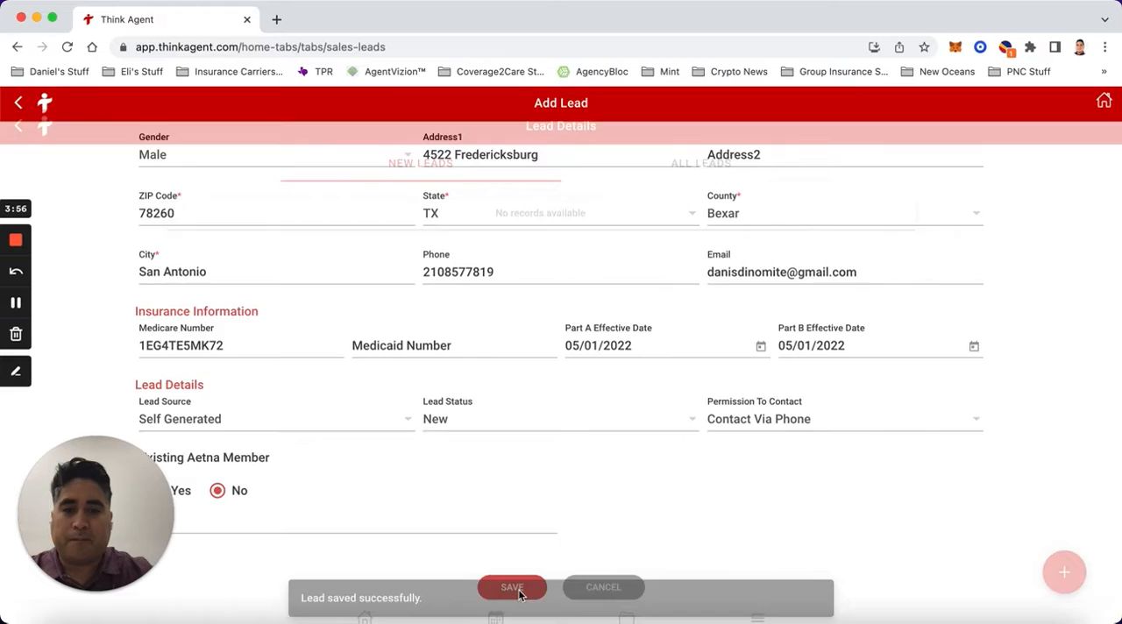
Open Daniel TEST's lead record from the New Leads list
left_click(512, 587)
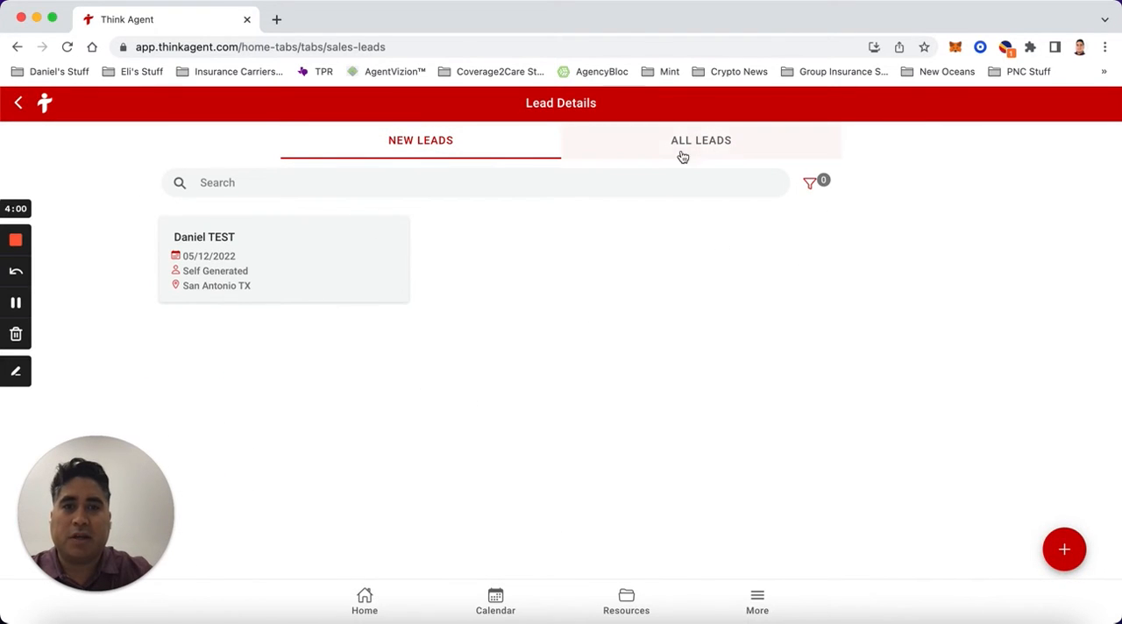
left_click(701, 140)
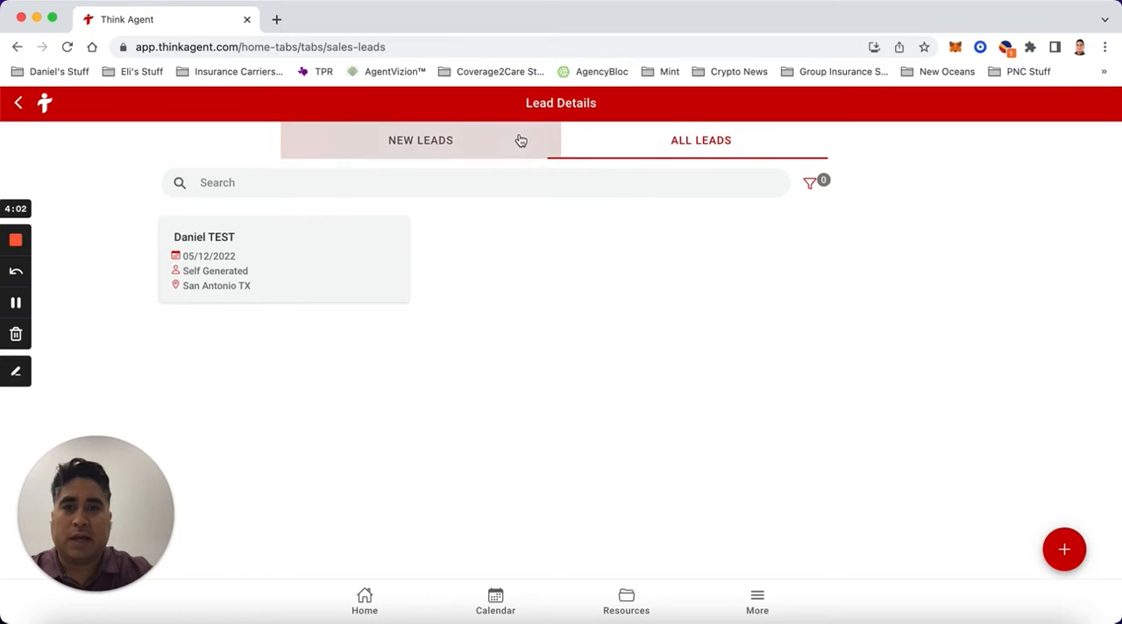
left_click(420, 140)
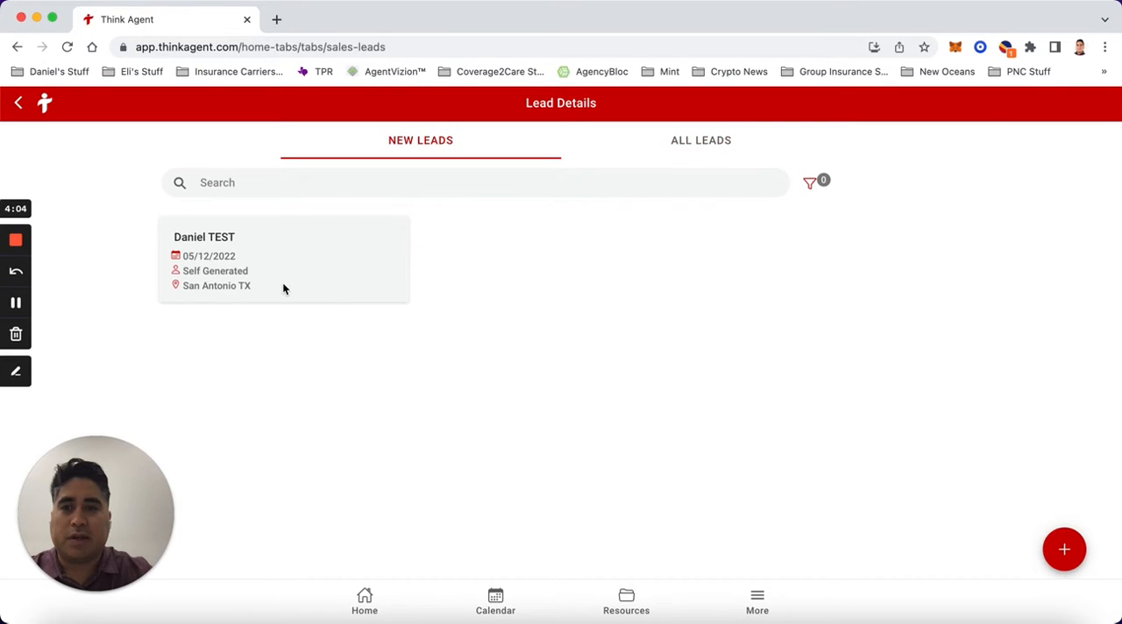
left_click(284, 258)
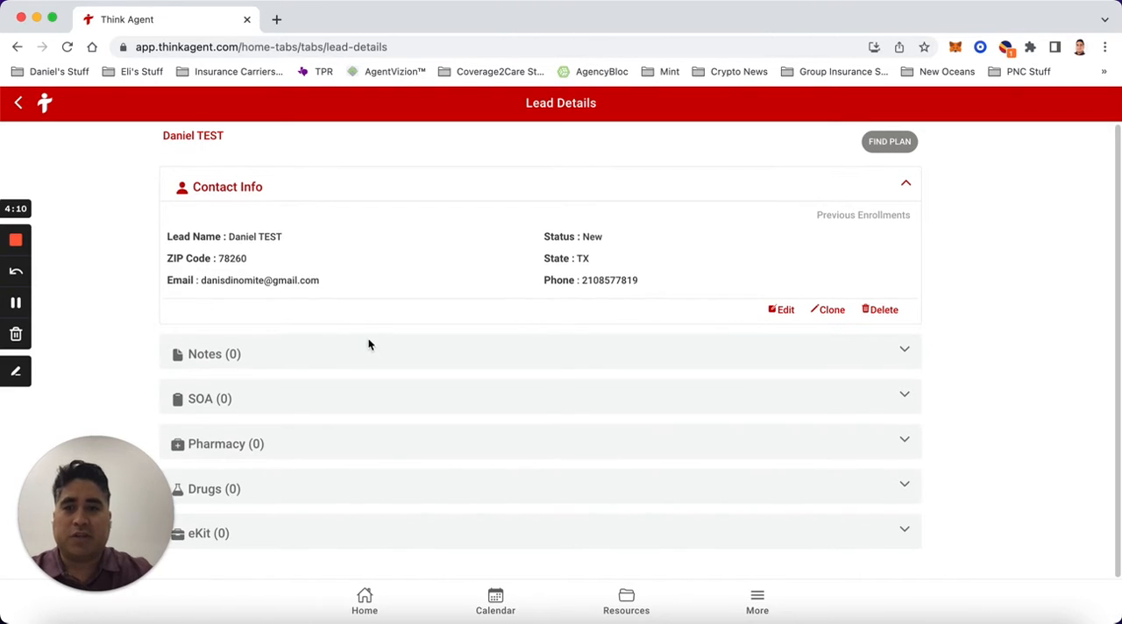
mouse_move(355, 368)
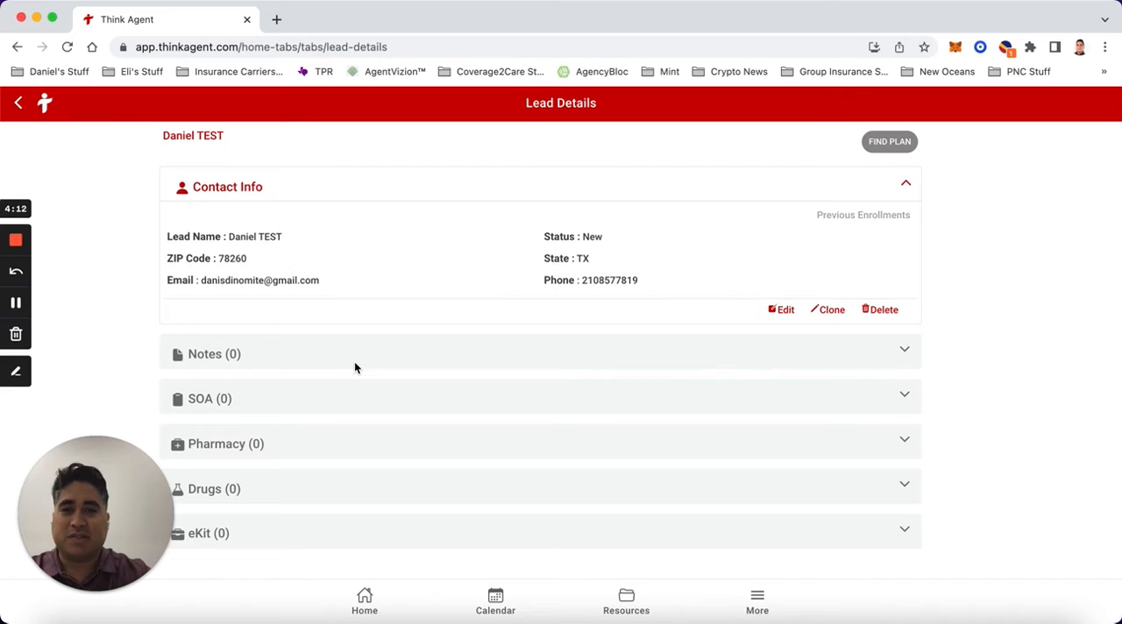
Save the note 'Met client at HEB on 1604 and Bandera' on Daniel TEST's lead
left_click(539, 354)
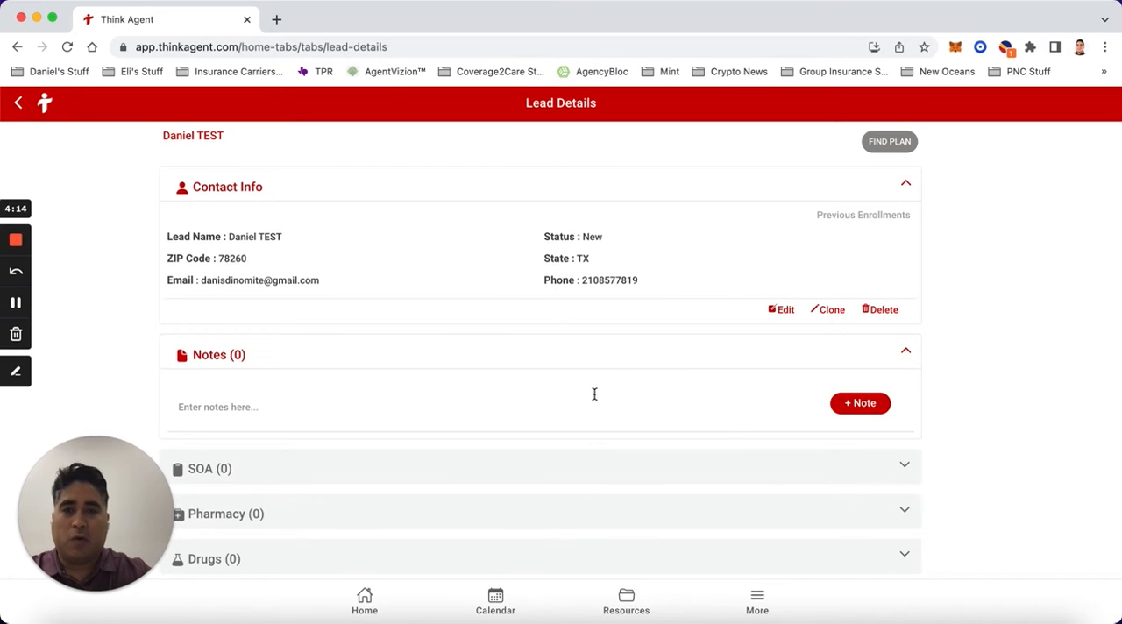
type("Met")
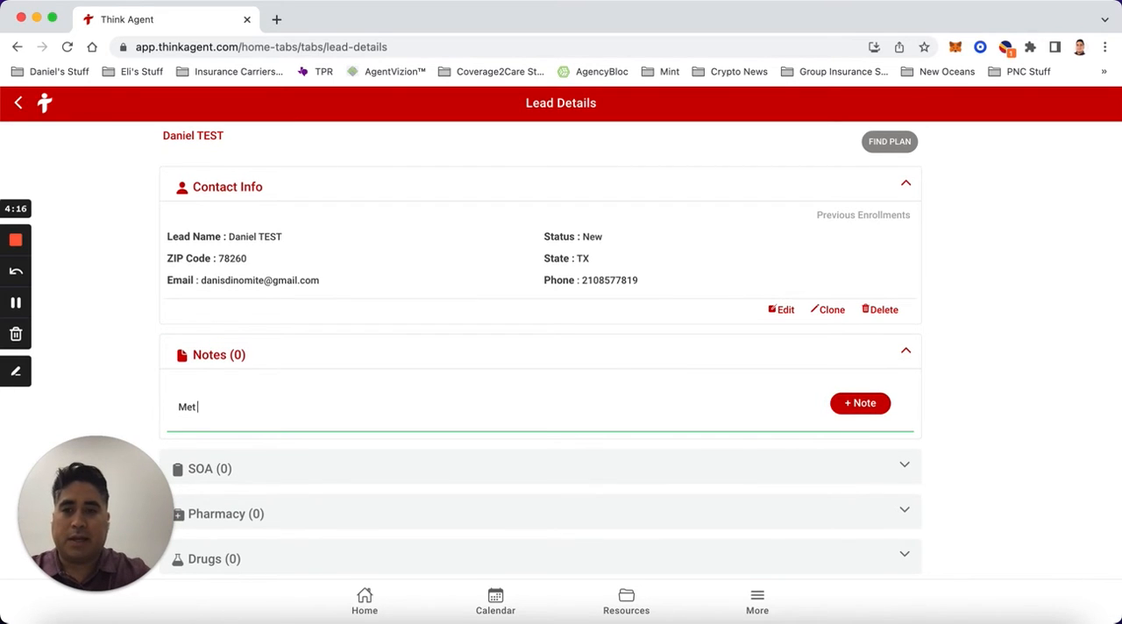
type("client at HEB on 160")
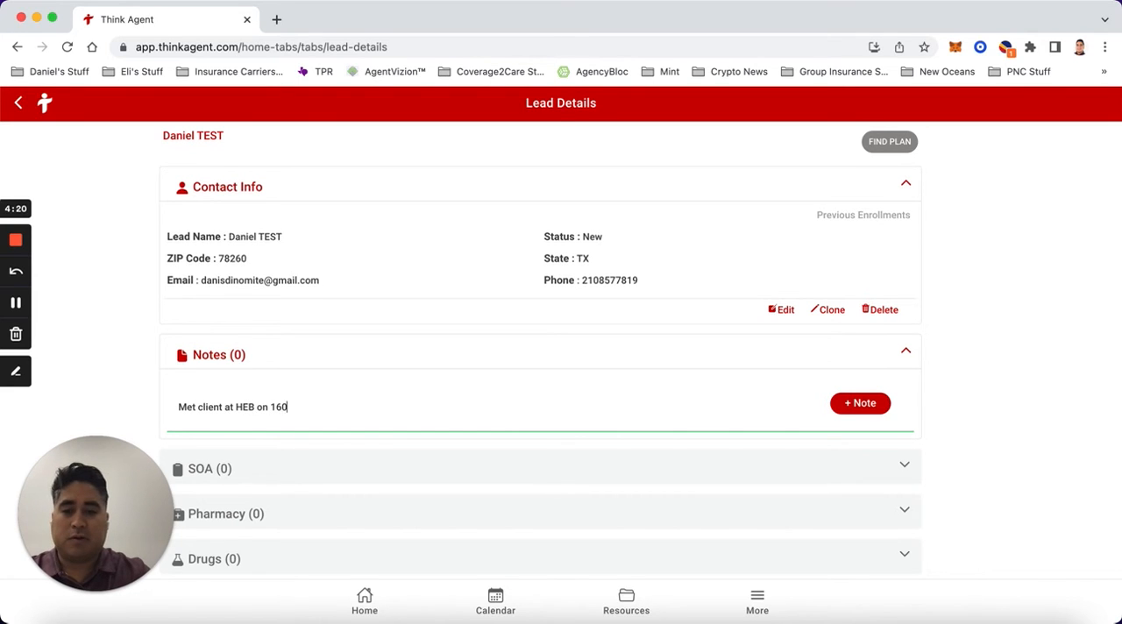
type("4 and Band")
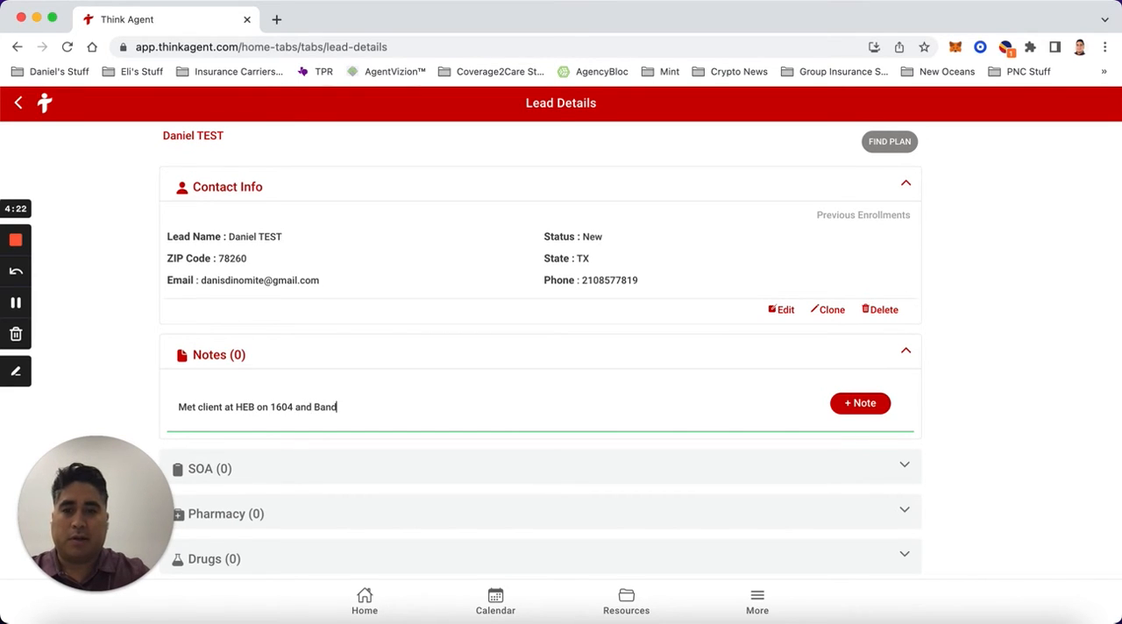
type("era")
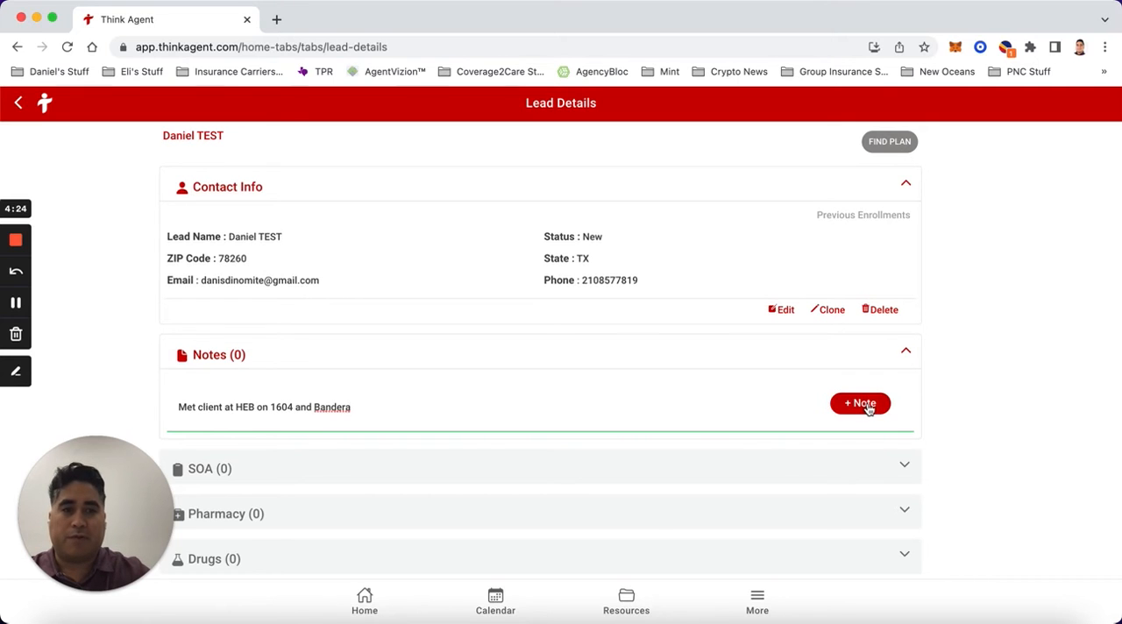
left_click(860, 403)
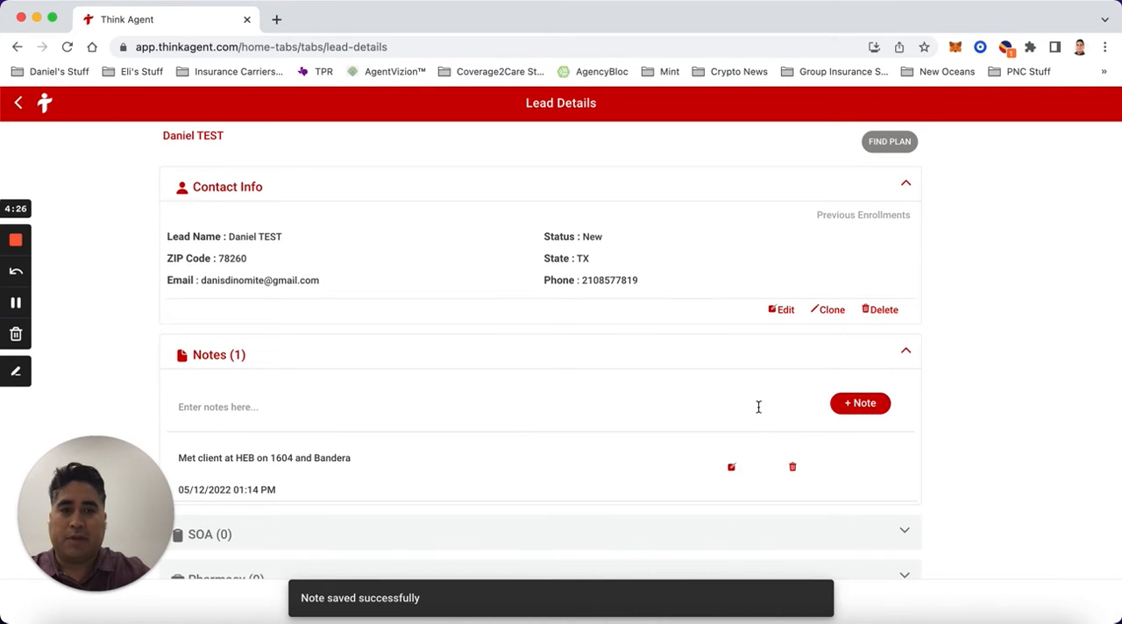
scroll("down", 3)
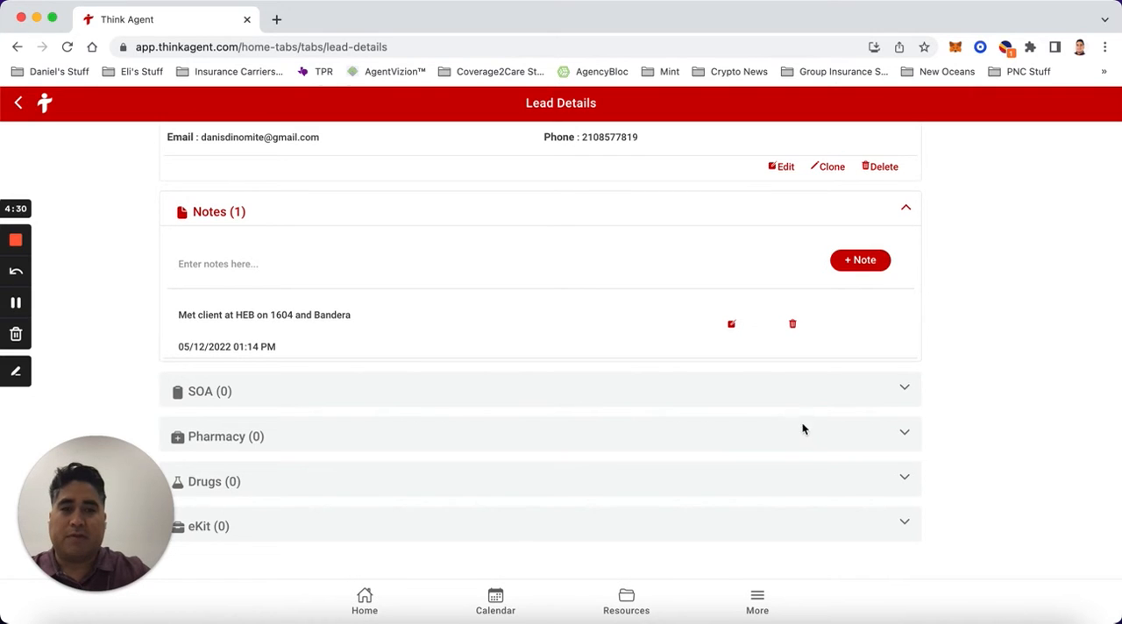
mouse_move(813, 493)
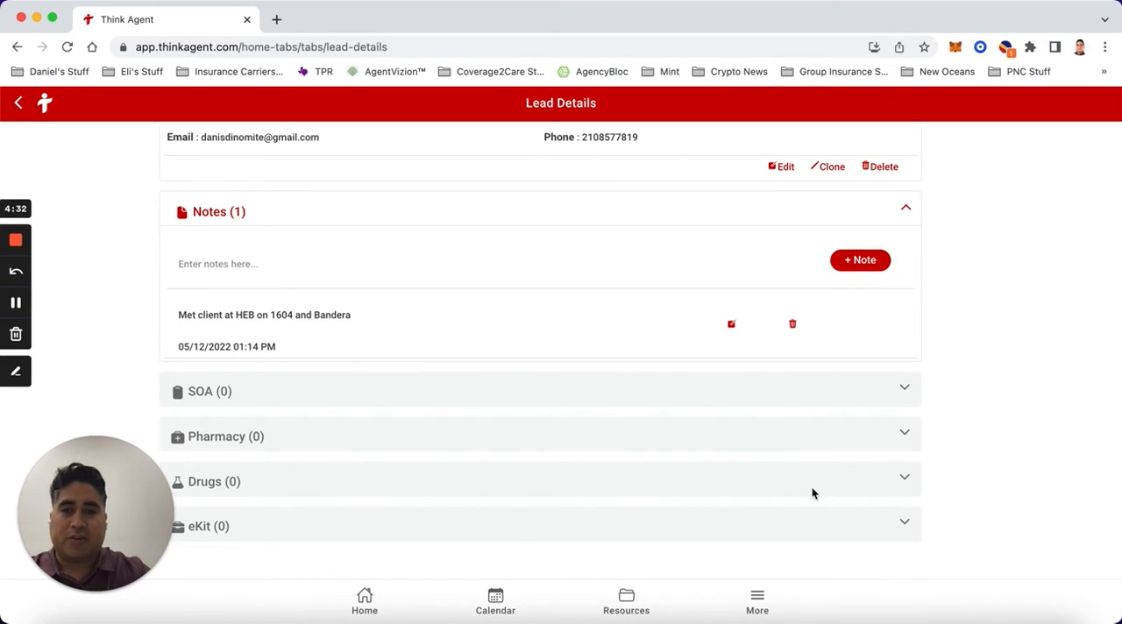
mouse_move(904, 437)
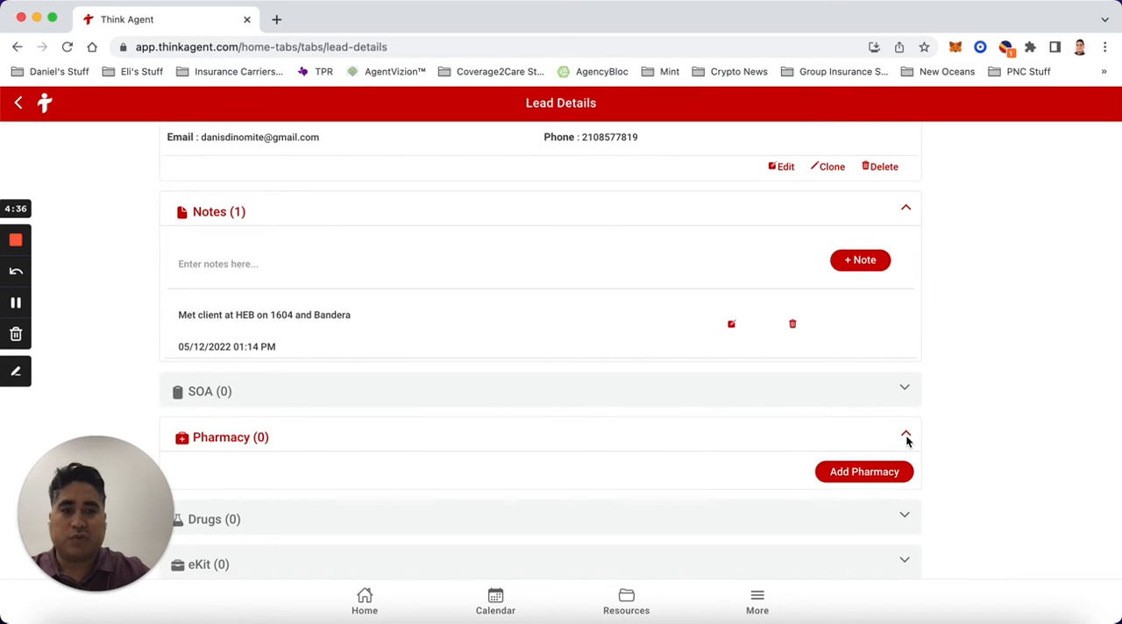
left_click(906, 437)
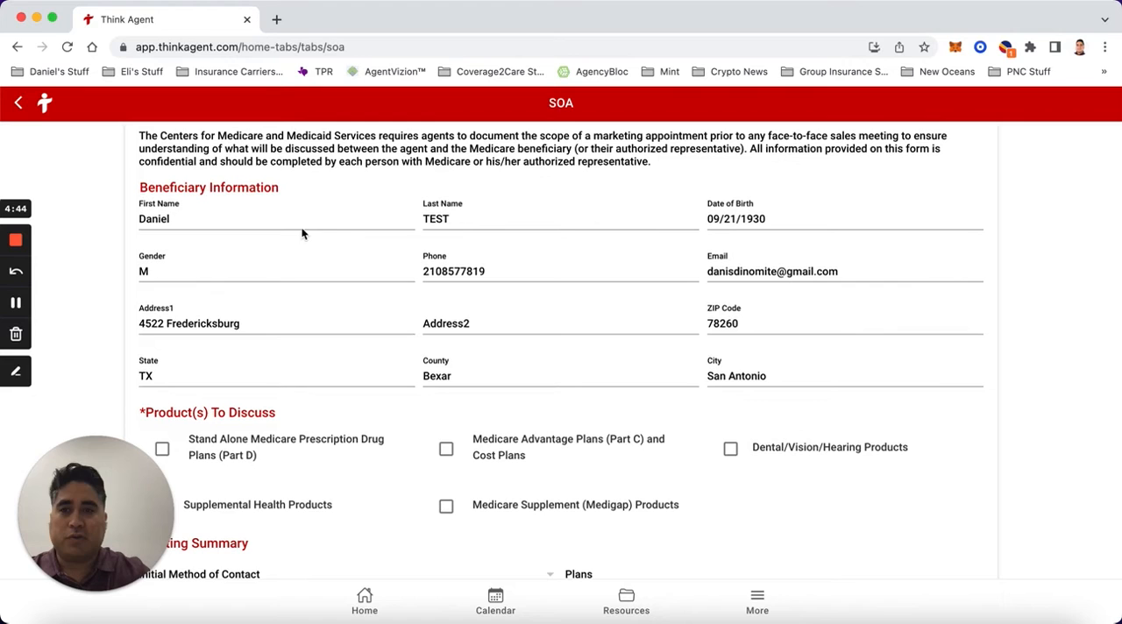
mouse_move(569, 281)
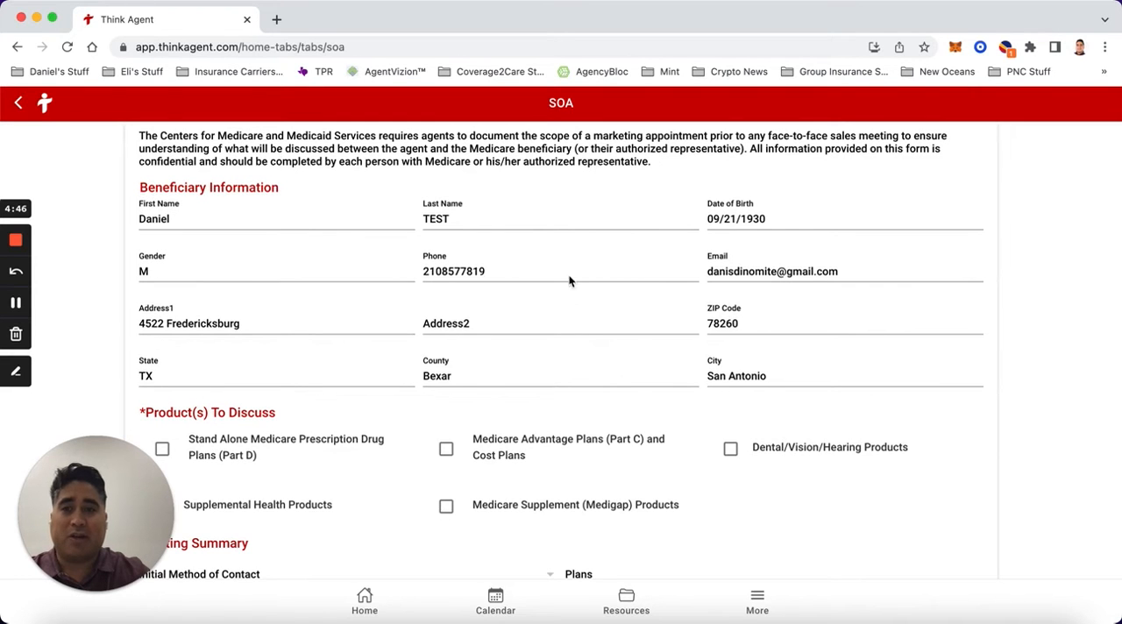
Mark Stand Alone Prescription Drug Plans and Medicare Advantage Plans for discussion on the SOA
scroll("down", 3)
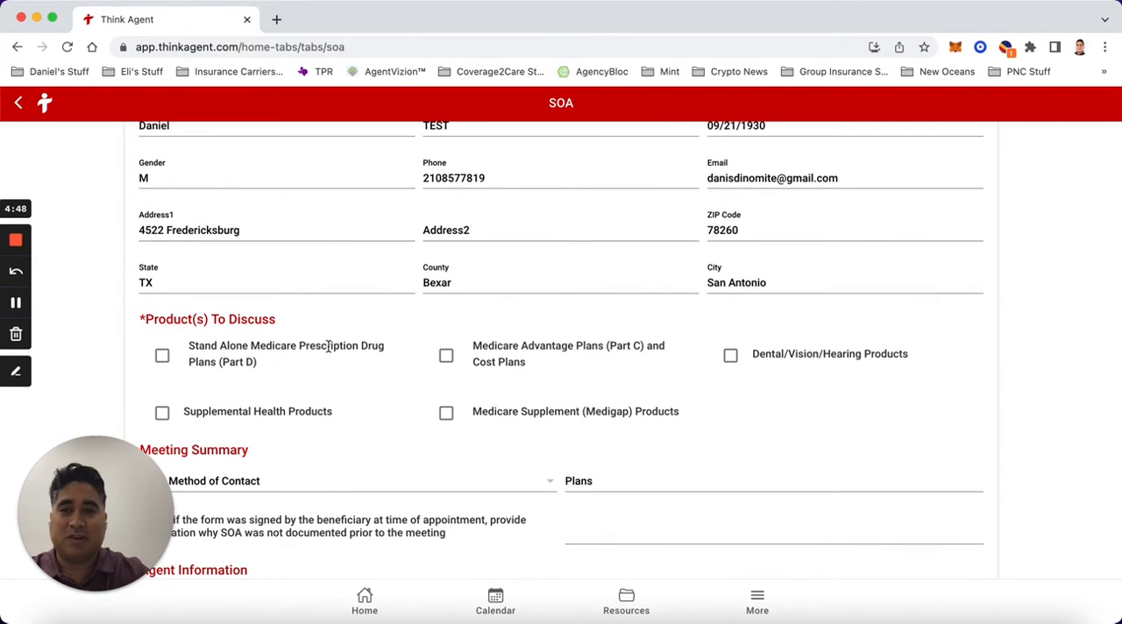
left_click(162, 355)
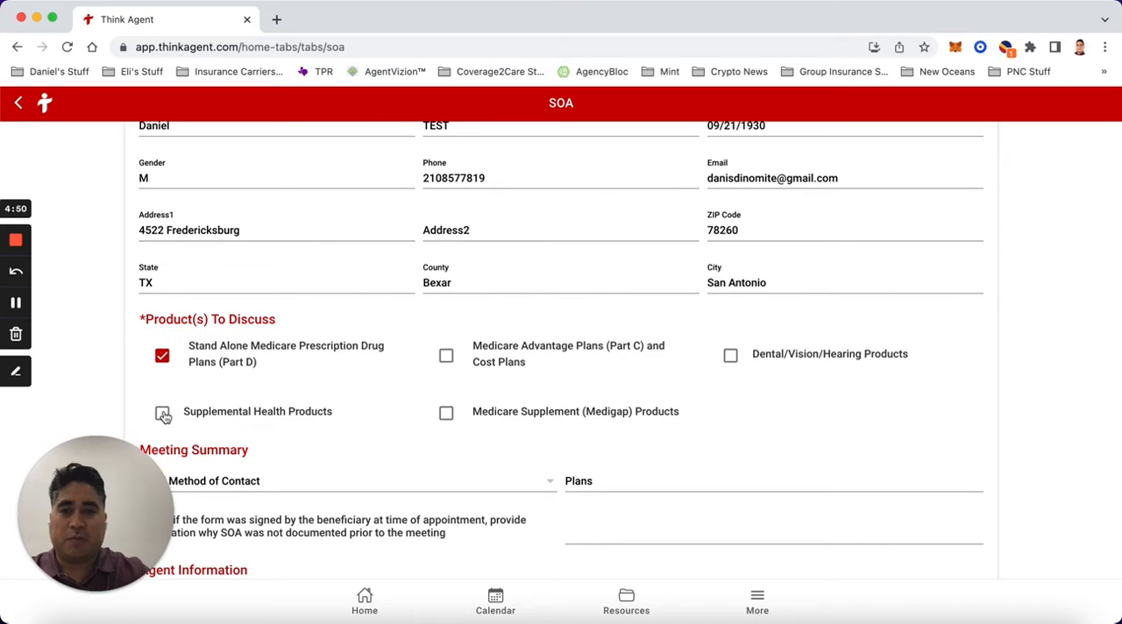
left_click(446, 355)
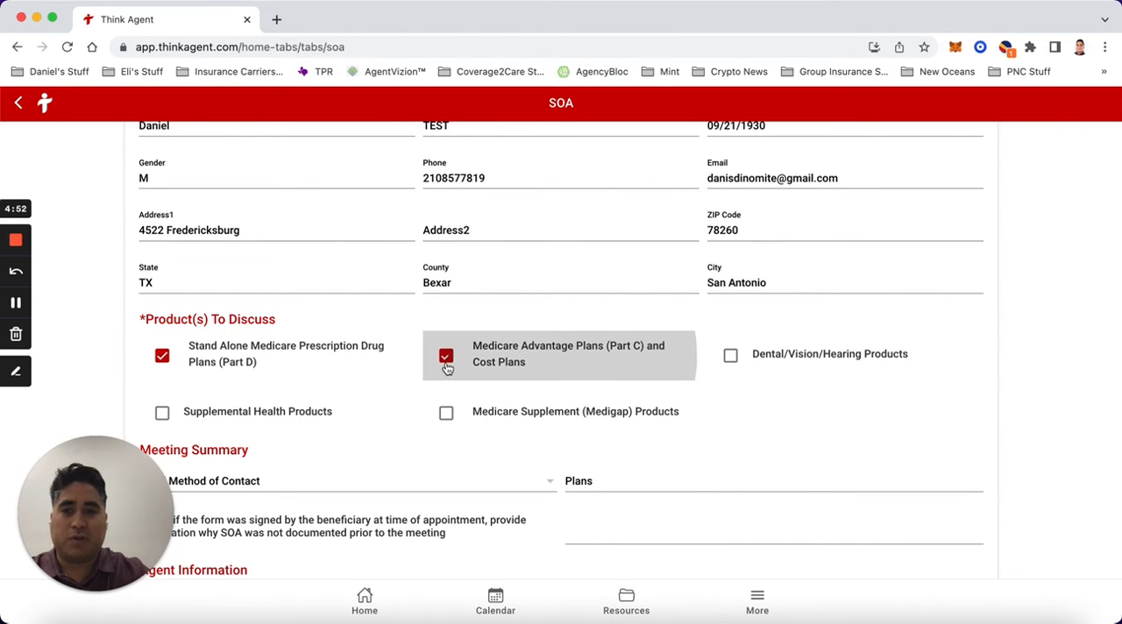
scroll("down", 3)
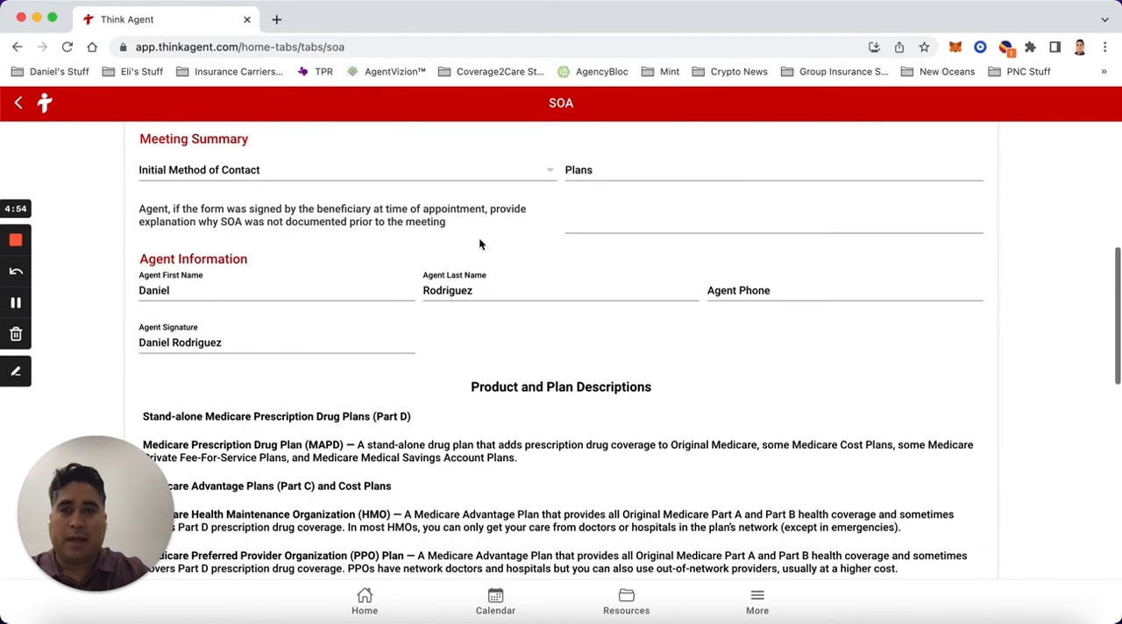
left_click(344, 169)
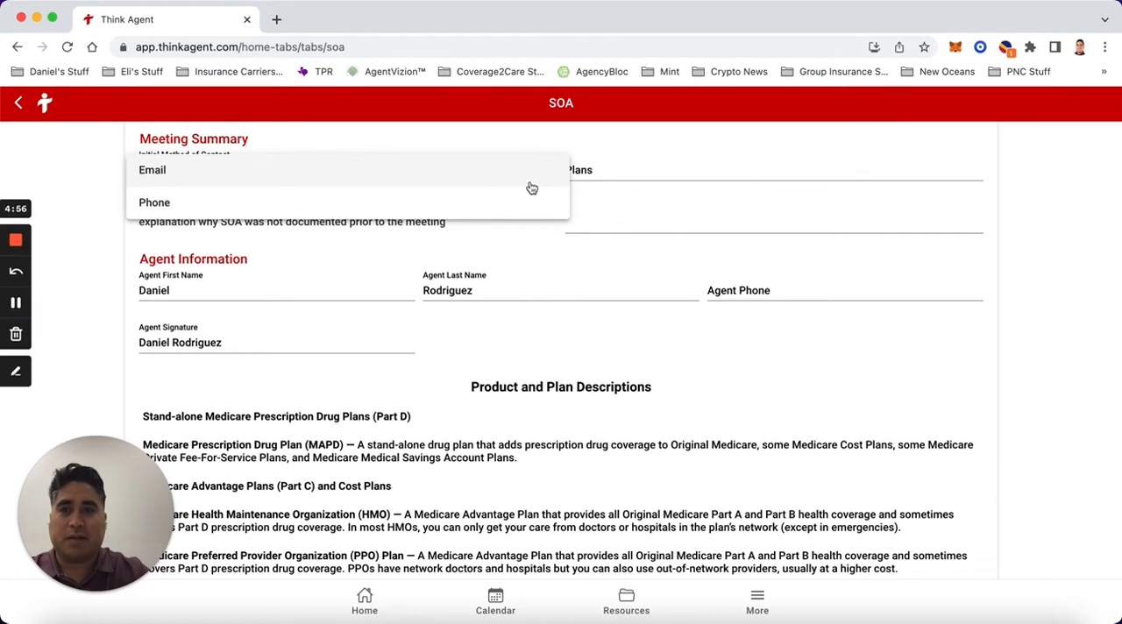
left_click(155, 202)
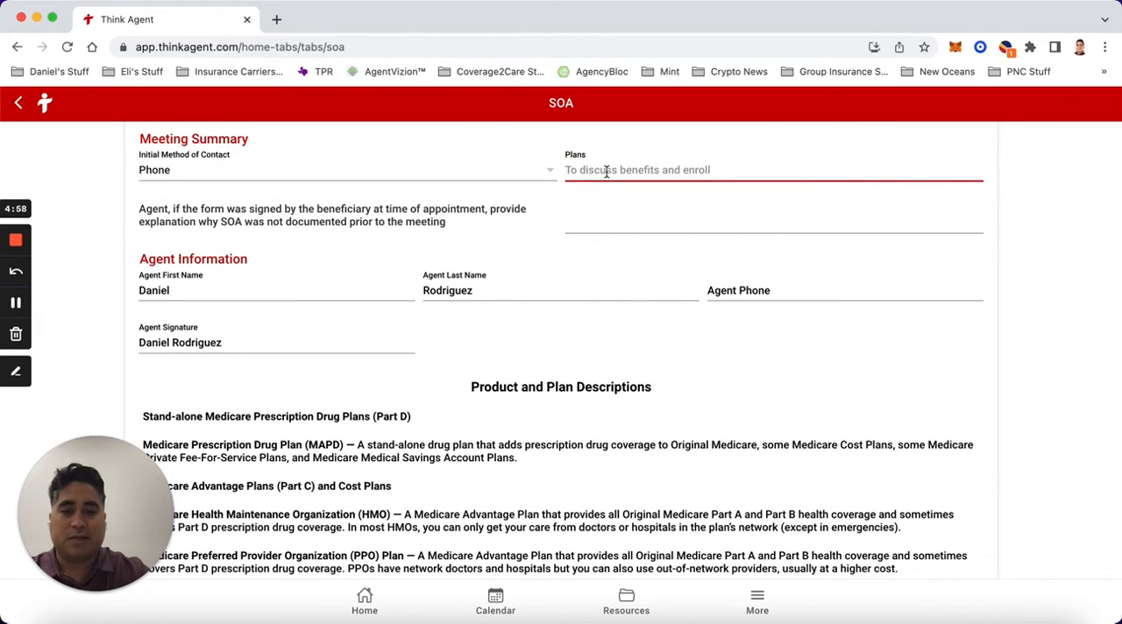
type("Value HMO")
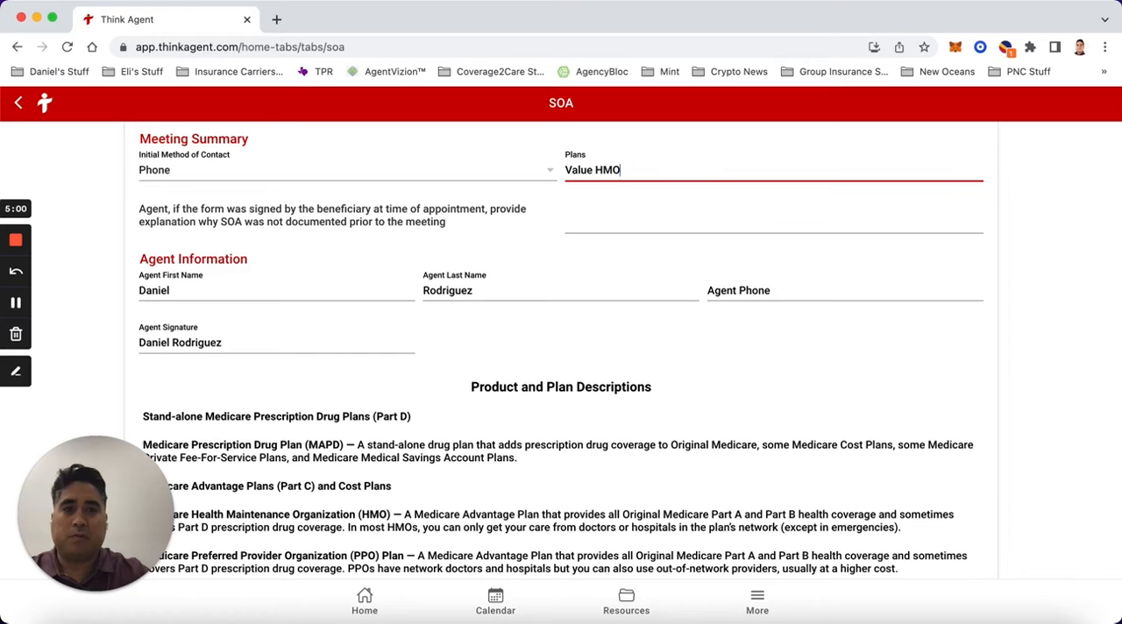
scroll("down", 3)
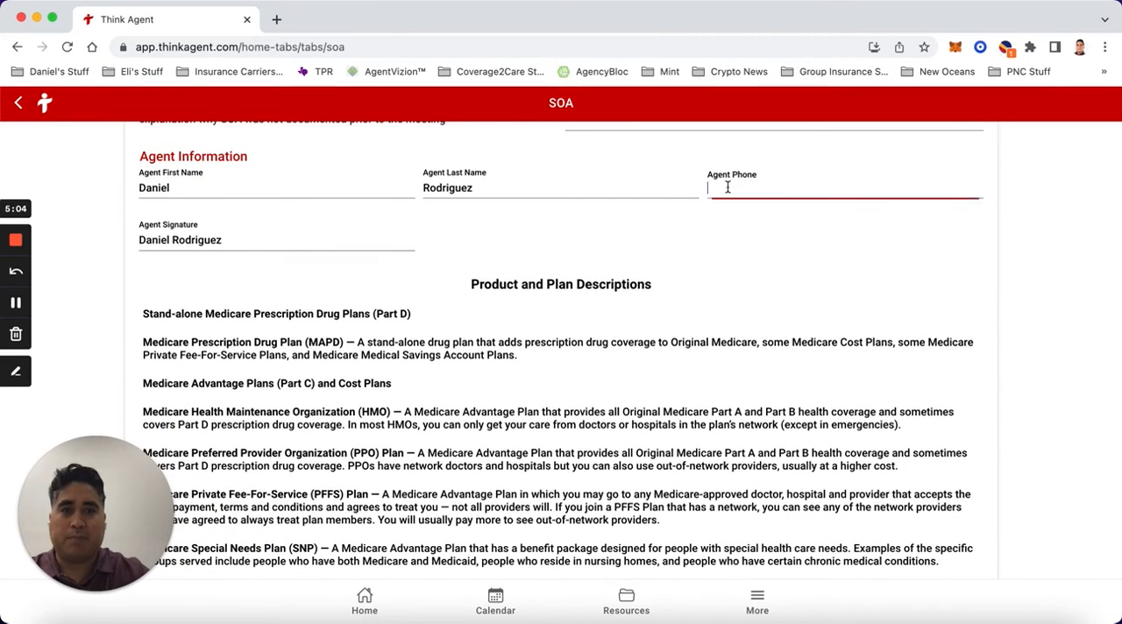
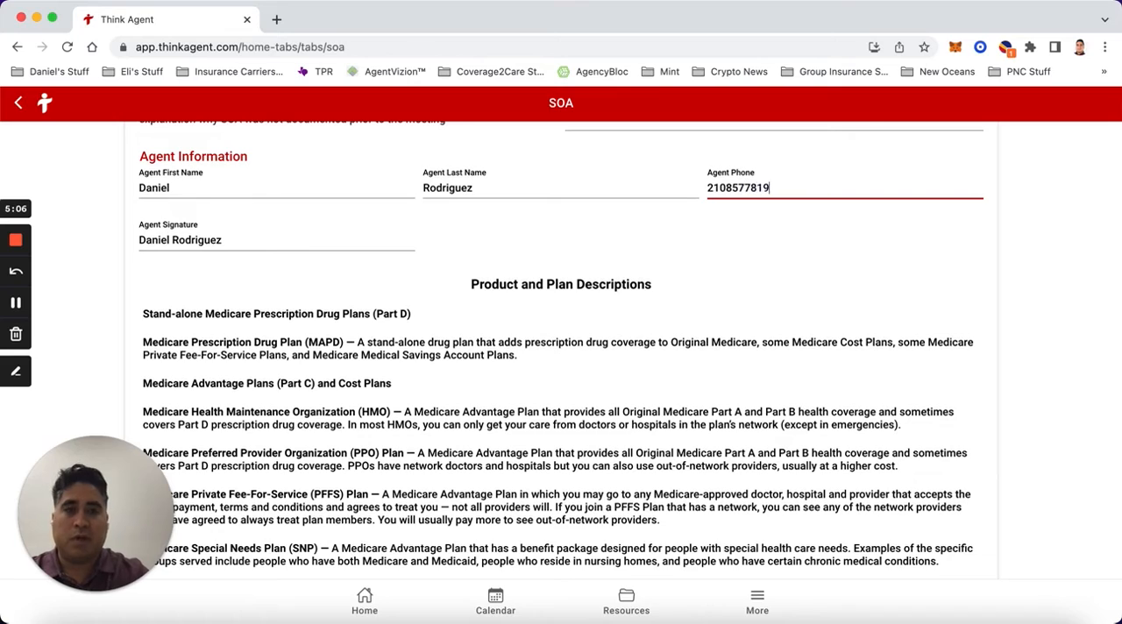
scroll("down", 3)
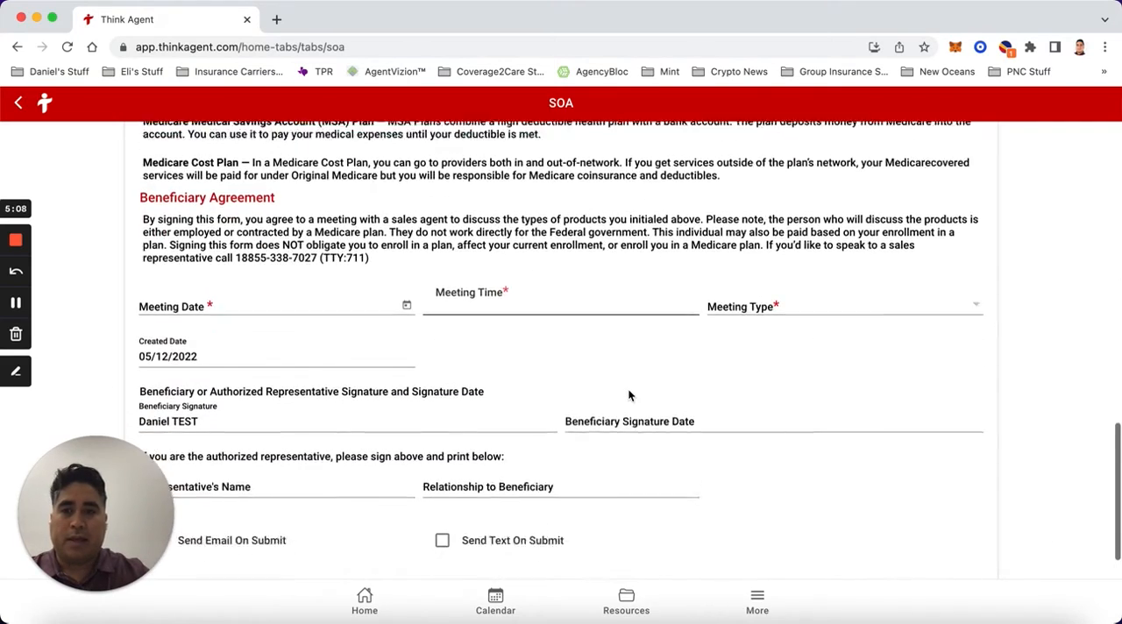
Set the SOA meeting to 05/12/2022 at 12:14 PM with type Home Visit
left_click(406, 305)
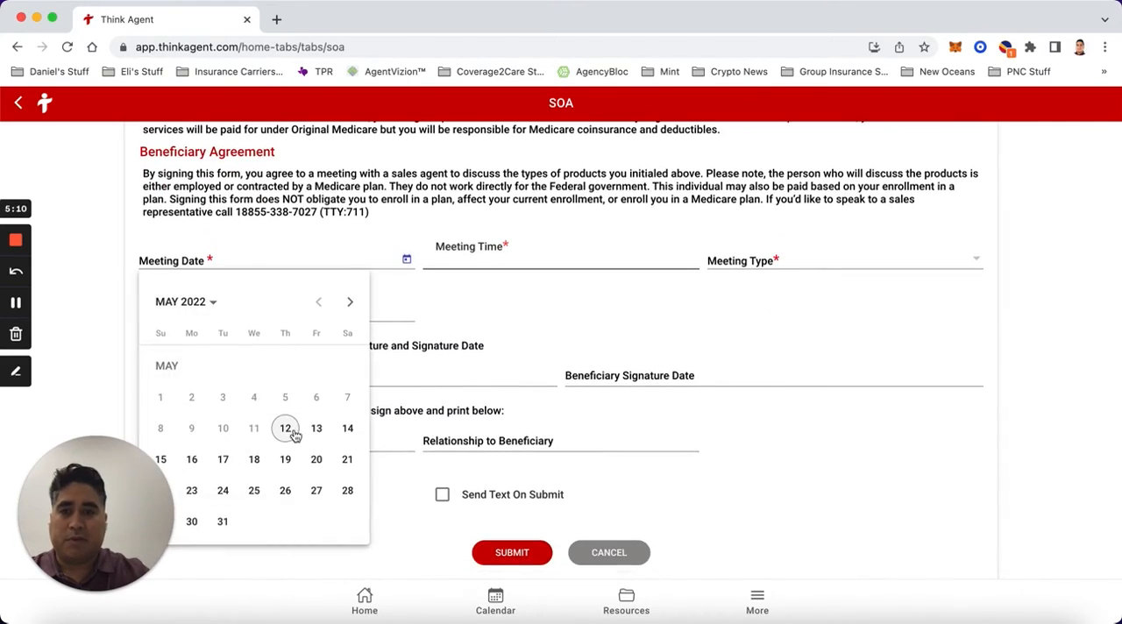
left_click(285, 428)
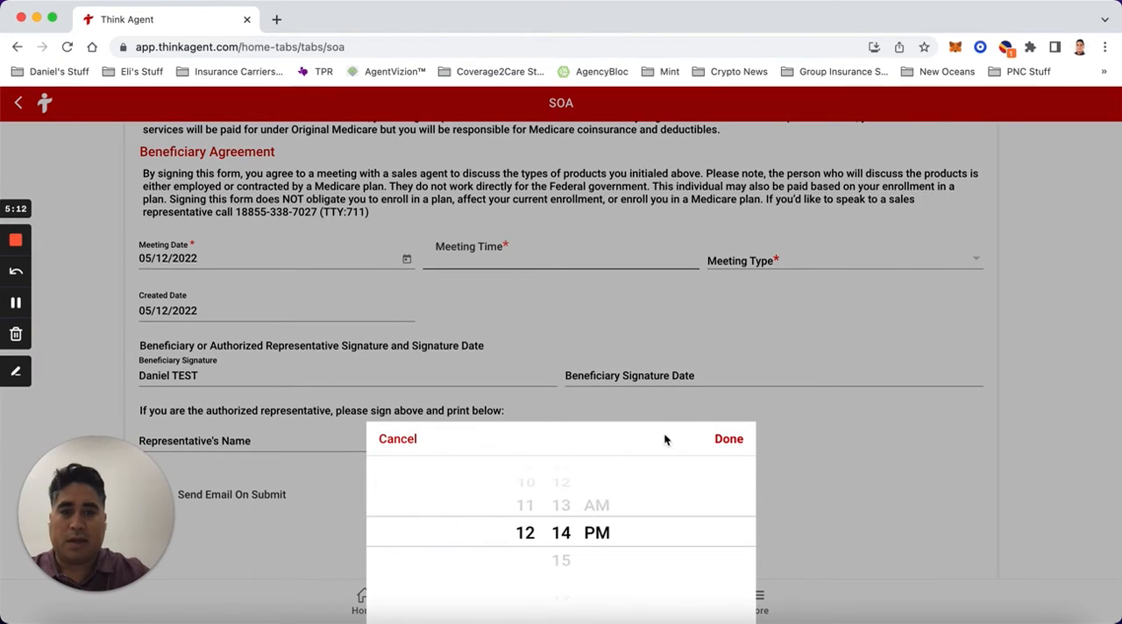
left_click(728, 438)
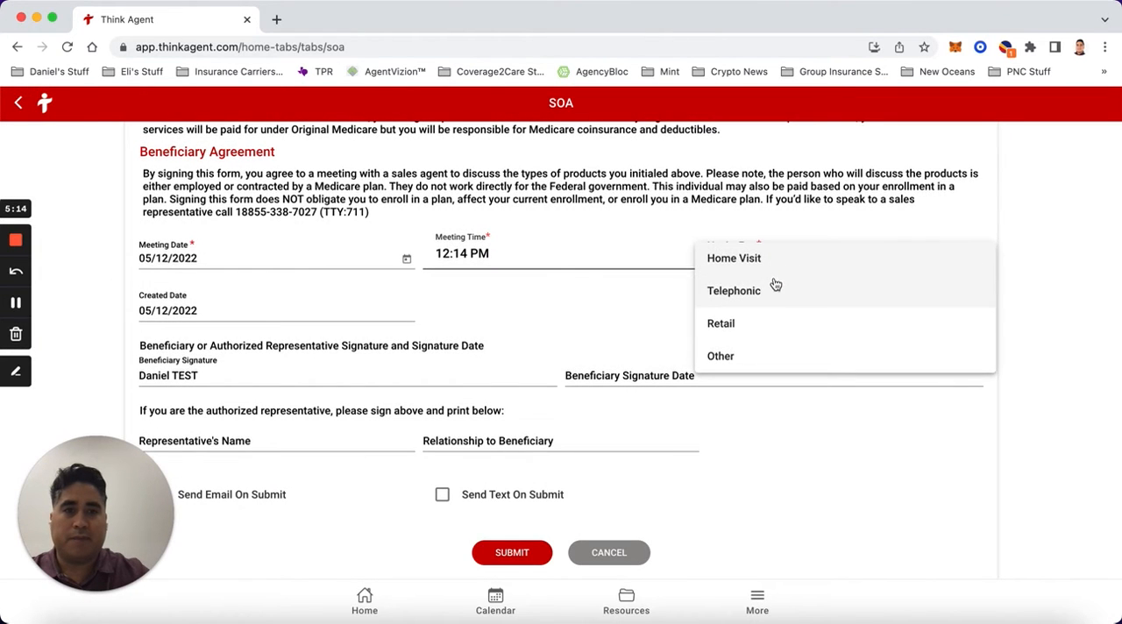
left_click(720, 323)
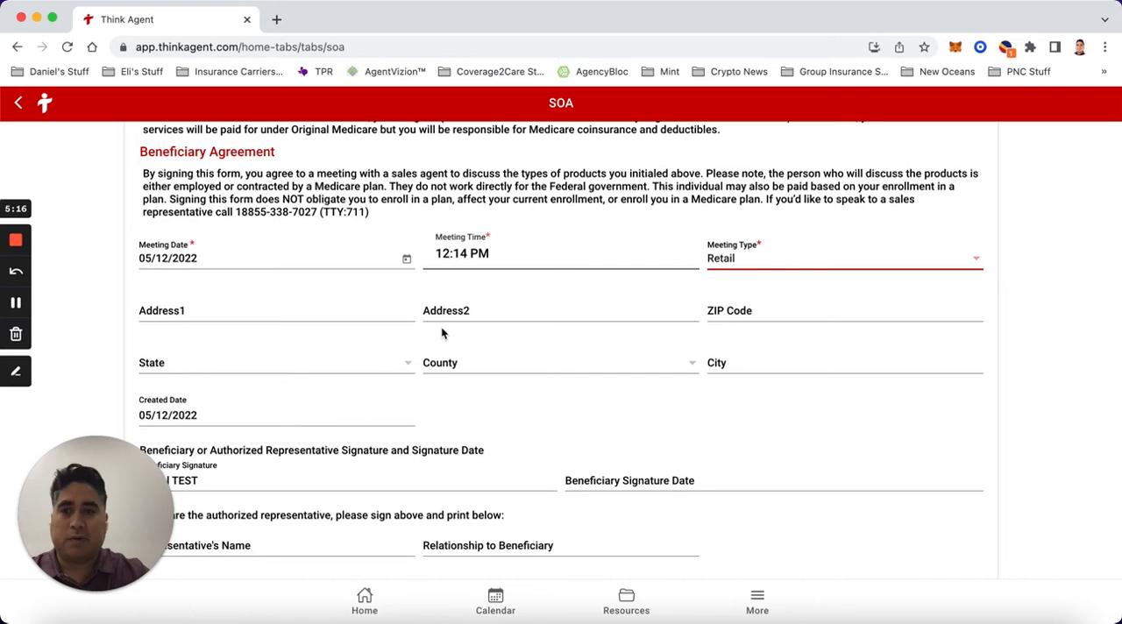
left_click(841, 258)
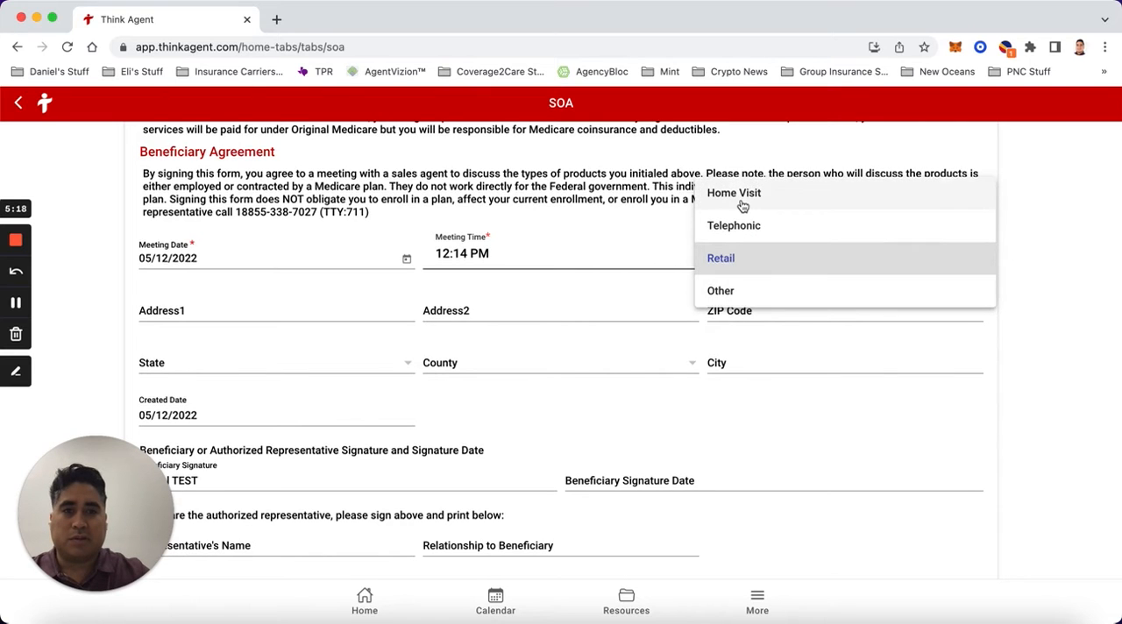
left_click(733, 192)
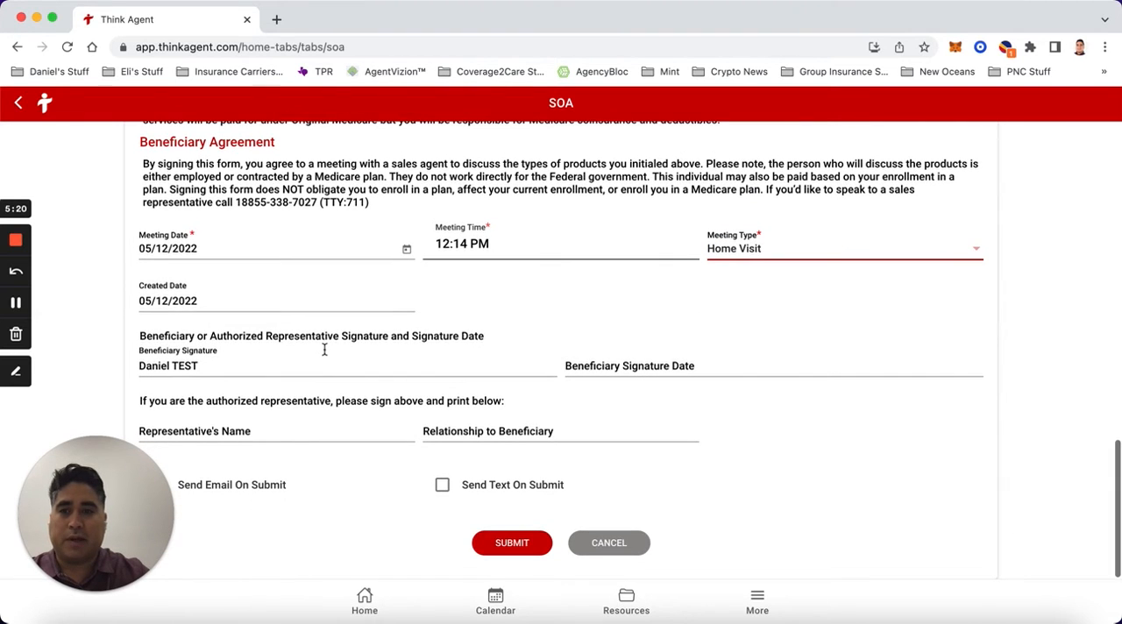
mouse_move(284, 378)
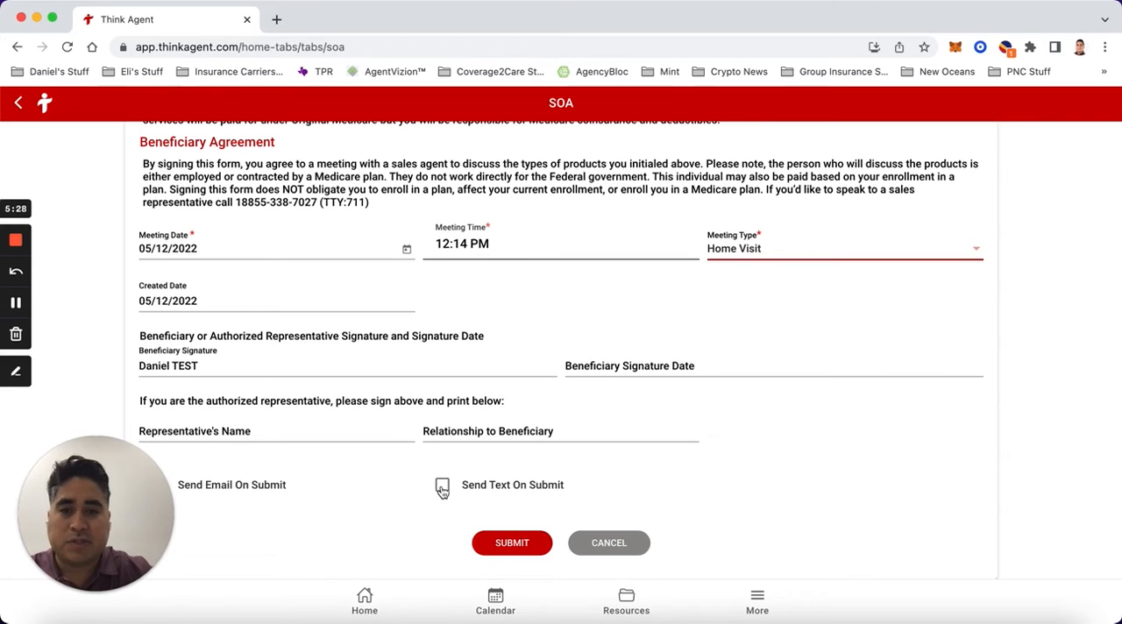
Submit Daniel TEST's SOA with Send Text On Submit checked
left_click(442, 485)
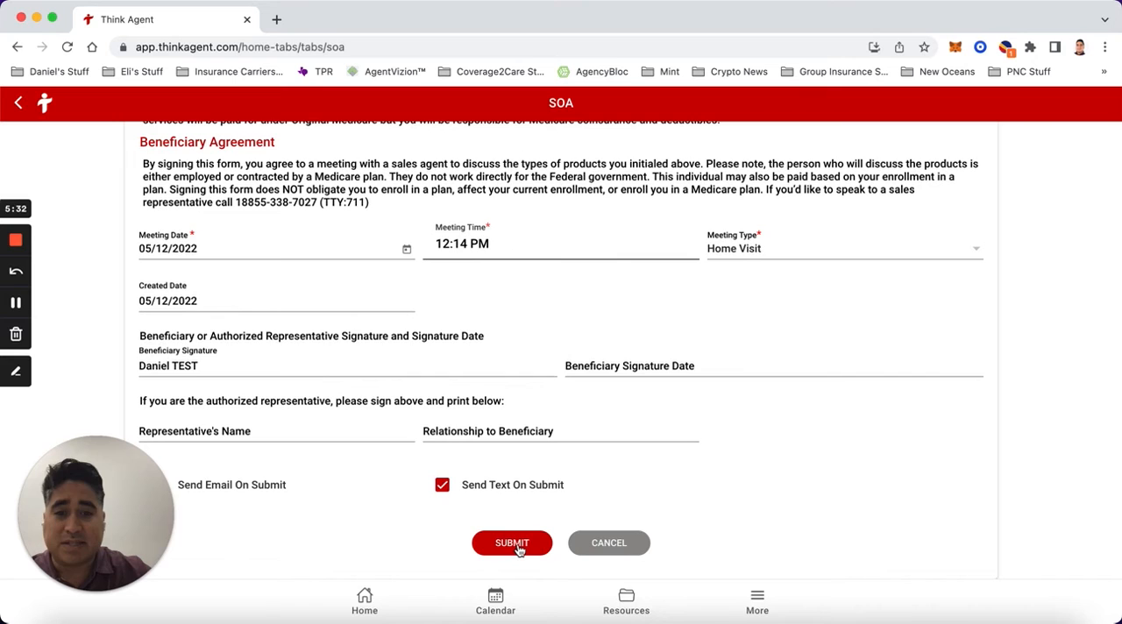
left_click(512, 543)
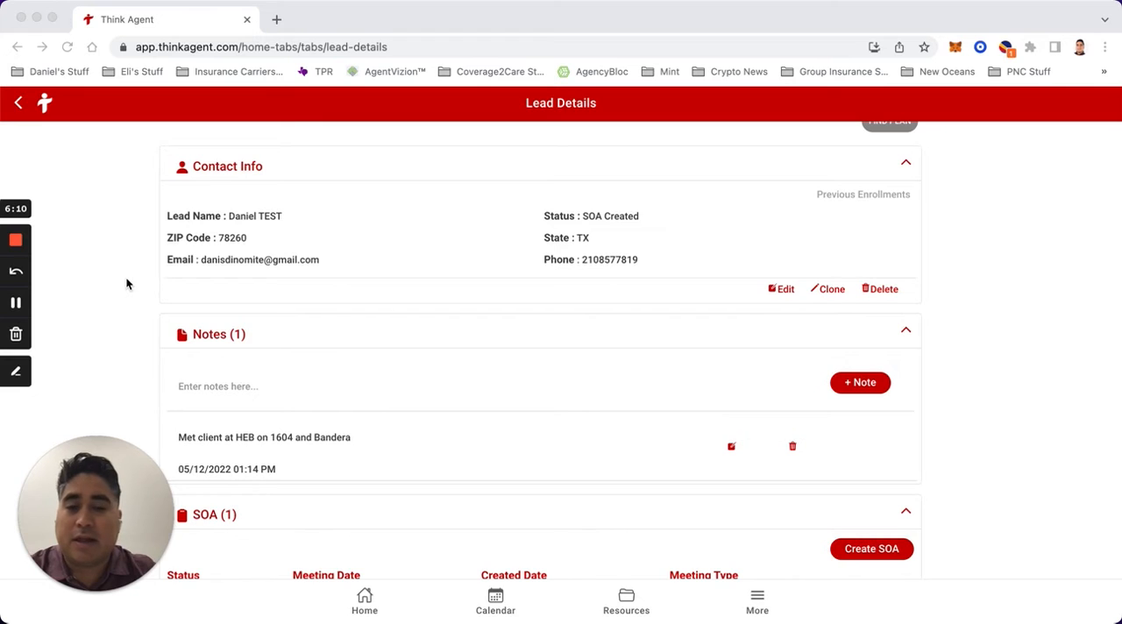
Return to the leads list and show All Leads, where Daniel TEST is SOA Approved
scroll("up", 3)
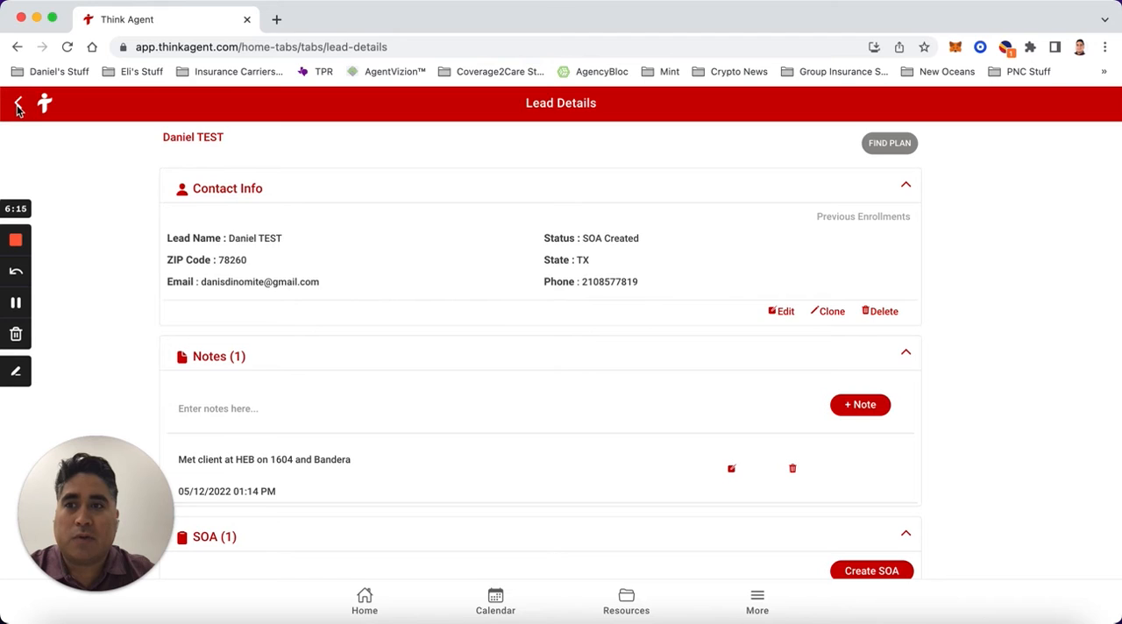
left_click(18, 102)
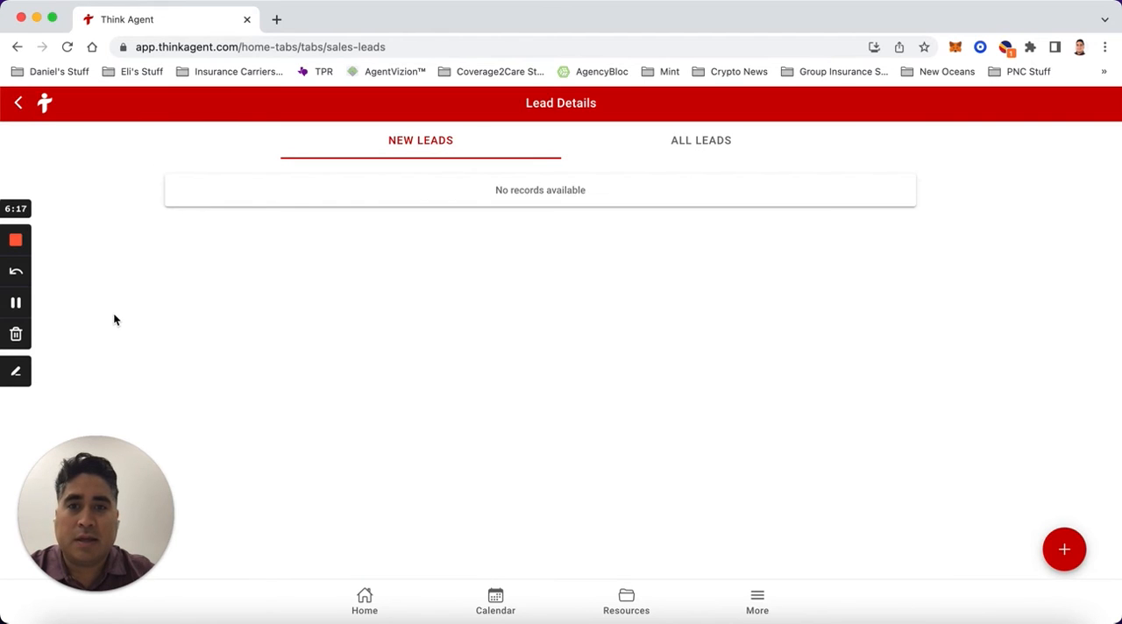
left_click(701, 140)
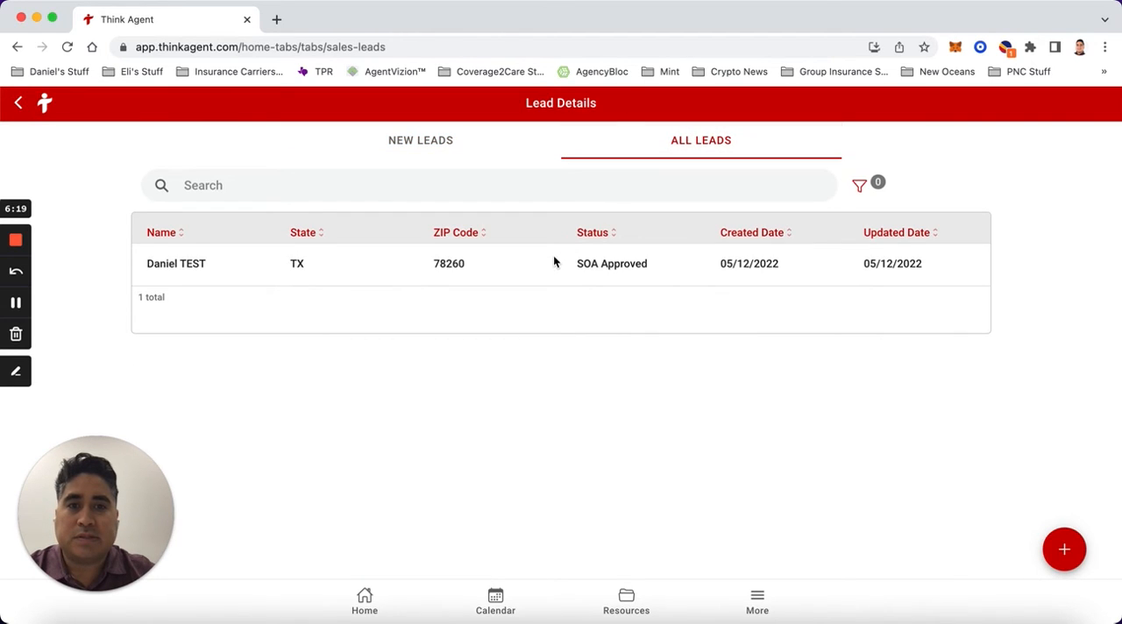
mouse_move(610, 277)
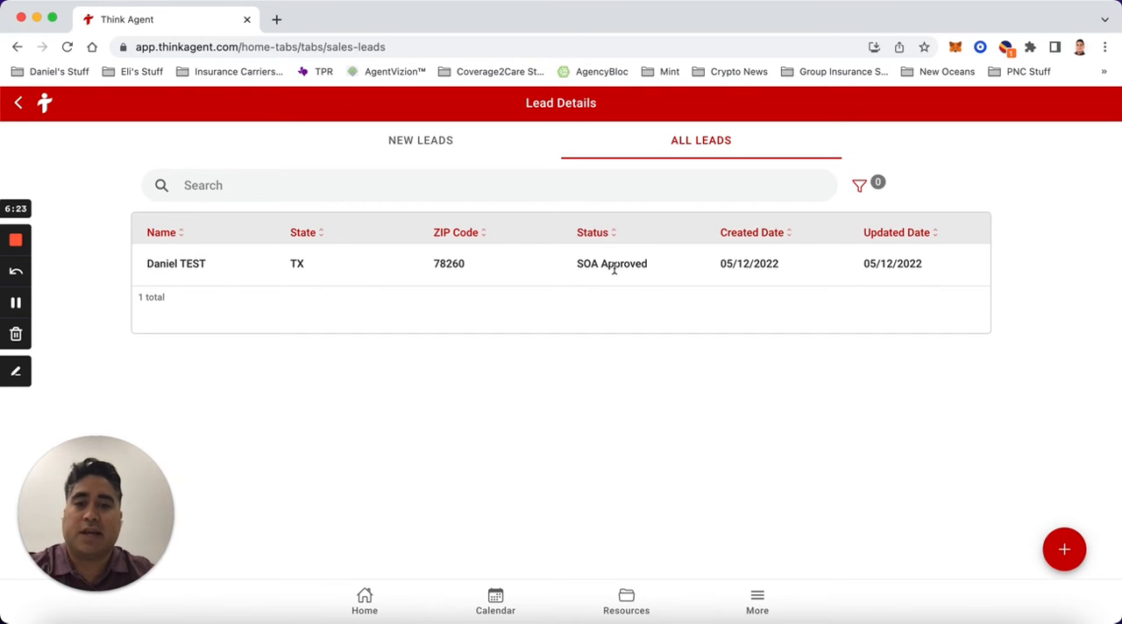
mouse_move(612, 263)
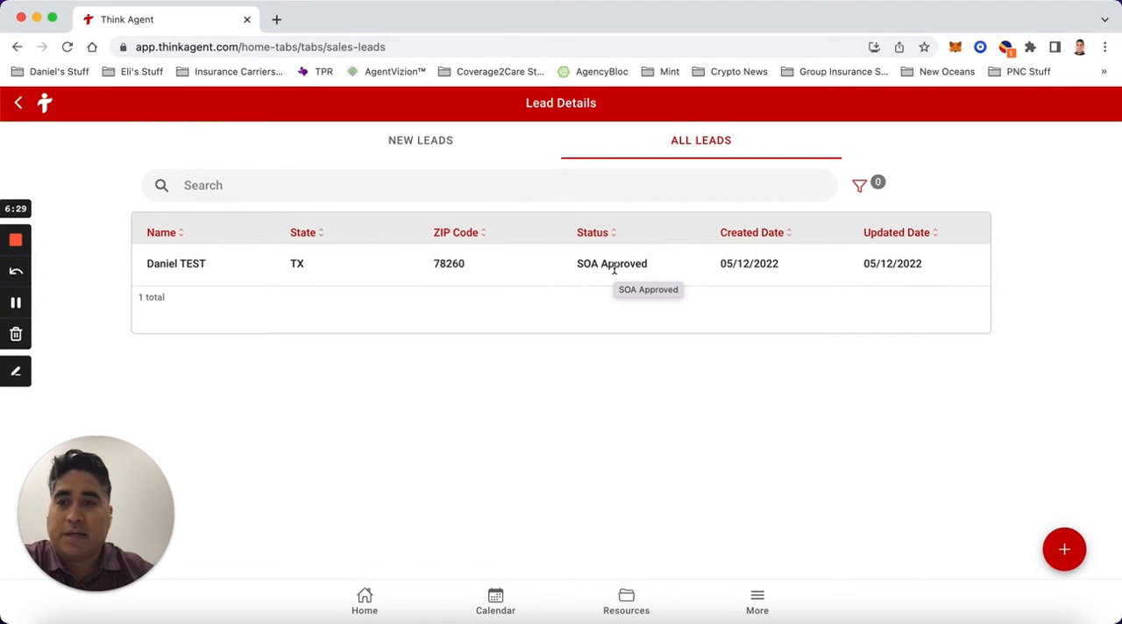
mouse_move(552, 360)
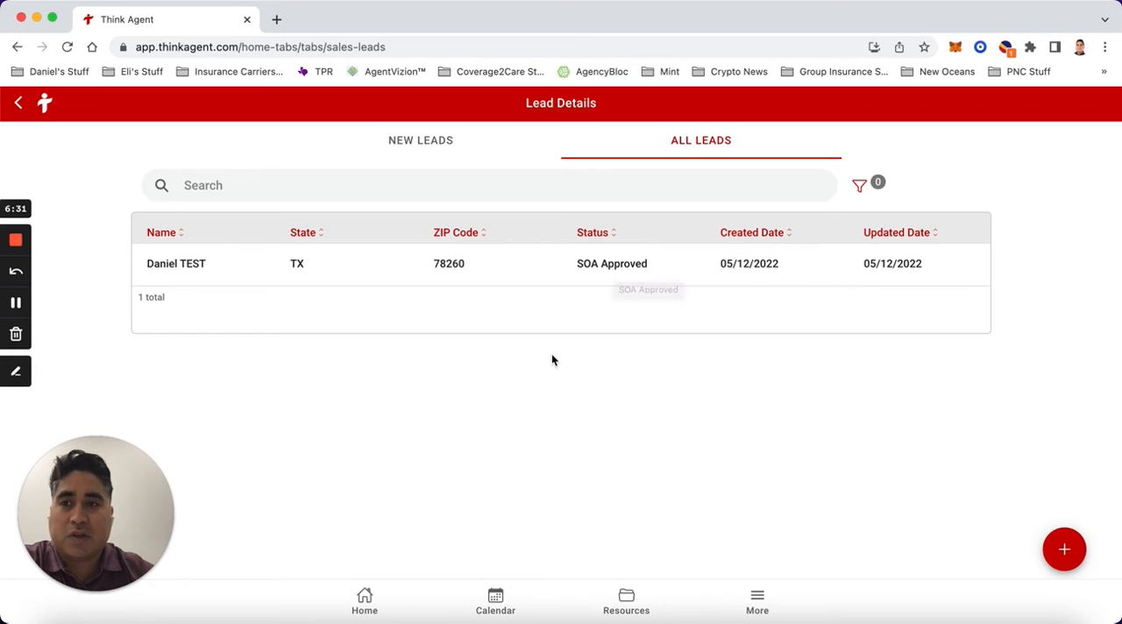
mouse_move(337, 379)
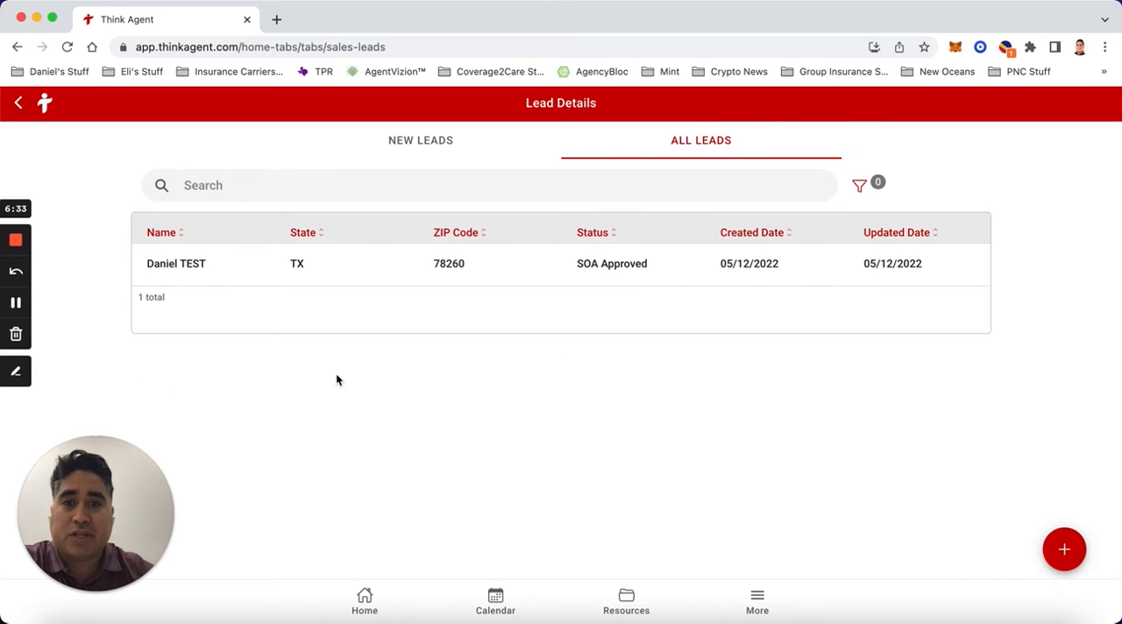
Check Daniel TEST's lead record shows the SOA Accepted, then return to the Home dashboard
left_click(420, 140)
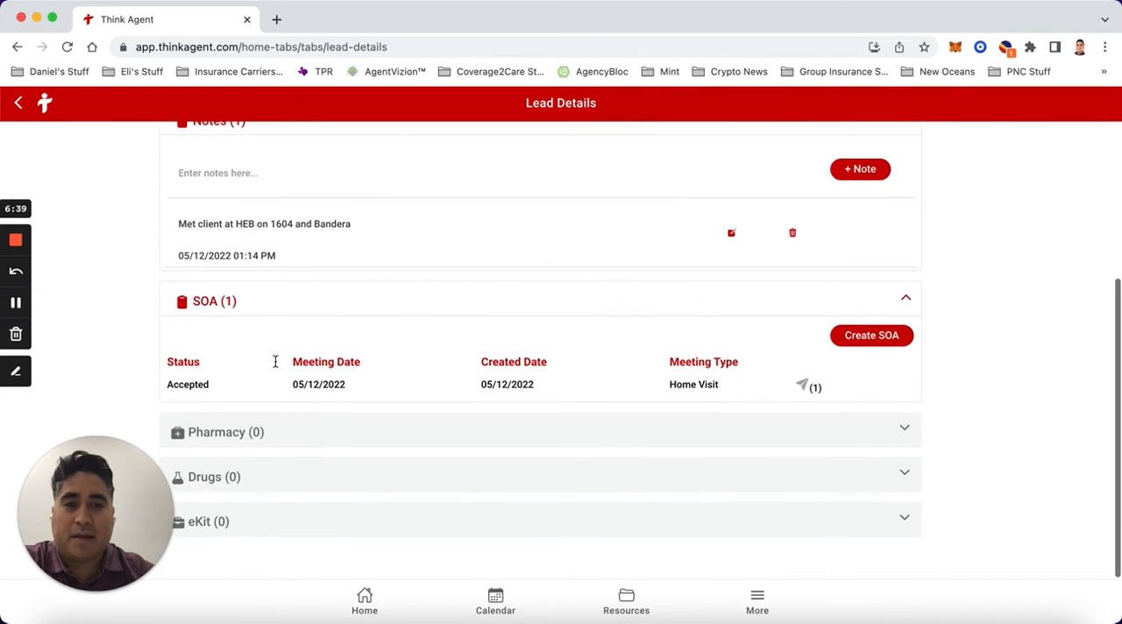
mouse_move(277, 367)
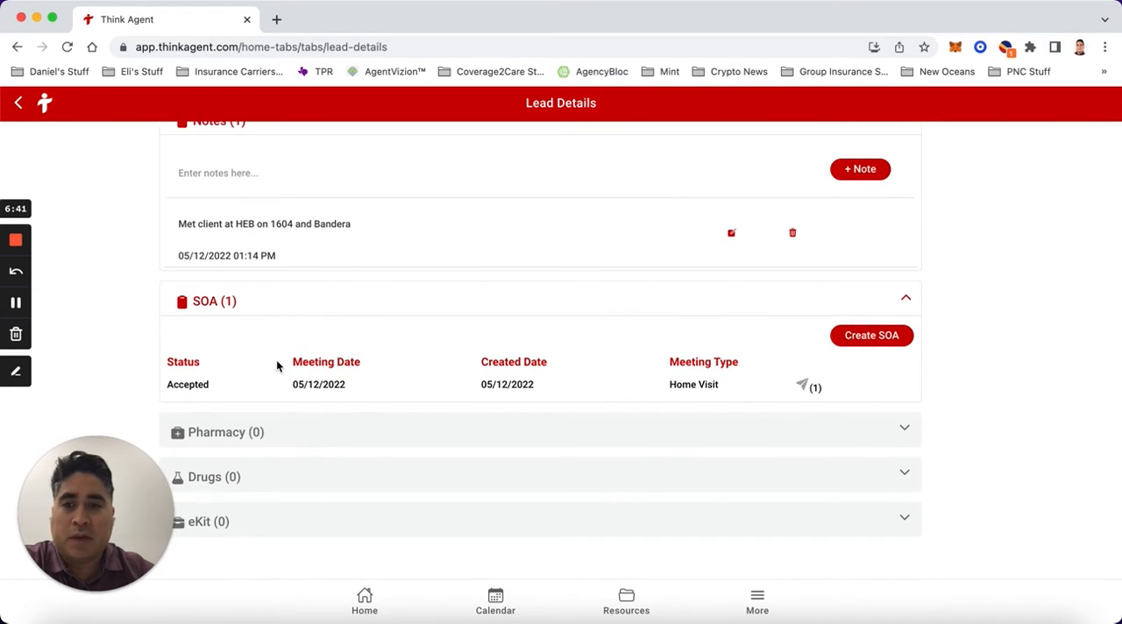
scroll("up", 3)
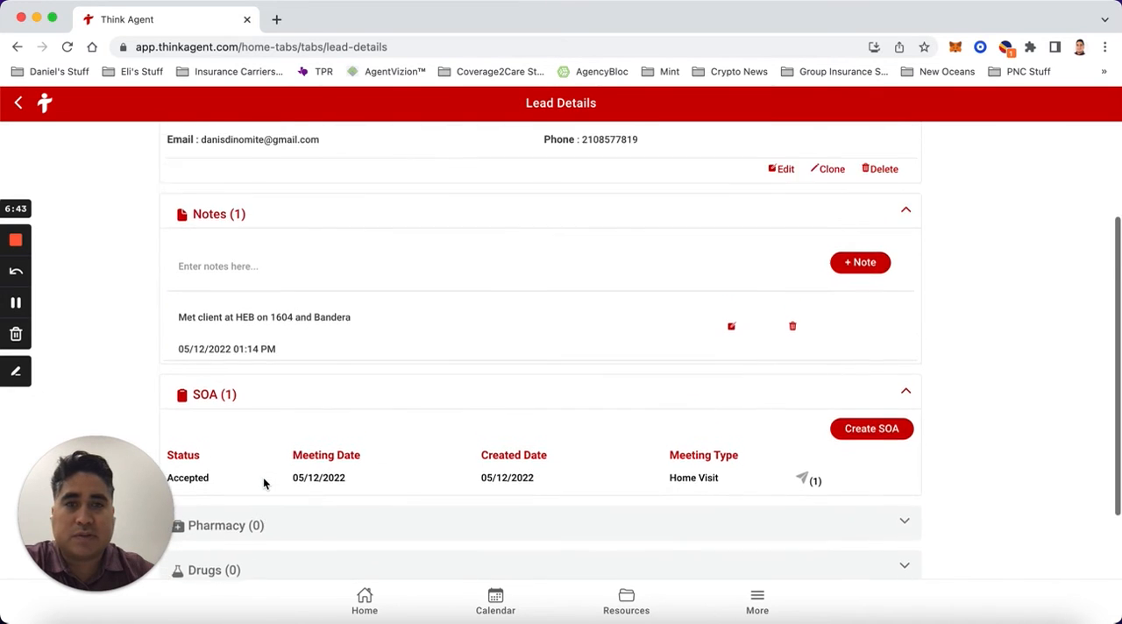
scroll("up", 3)
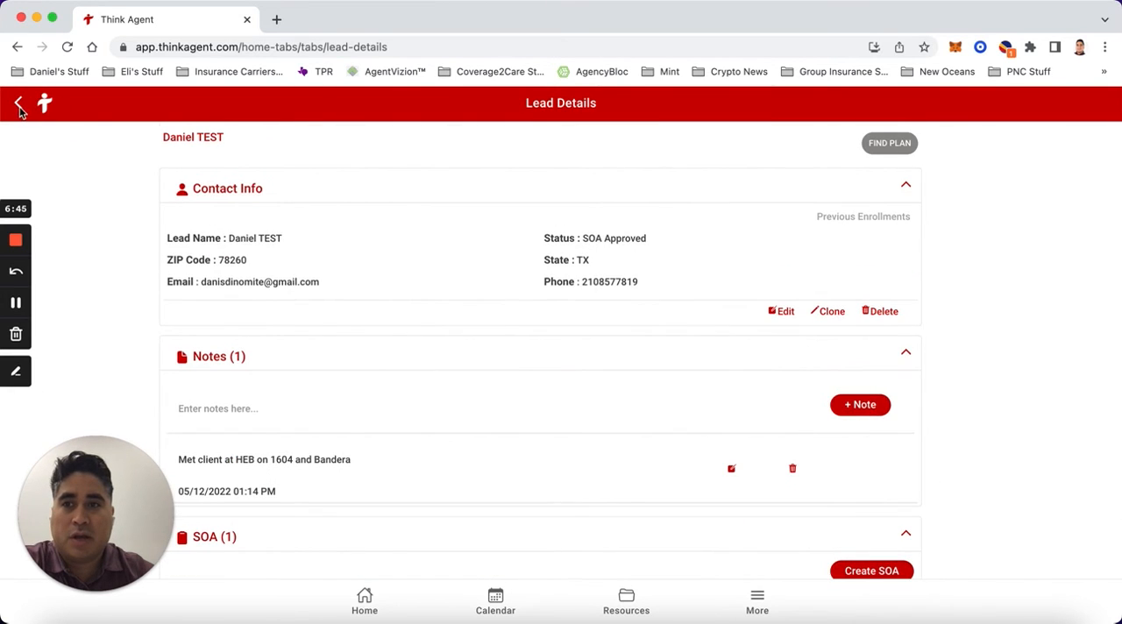
left_click(20, 103)
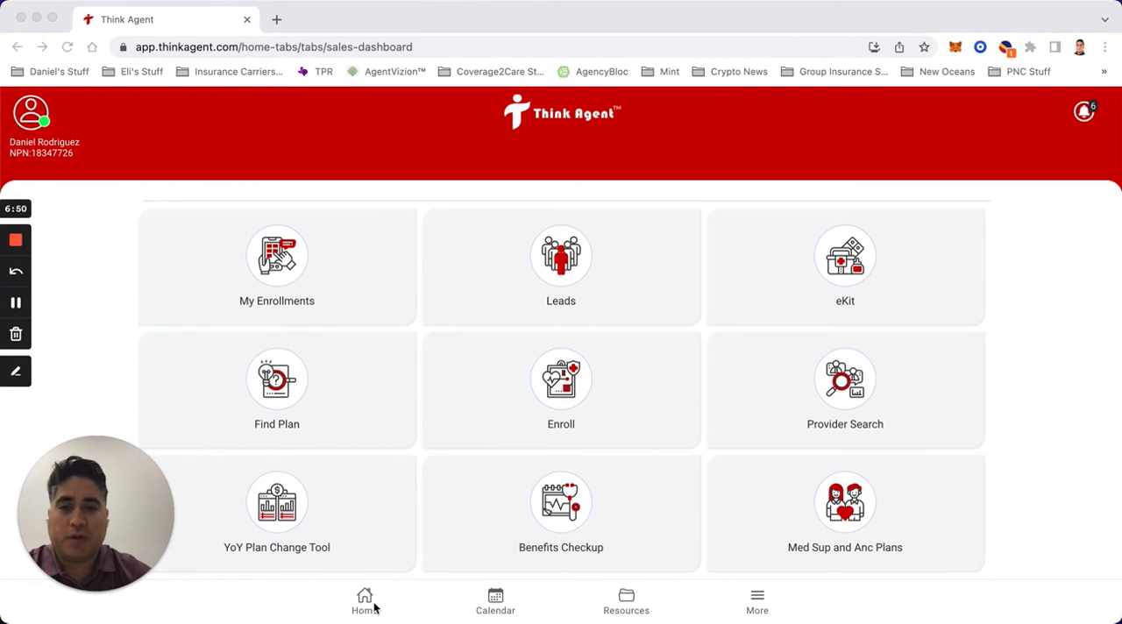
mouse_move(561, 389)
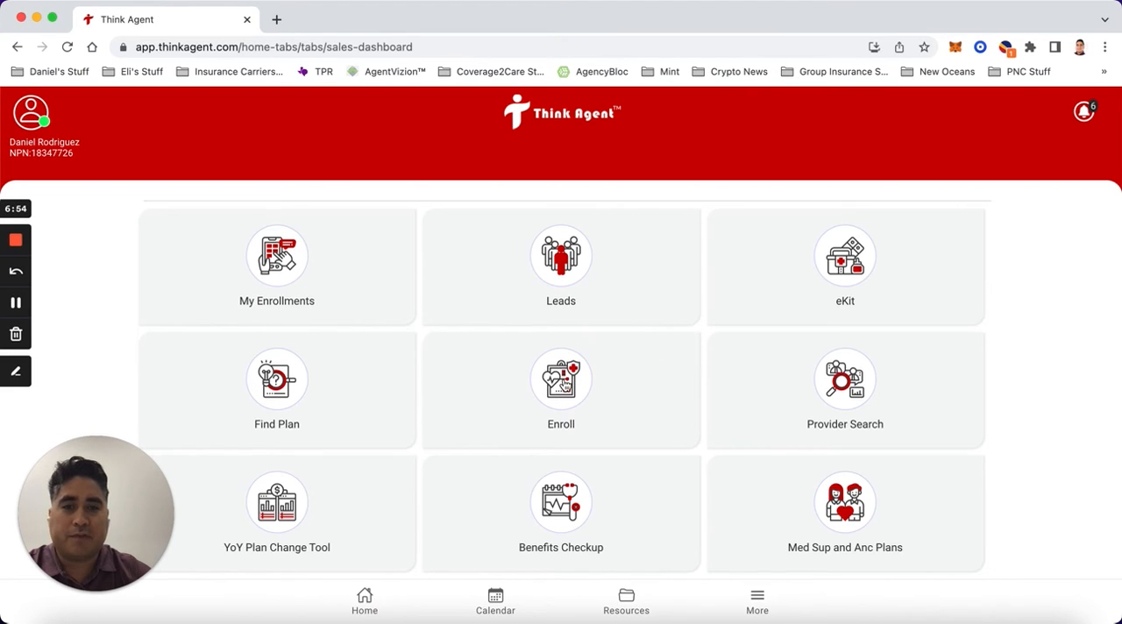
Start a new enrollment for plan year 2022, listing plans for ZIP 78260, Bexar TX
left_click(560, 267)
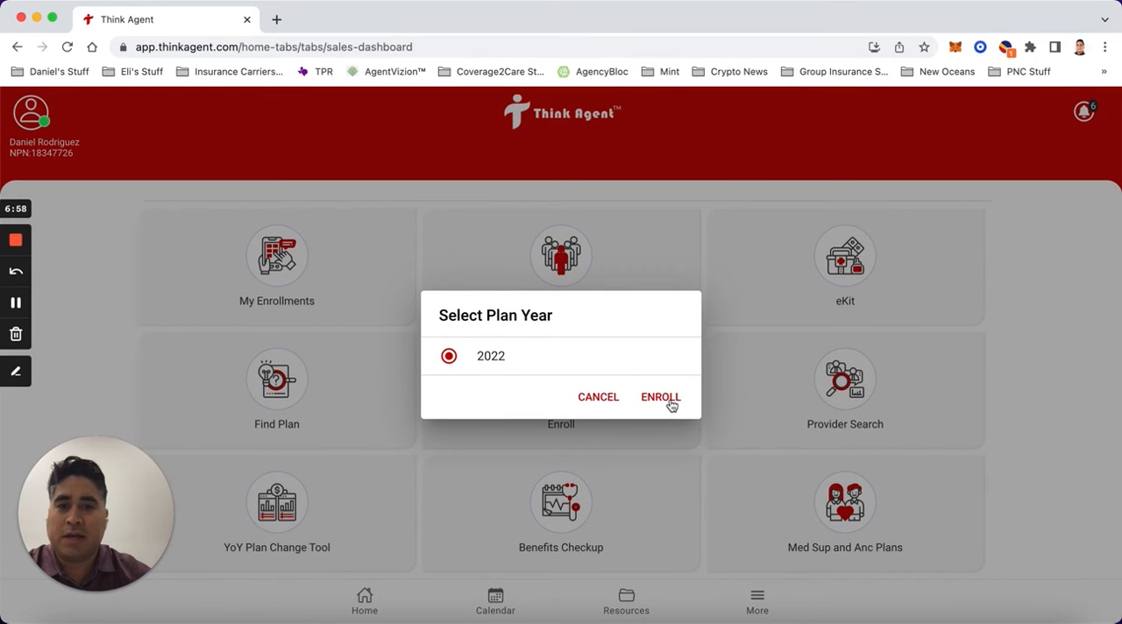
left_click(660, 398)
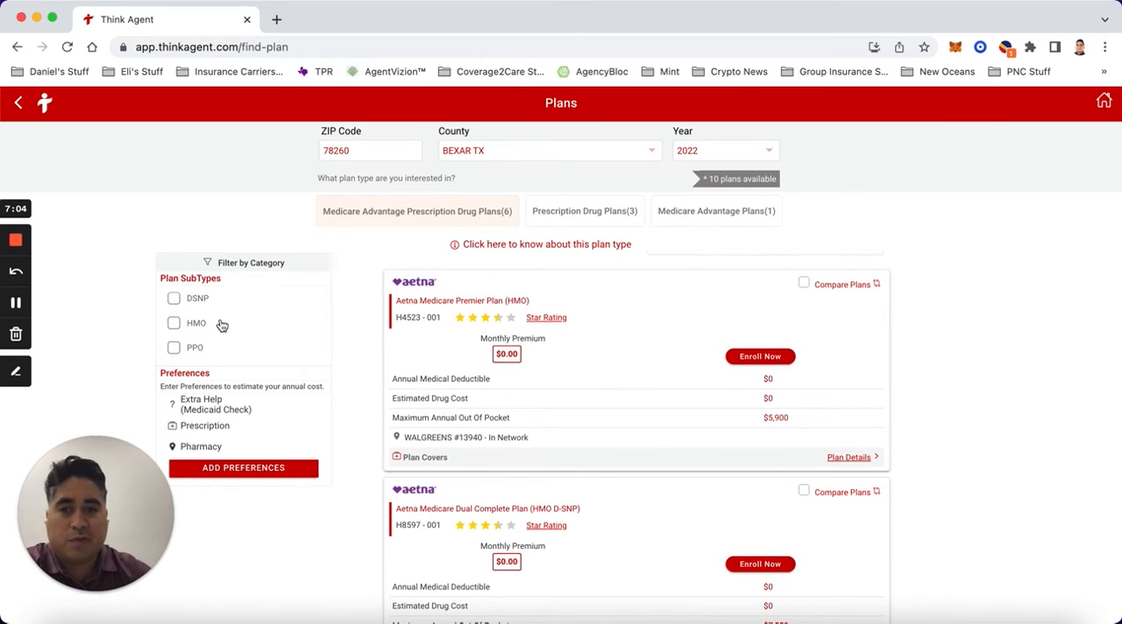
mouse_move(918, 446)
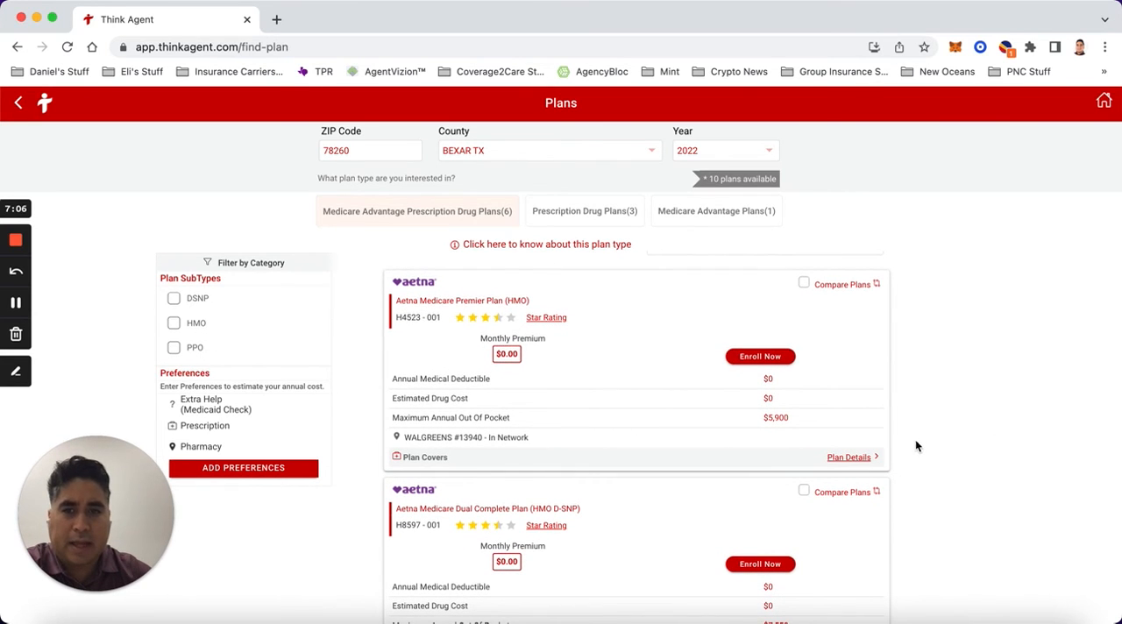
Begin enrolling in Aetna Medicare Value Plan (HMO) H8332-001 as a non-telephonic enrollment
scroll("down", 3)
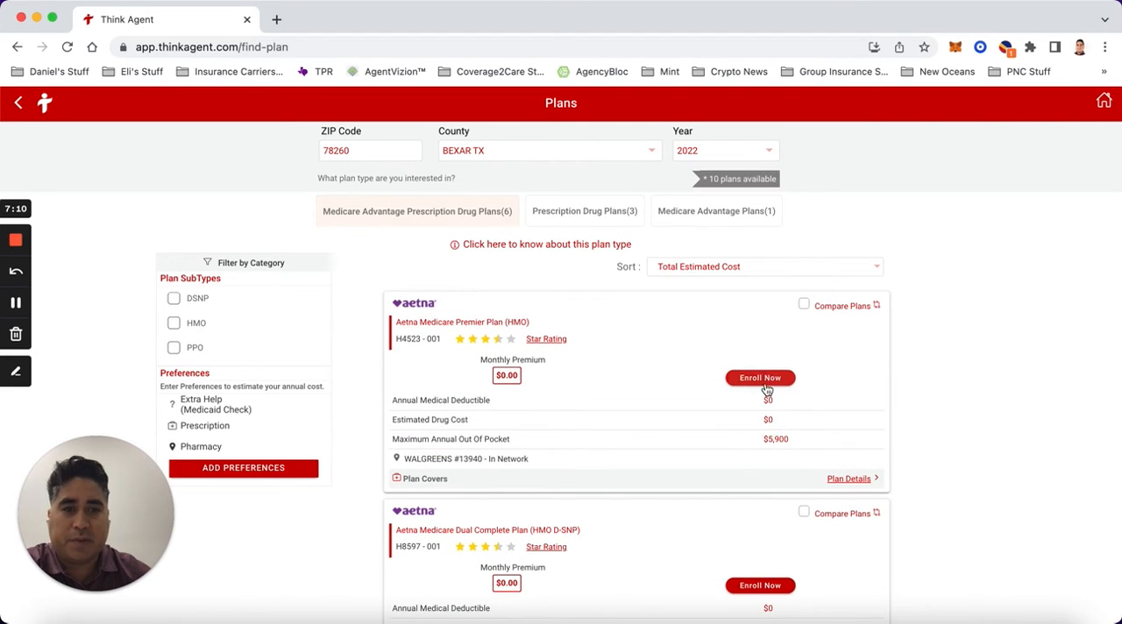
scroll("down", 3)
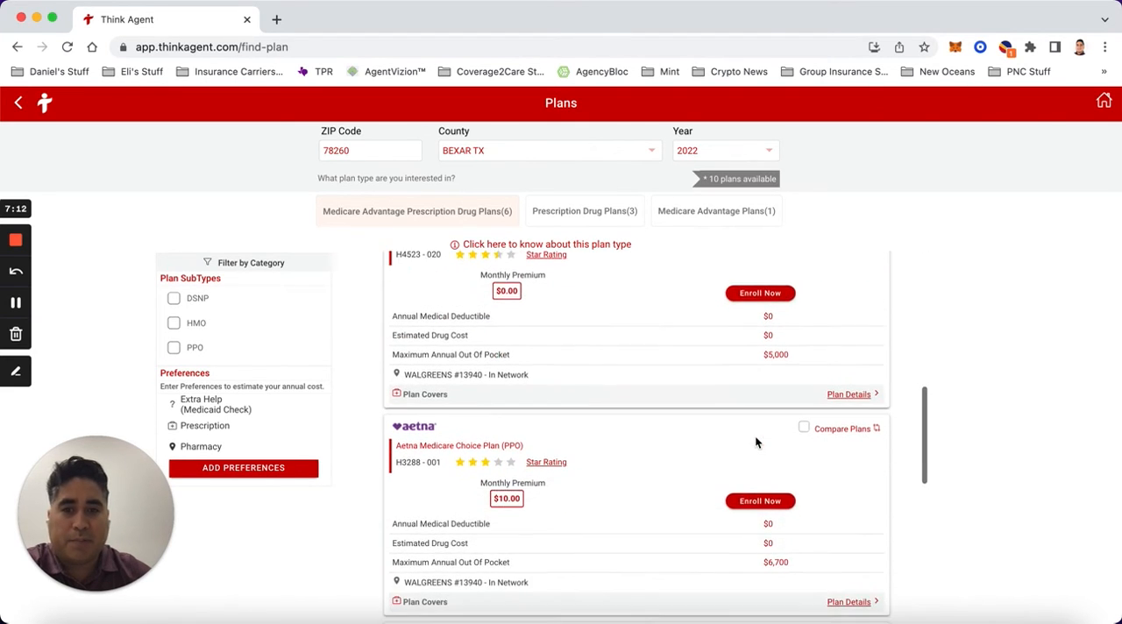
scroll("down", 3)
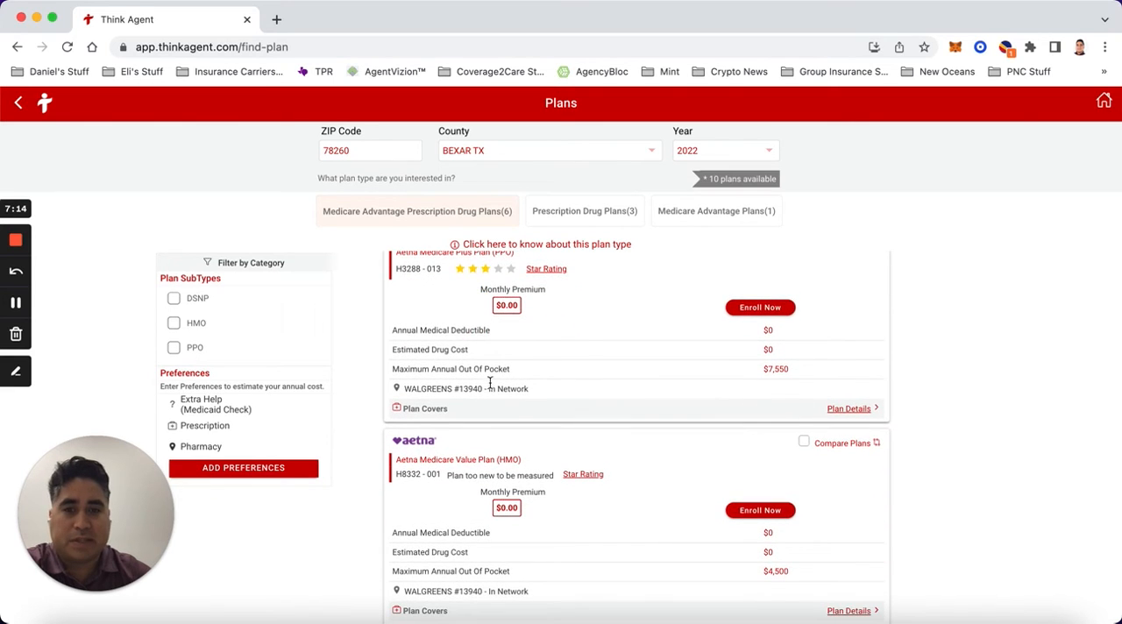
scroll("down", 3)
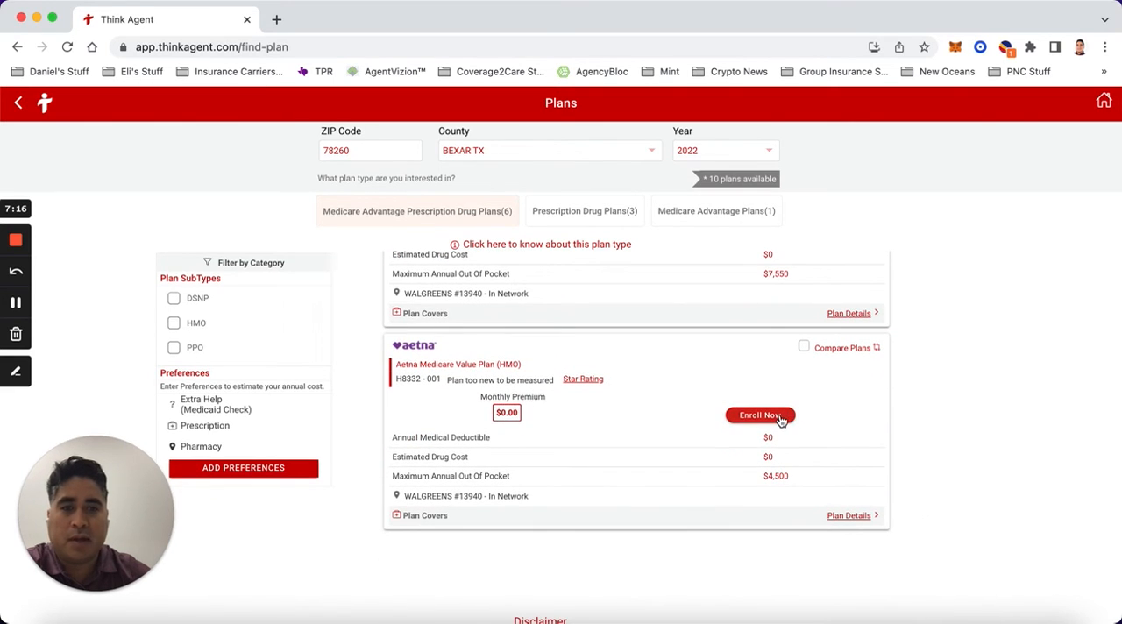
left_click(759, 415)
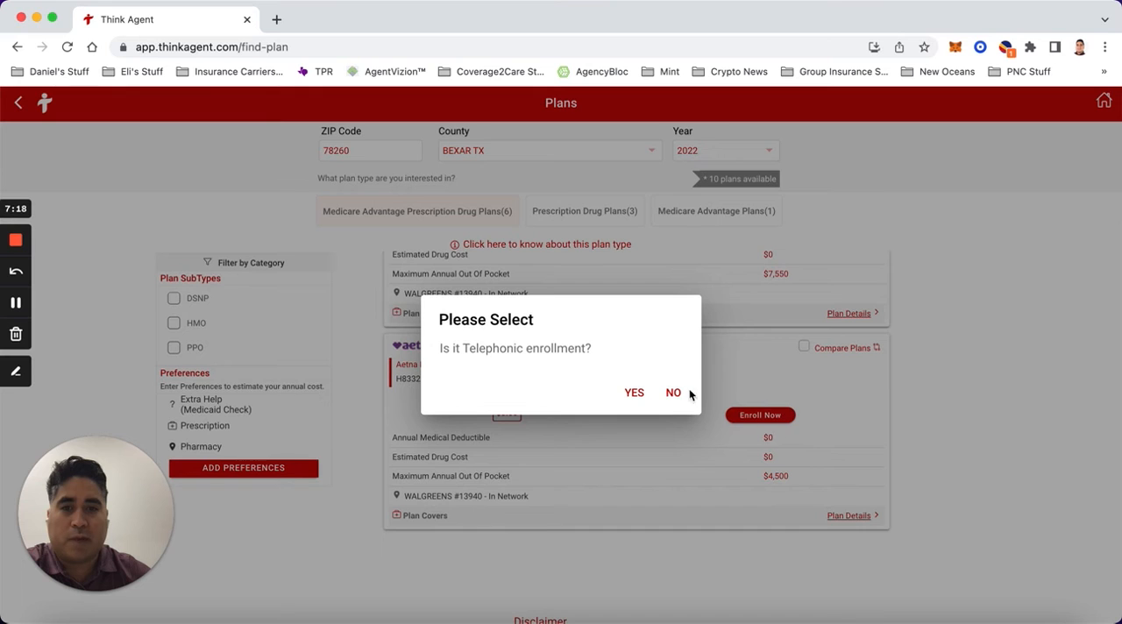
mouse_move(635, 392)
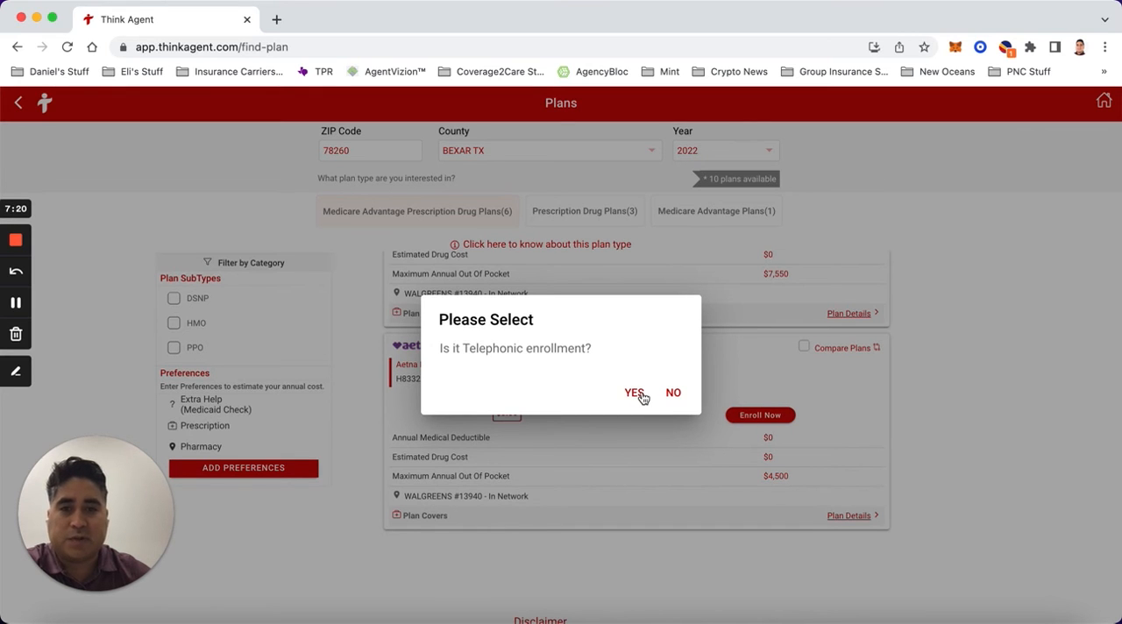
mouse_move(673, 393)
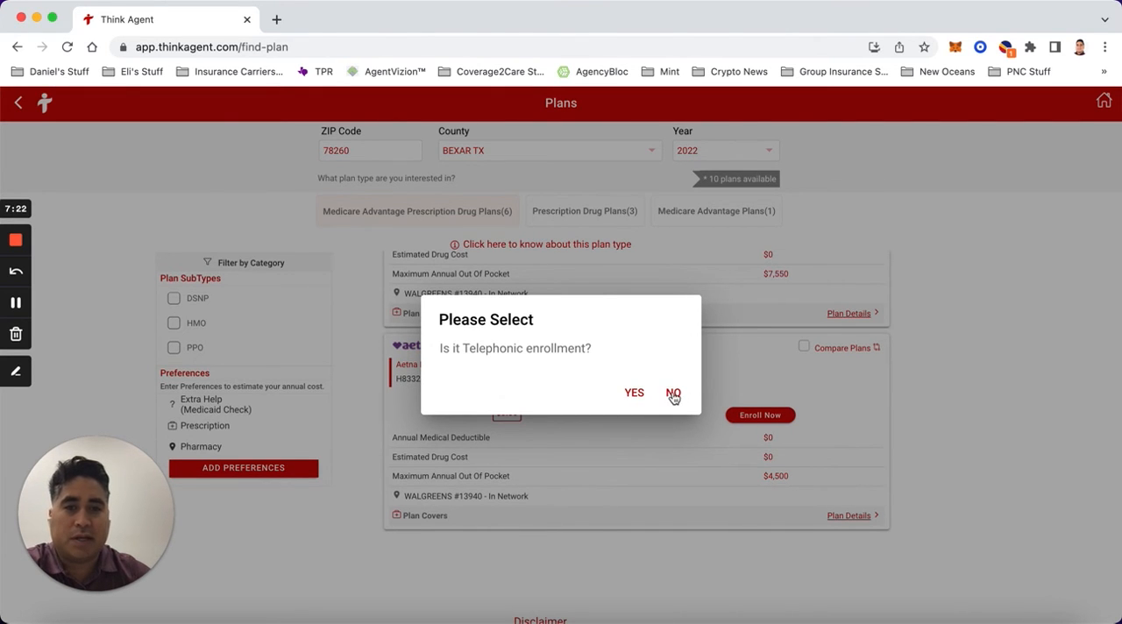
left_click(673, 392)
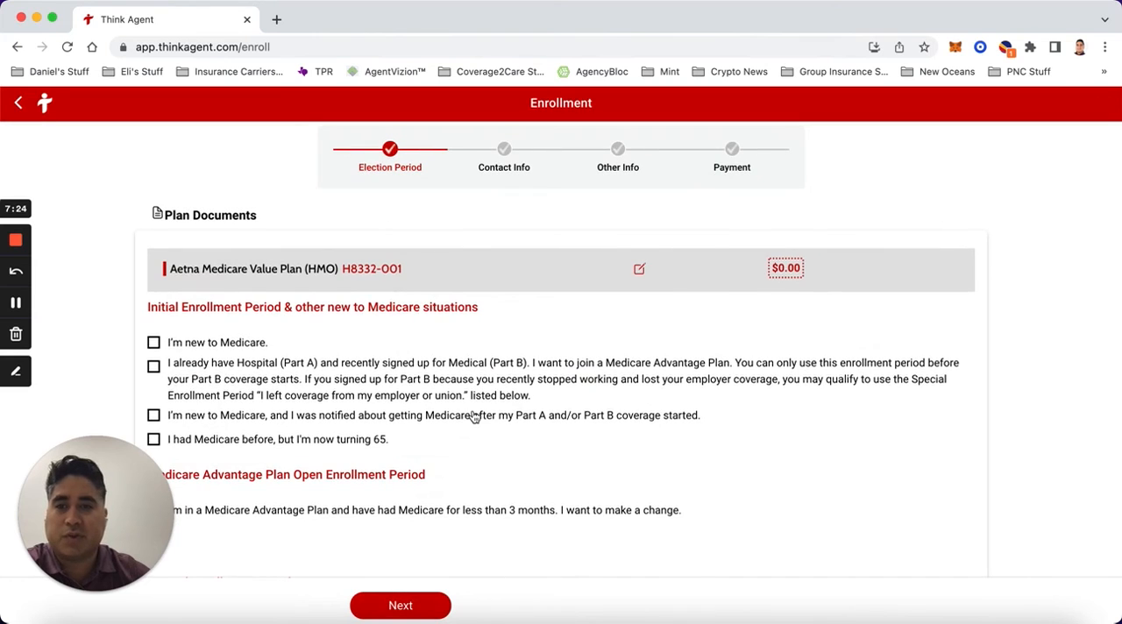
Scroll through the Election Period options to complete that step
scroll("down", 3)
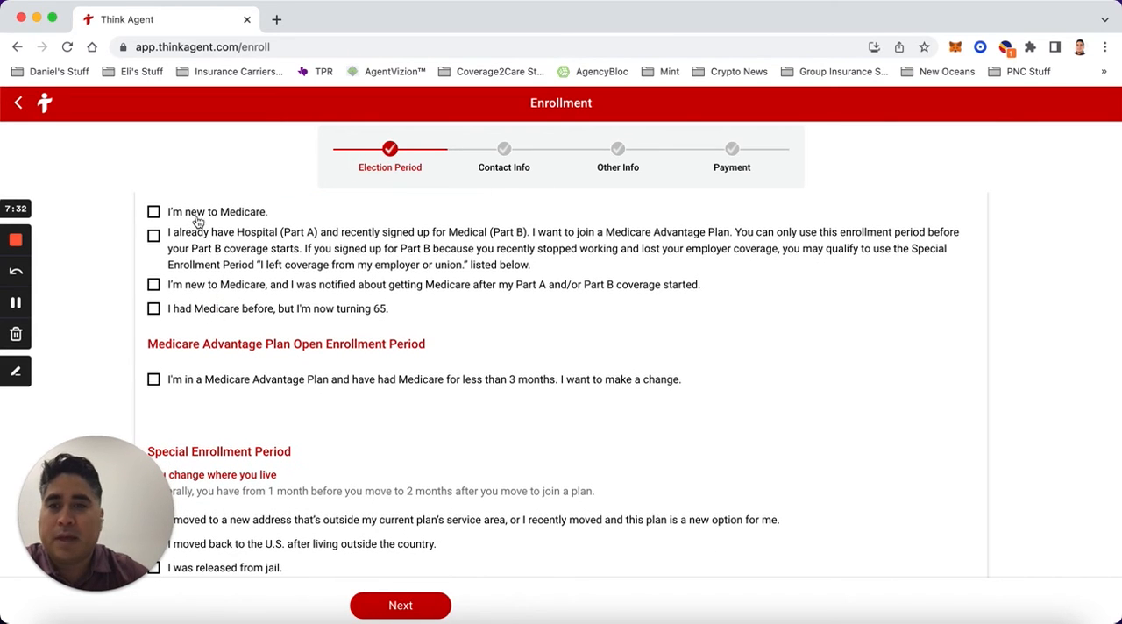
scroll("down", 3)
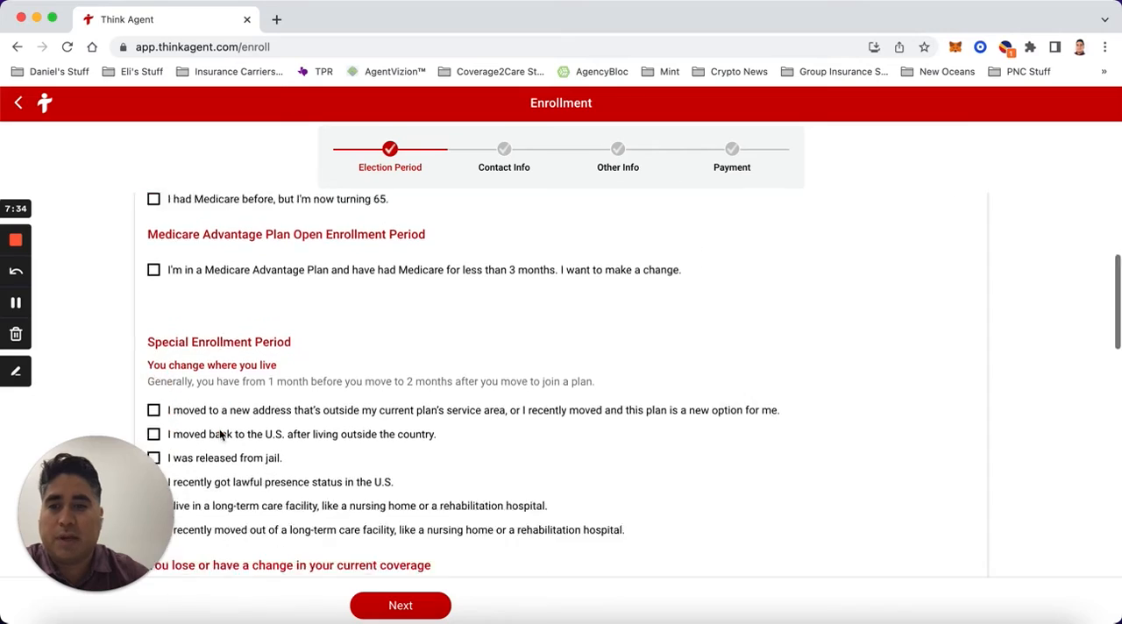
scroll("down", 3)
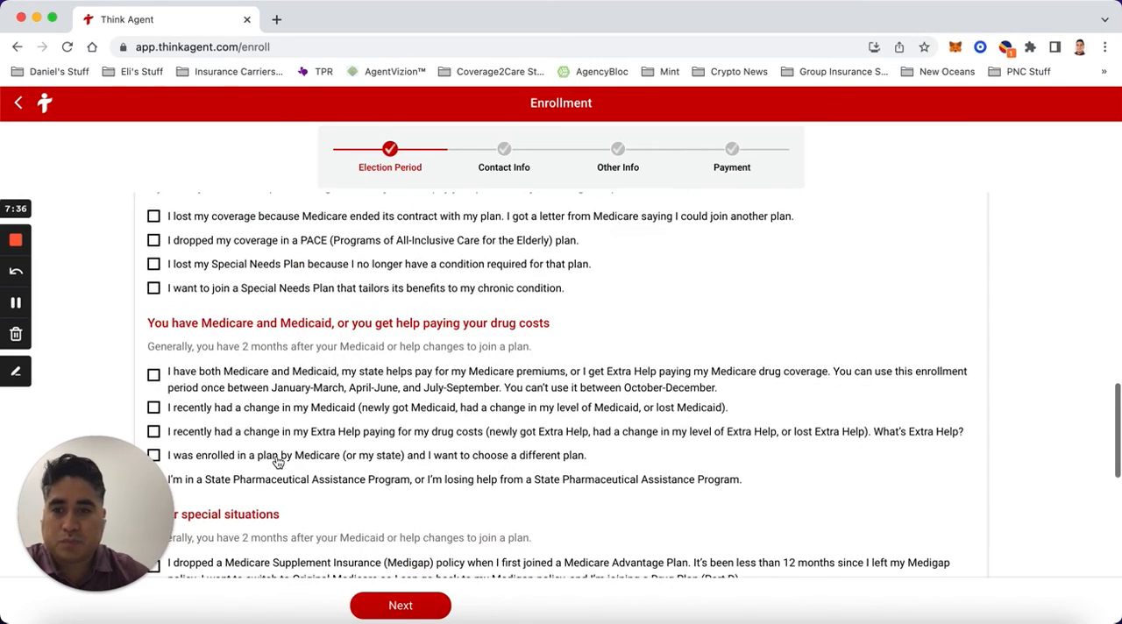
scroll("down", 3)
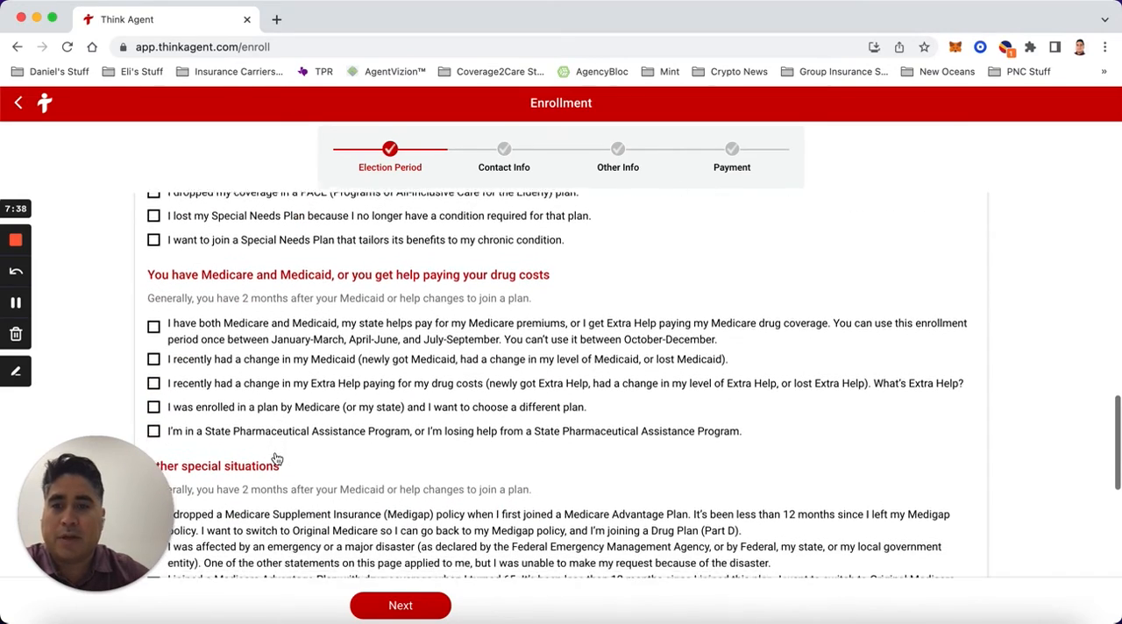
scroll("up", 3)
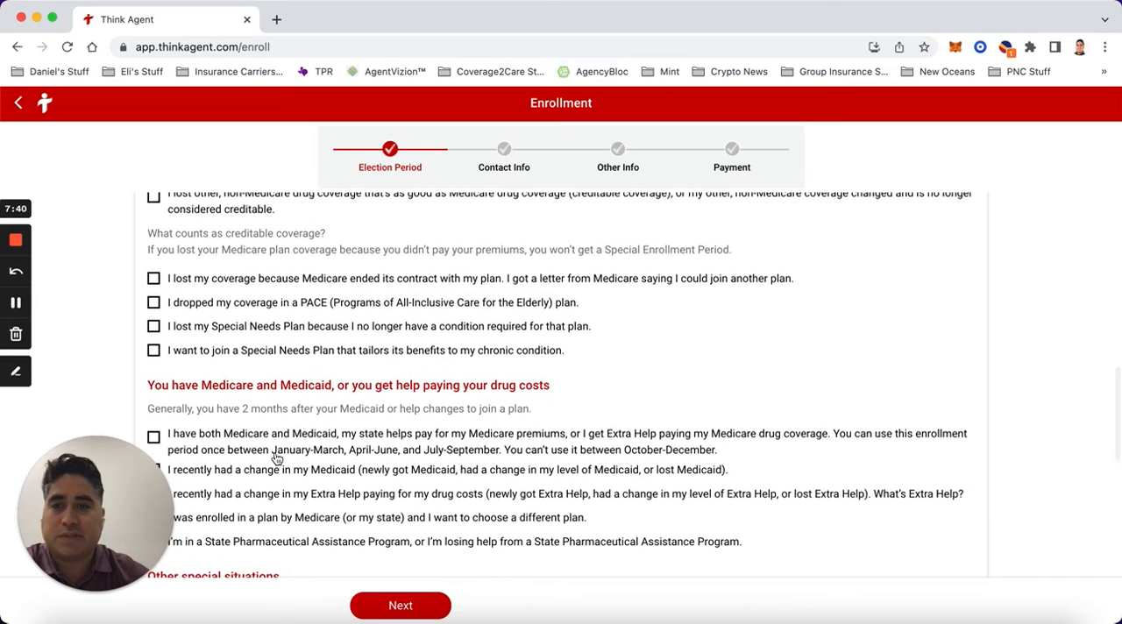
scroll("down", 3)
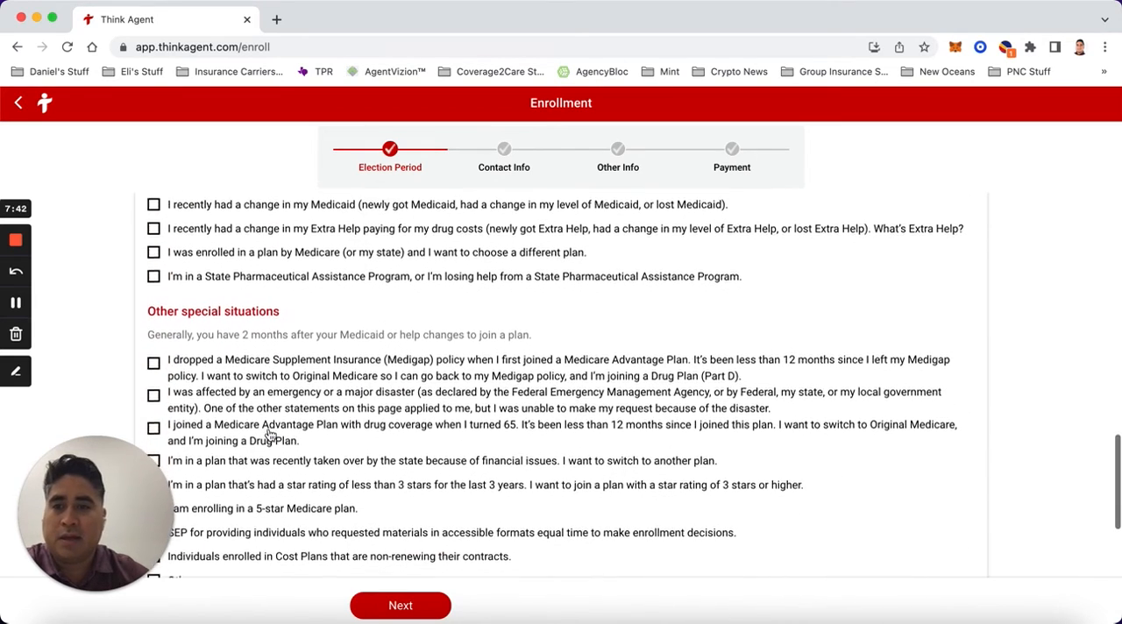
scroll("down", 3)
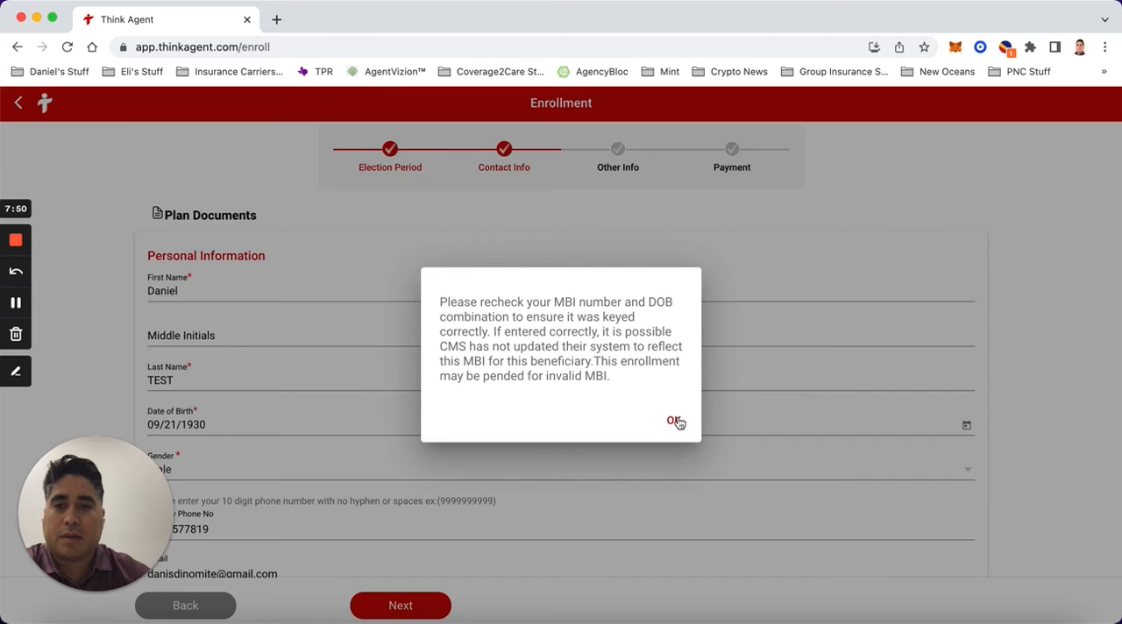
Dismiss the invalid MBI warning and review the prefilled Contact Info form down to the physician fields
left_click(674, 422)
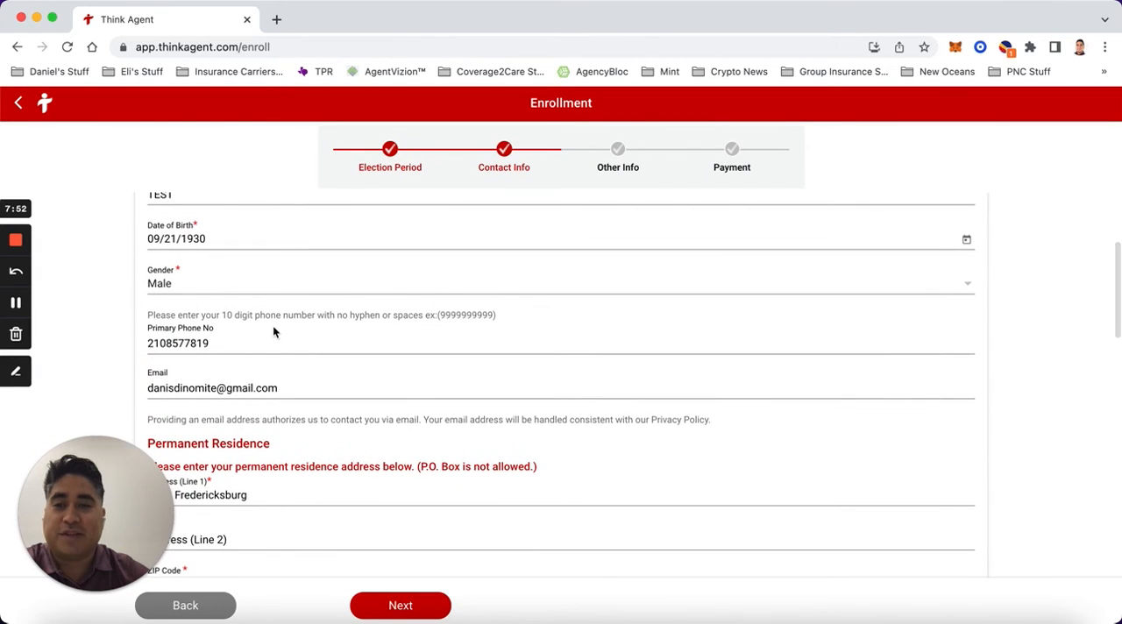
scroll("down", 3)
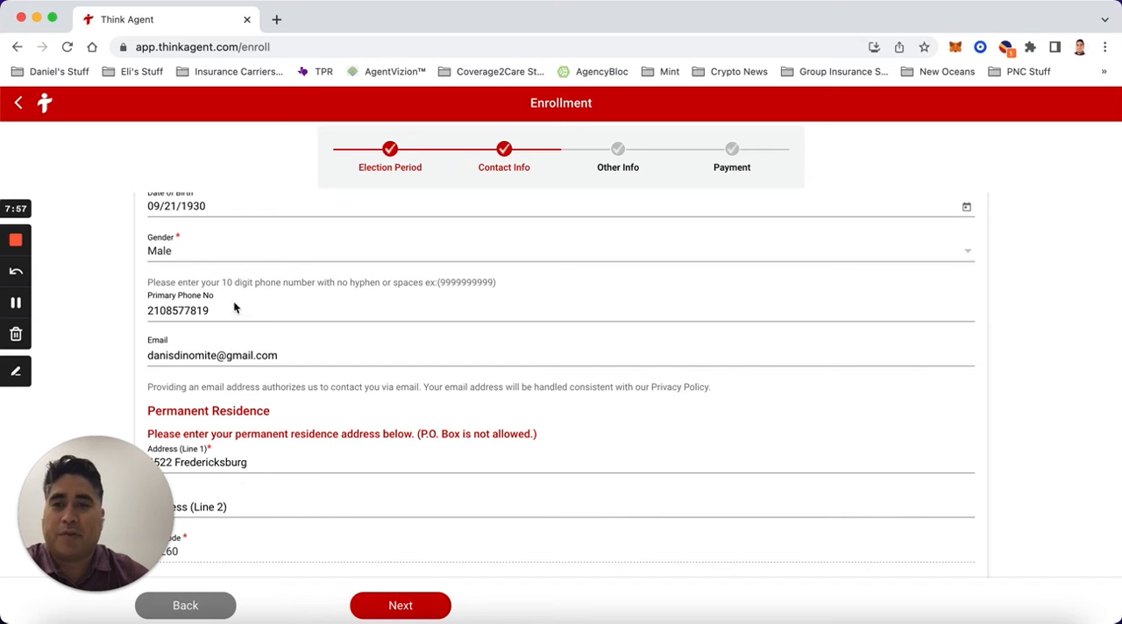
scroll("down", 3)
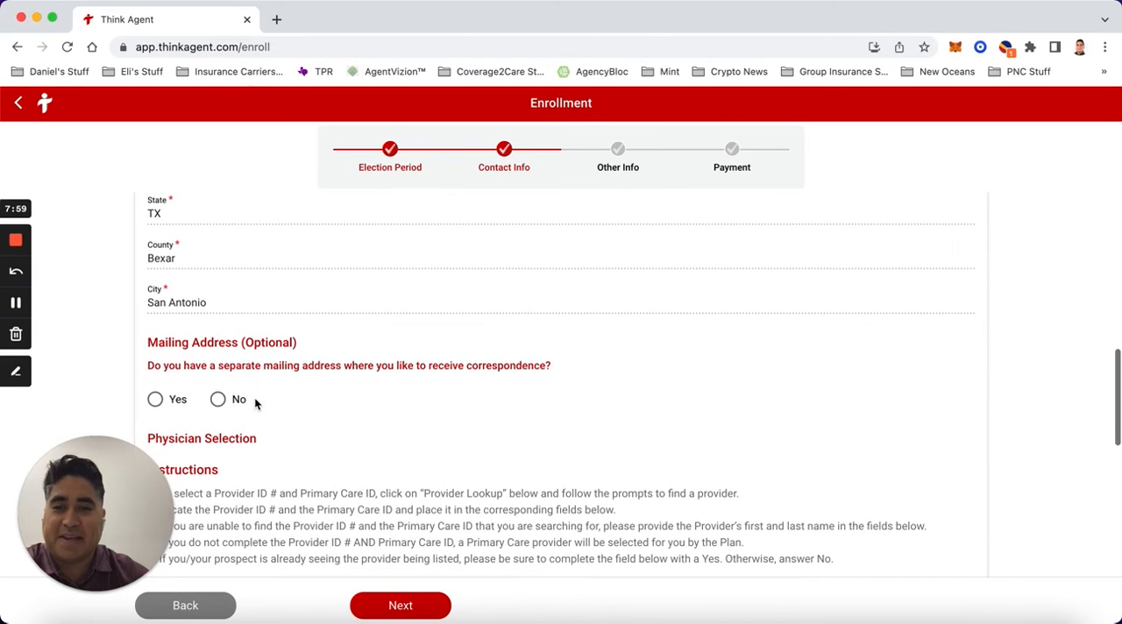
scroll("down", 3)
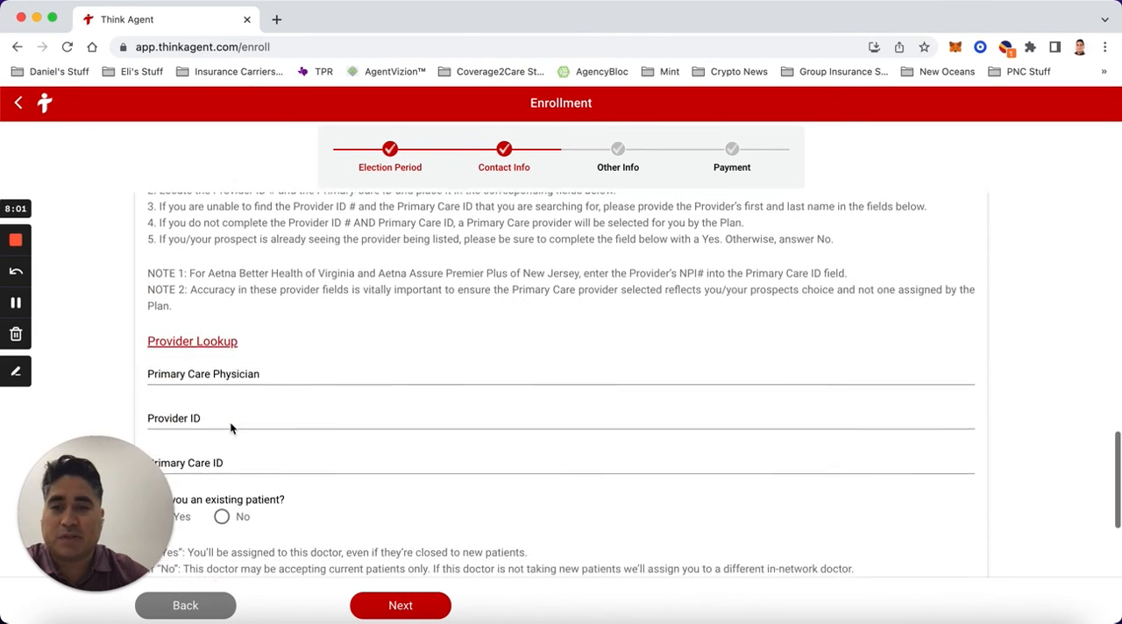
scroll("down", 3)
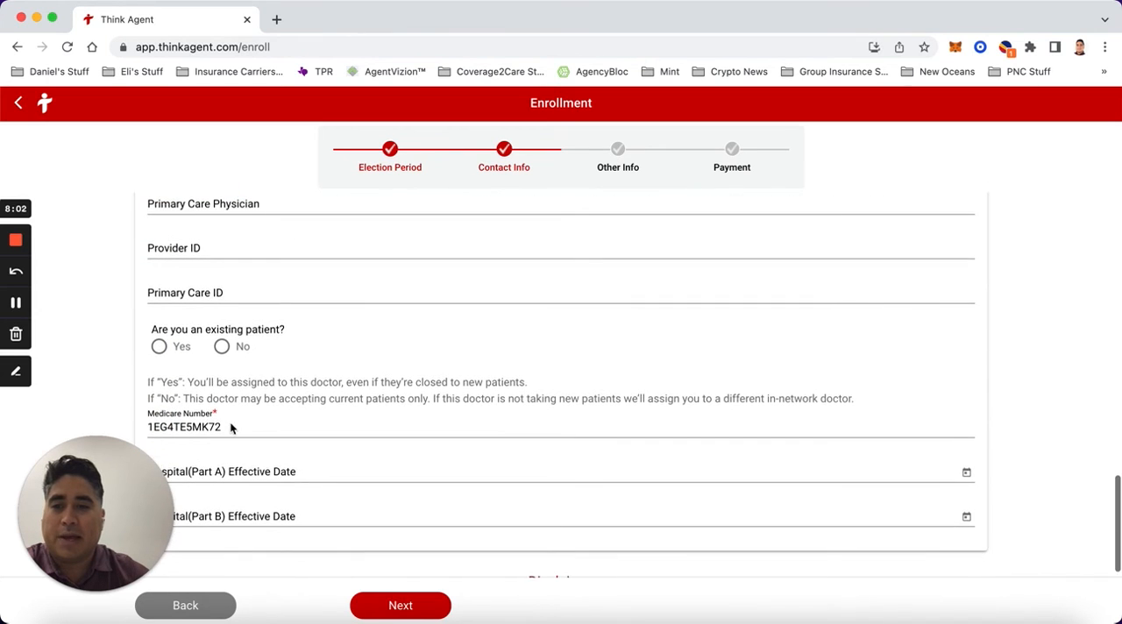
scroll("down", 3)
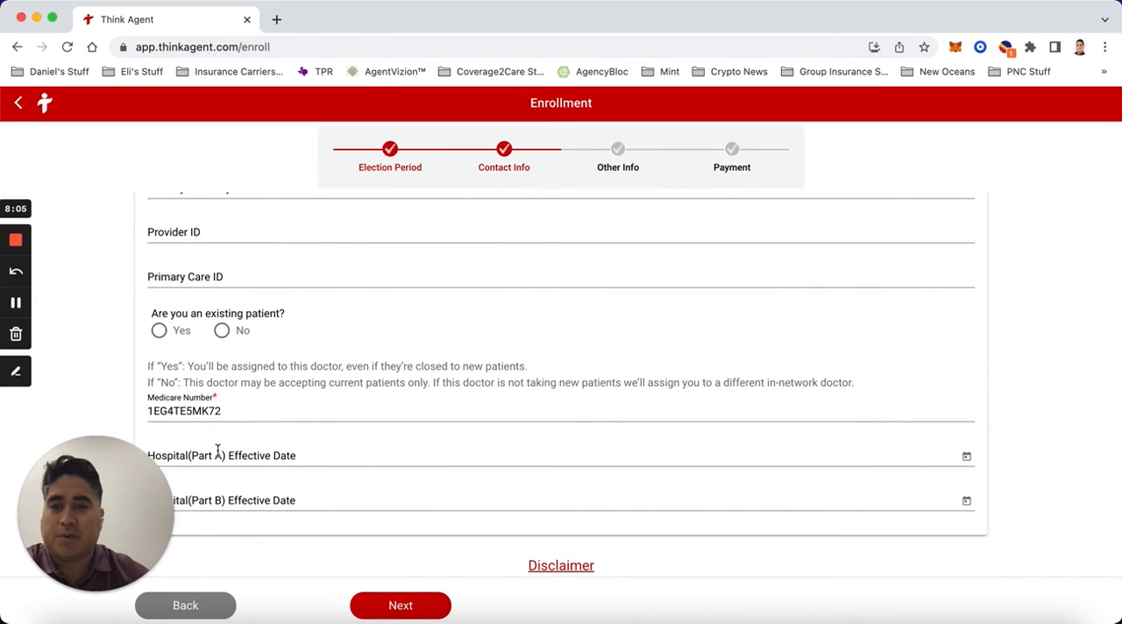
scroll("up", 3)
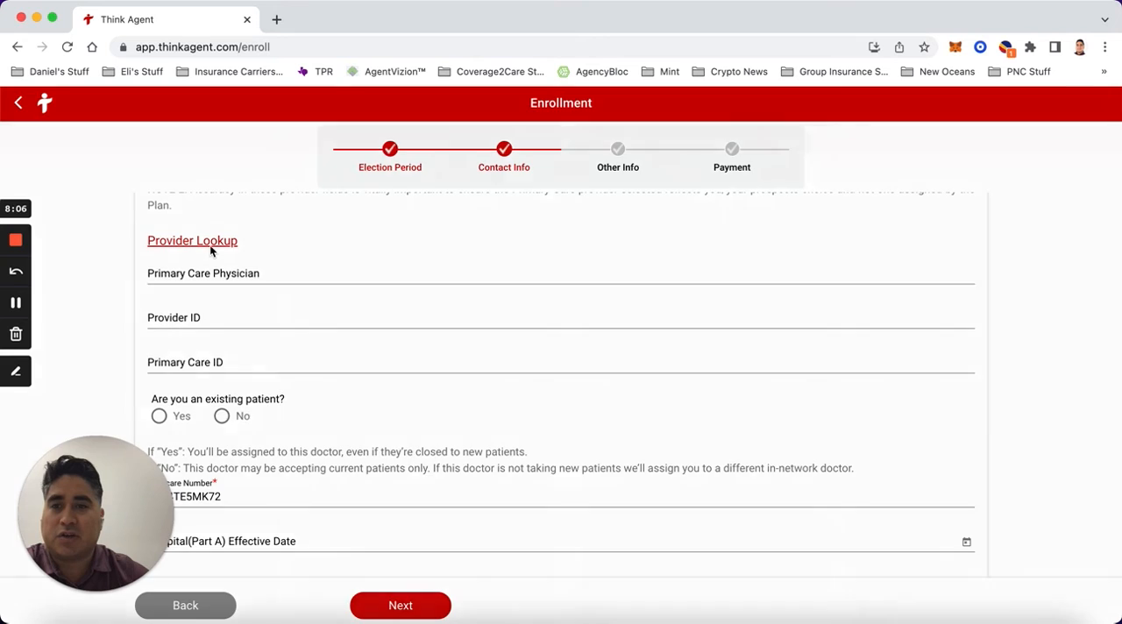
Search providers for 'amon' and pick Dr. Ramon S. Cancino Jr. as primary care physician
left_click(192, 240)
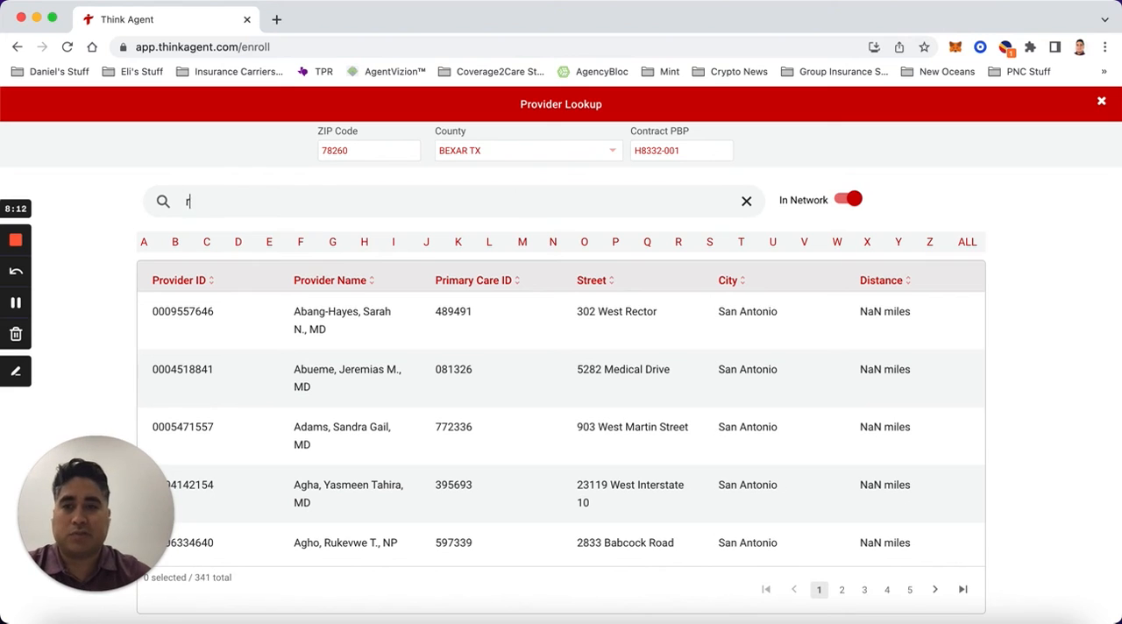
type("amon")
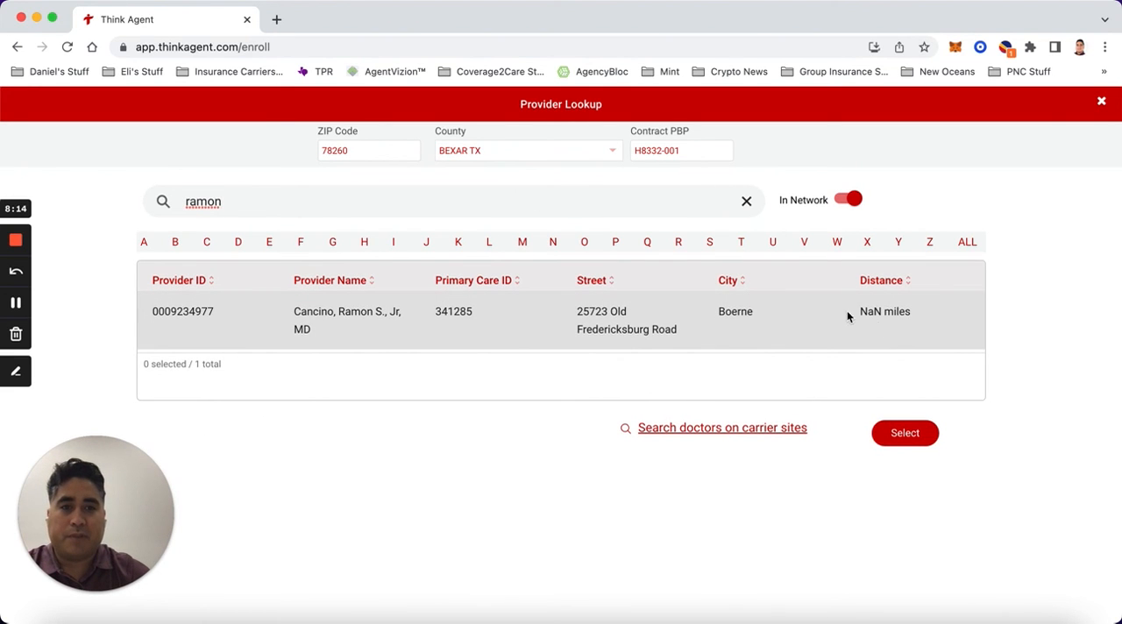
left_click(904, 433)
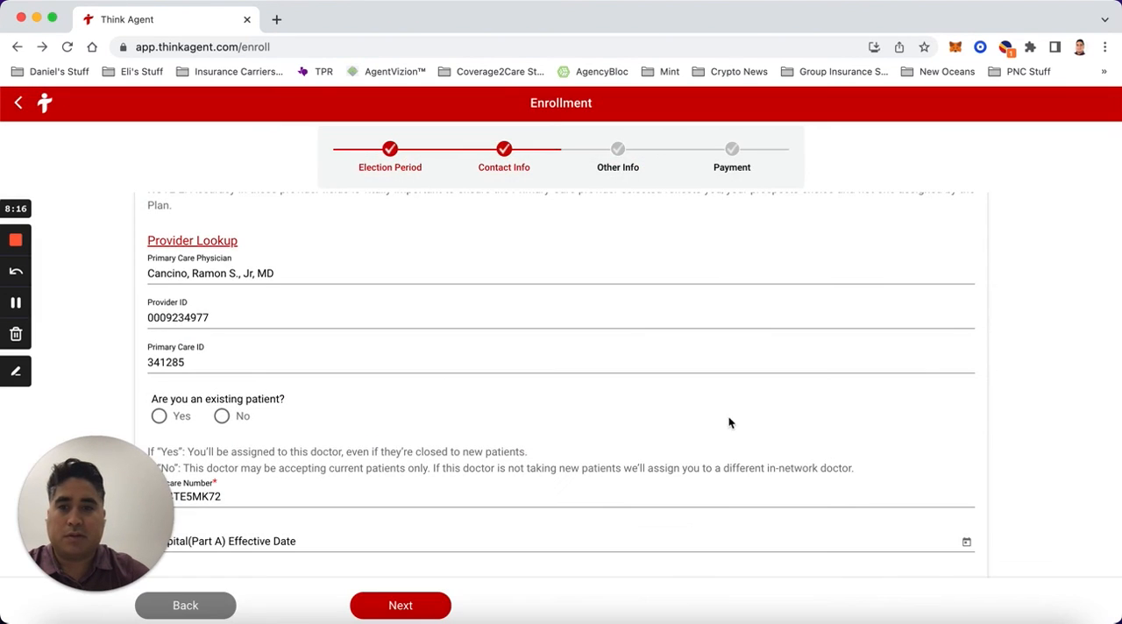
mouse_move(223, 294)
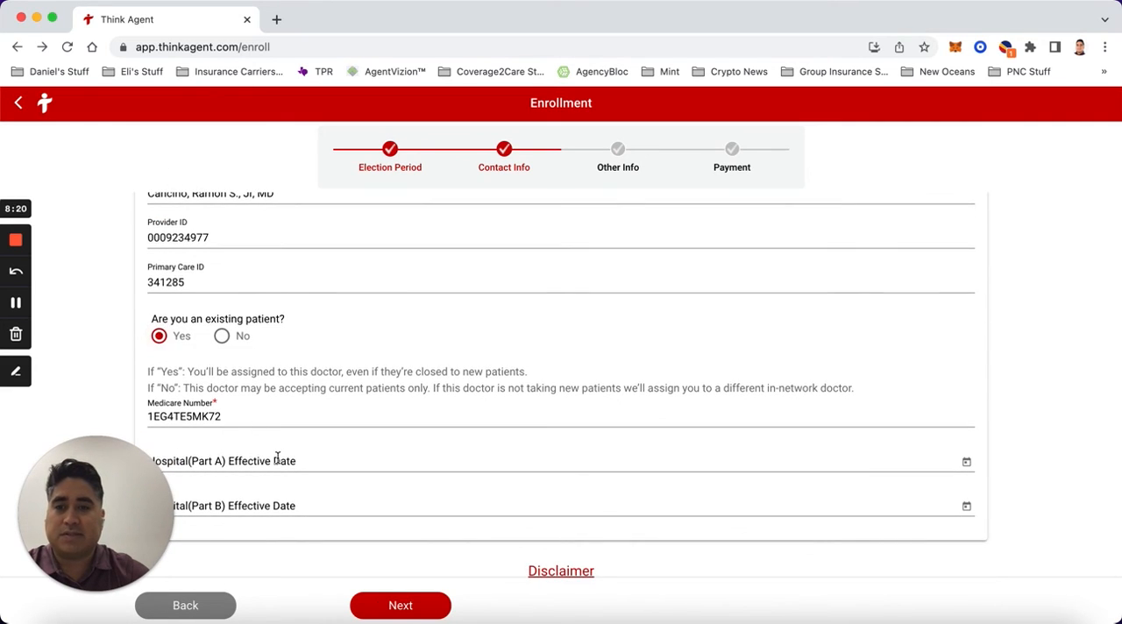
Set the Part A and Part B Medicare effective dates to 05/01/2022
left_click(966, 461)
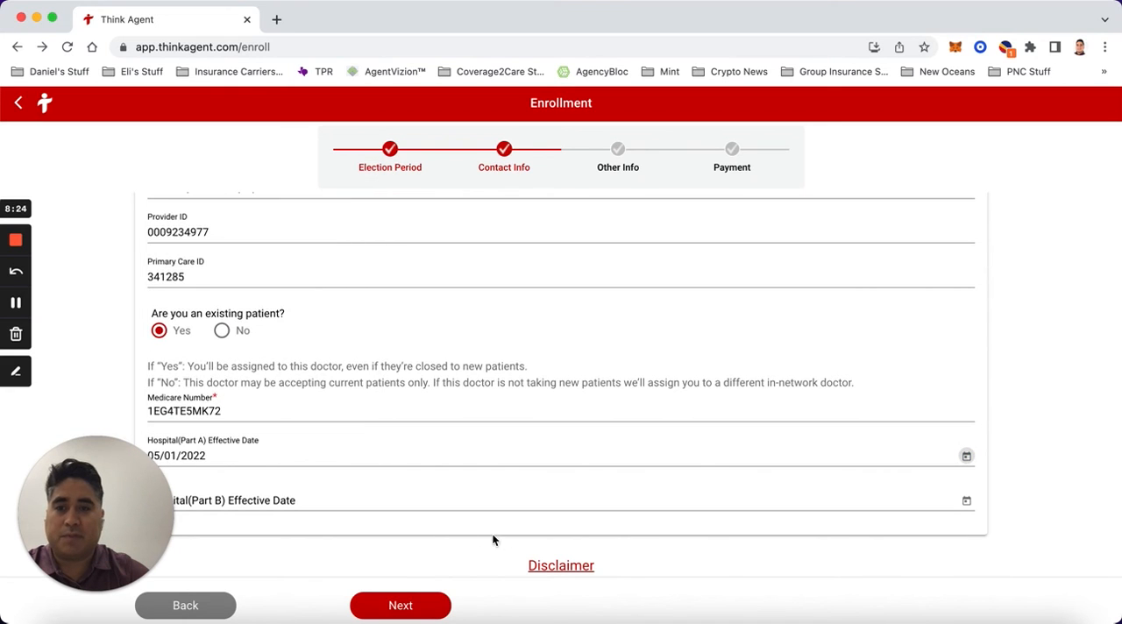
left_click(966, 456)
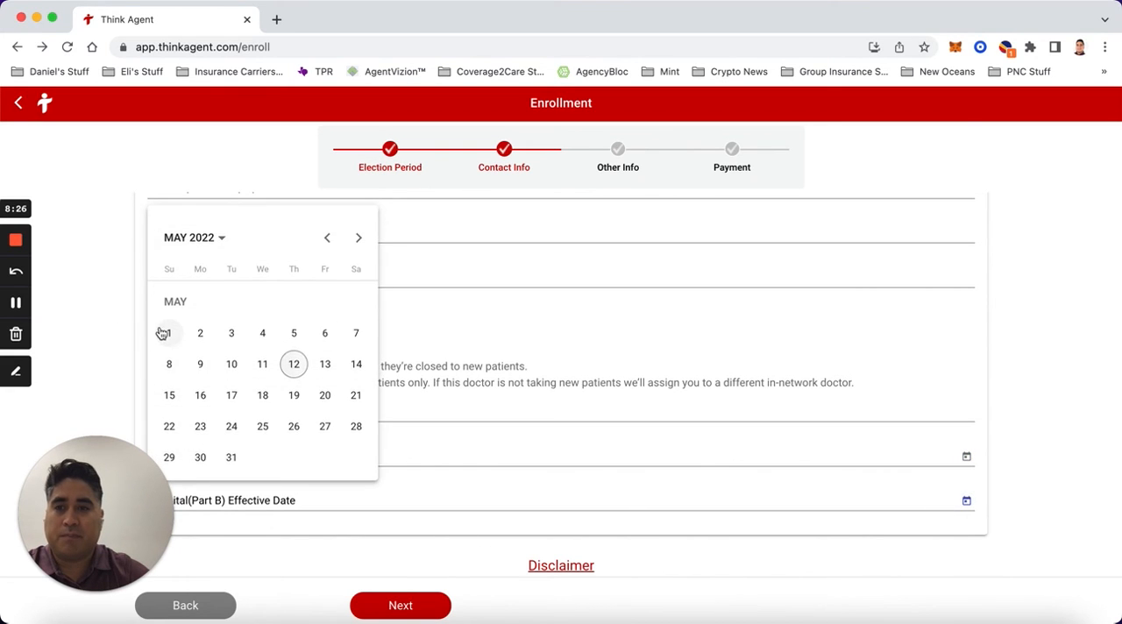
left_click(168, 333)
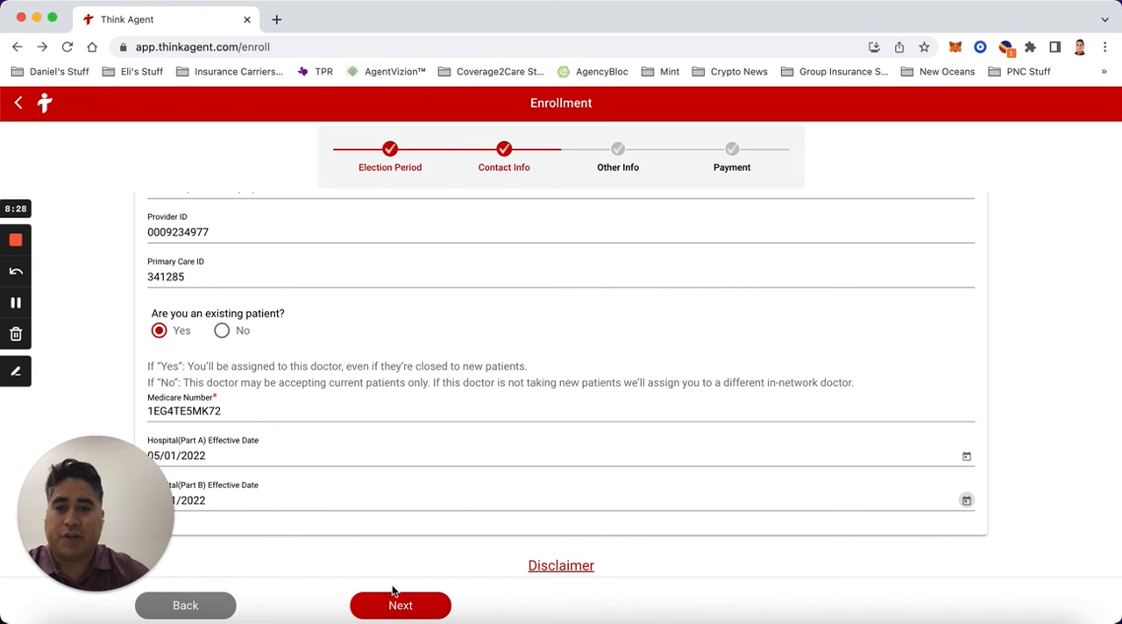
scroll("up", 3)
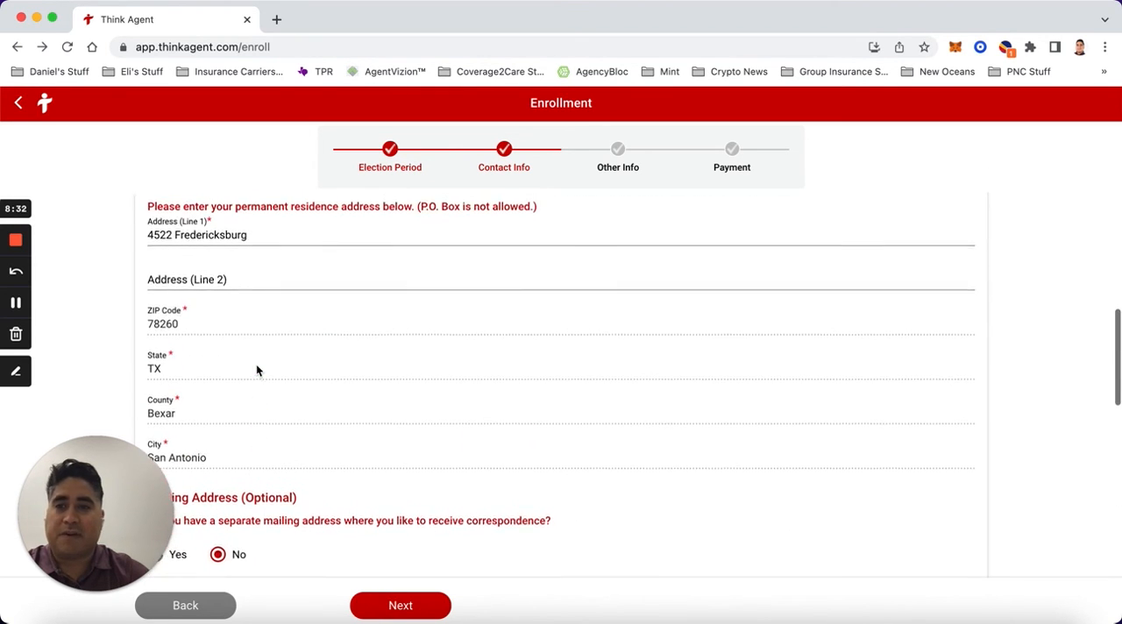
scroll("up", 3)
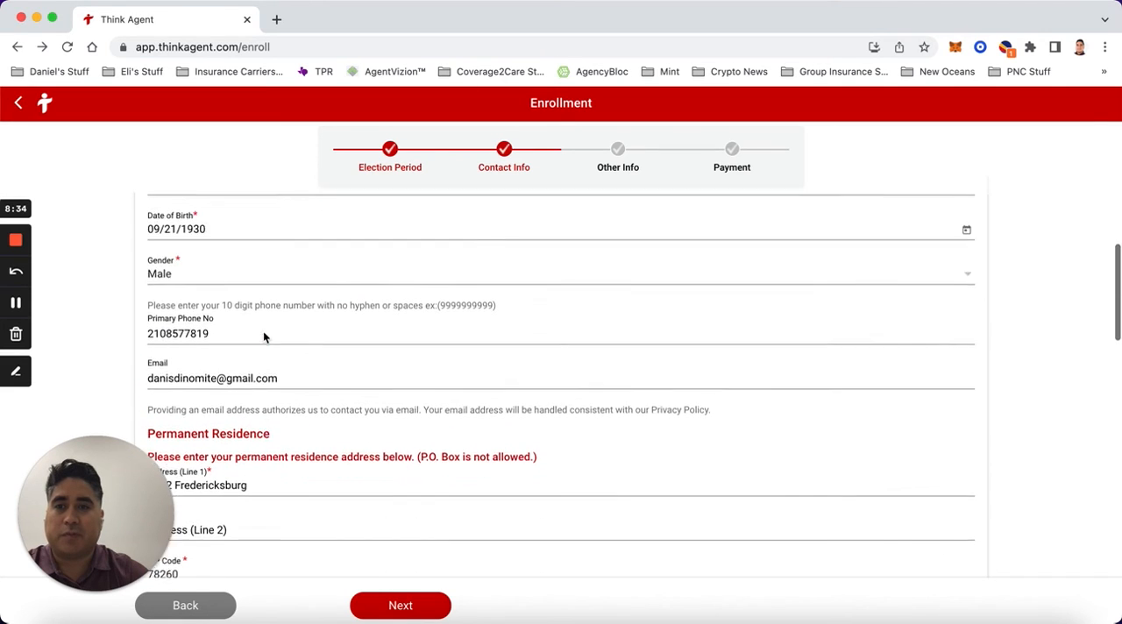
scroll("down", 3)
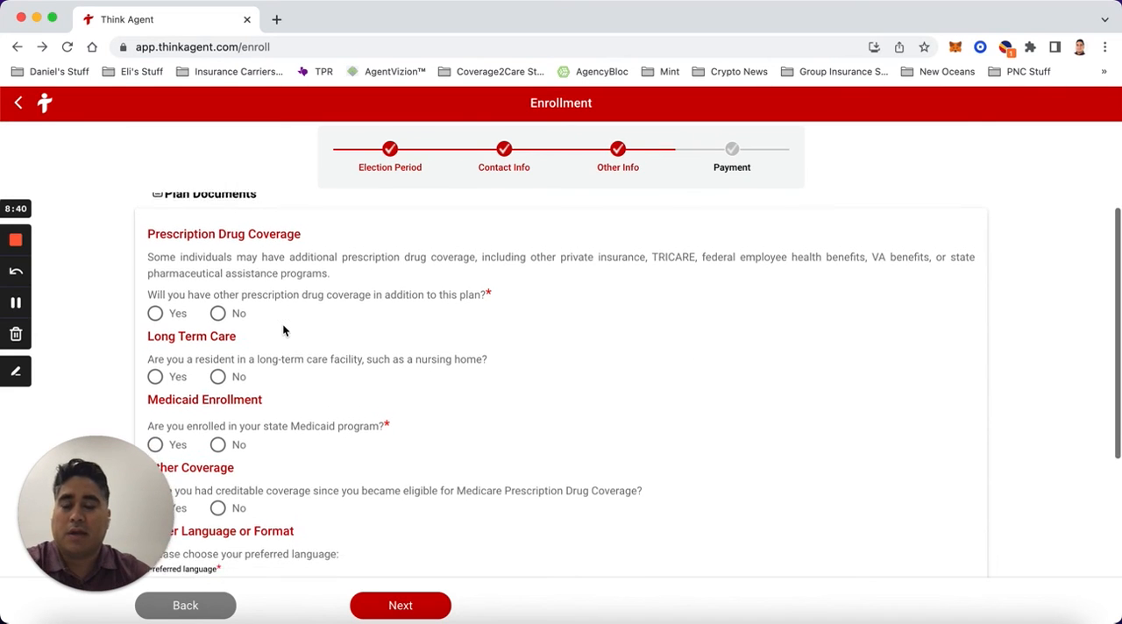
Answer No to other prescription drug coverage, keep English, and advance to Payment
scroll("down", 3)
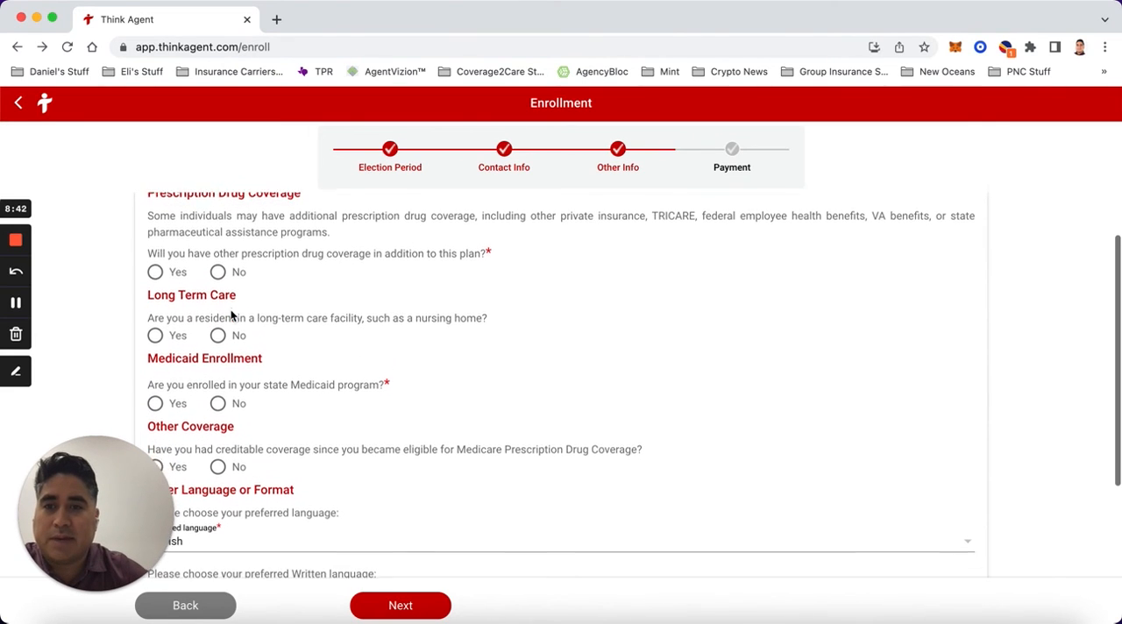
left_click(218, 269)
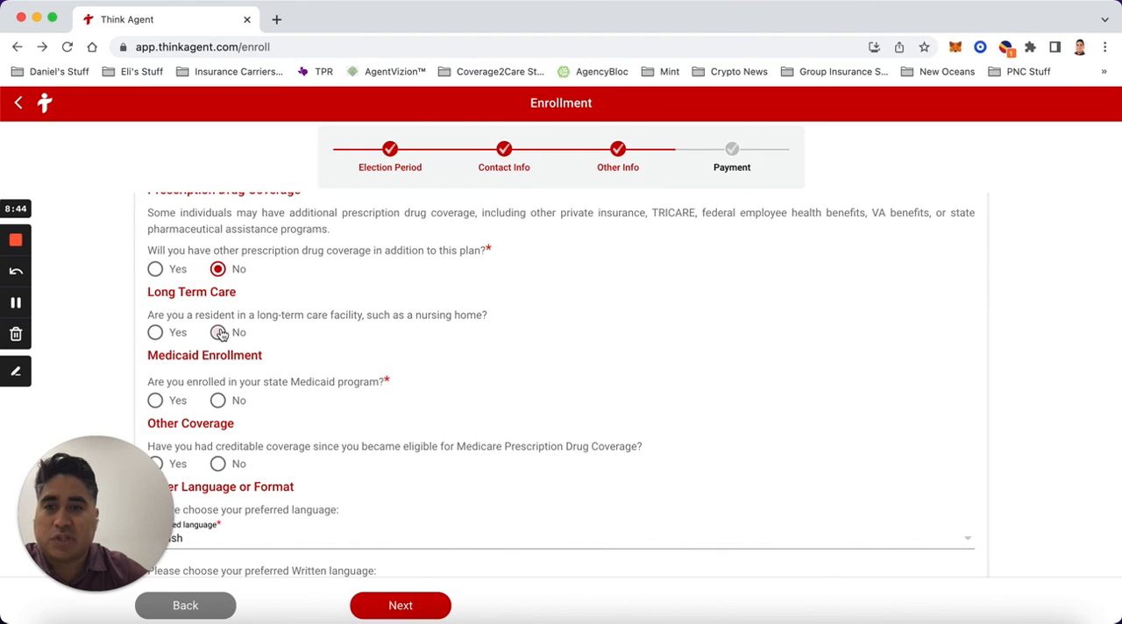
scroll("down", 3)
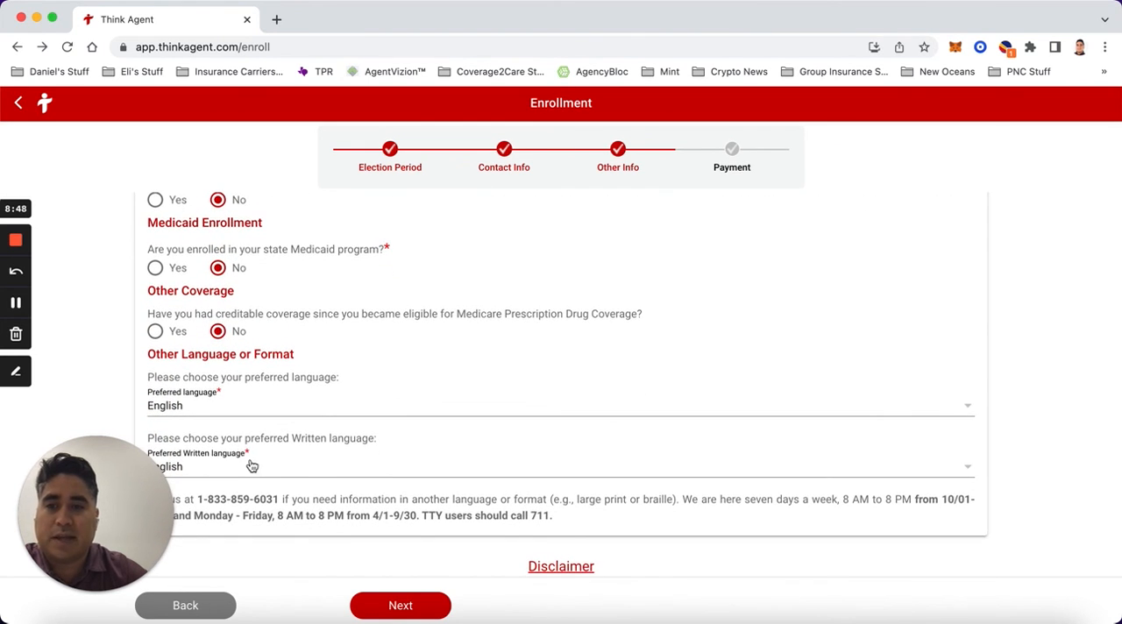
mouse_move(127, 520)
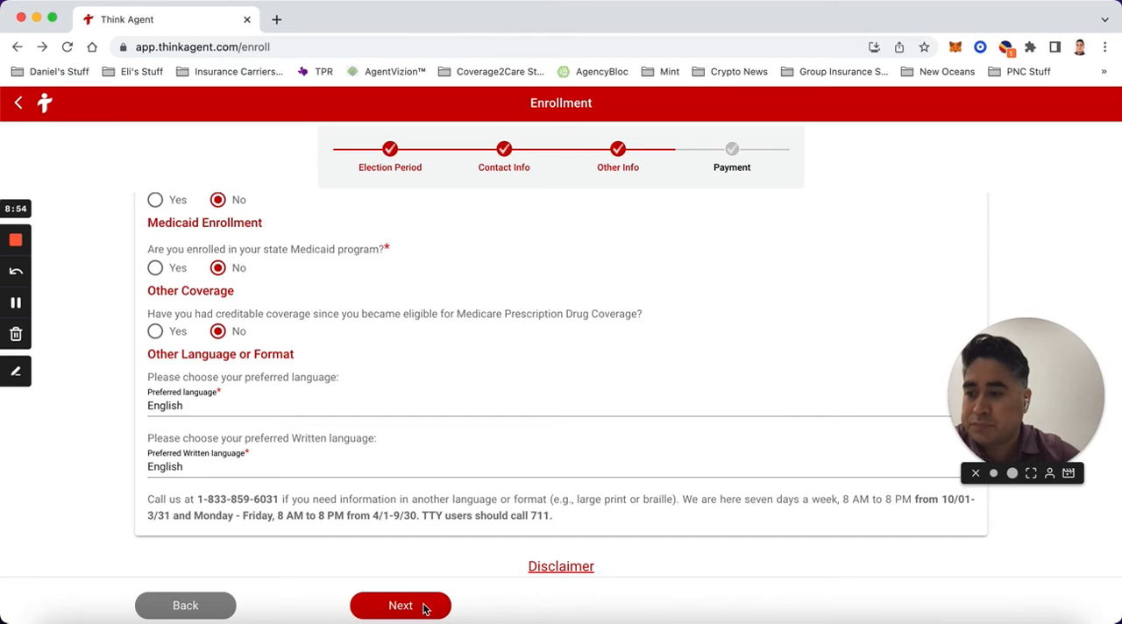
mouse_move(372, 452)
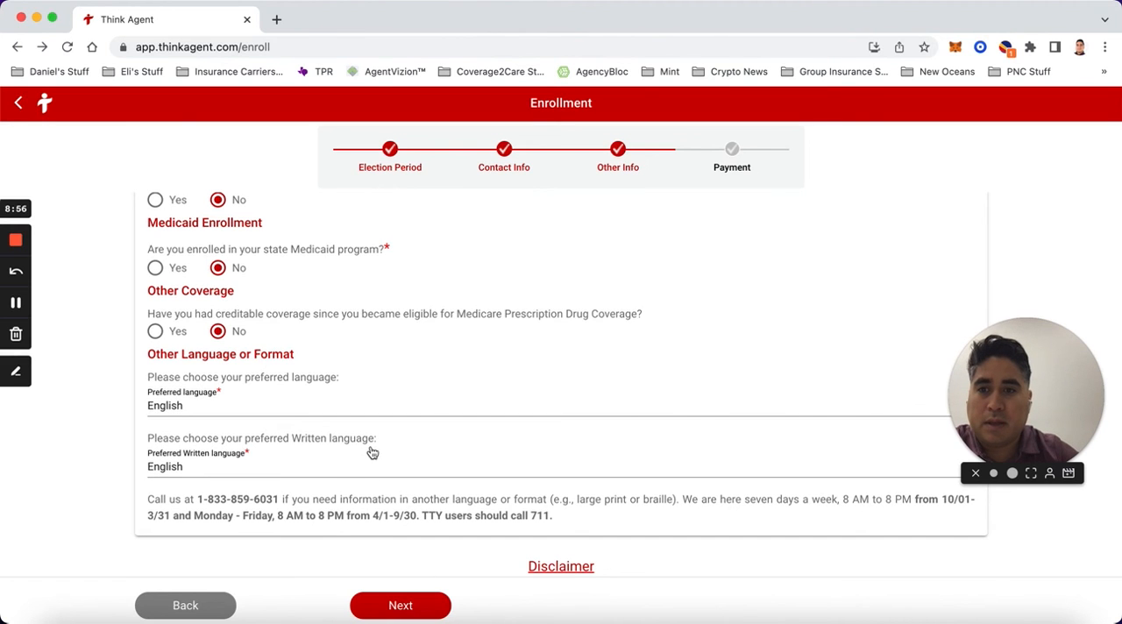
scroll("up", 3)
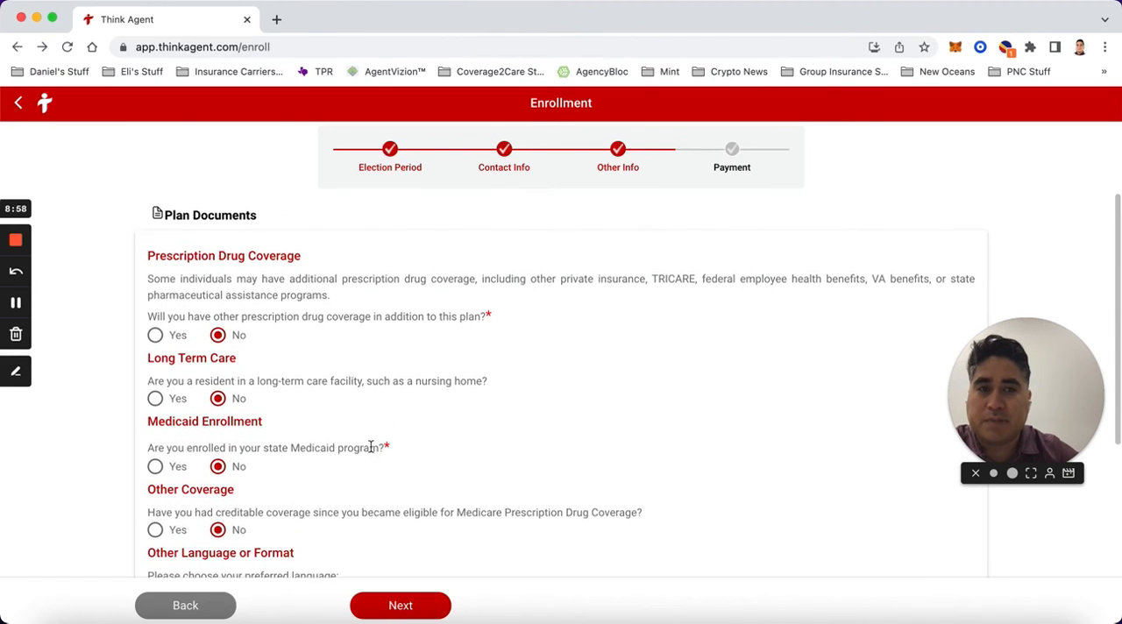
scroll("down", 3)
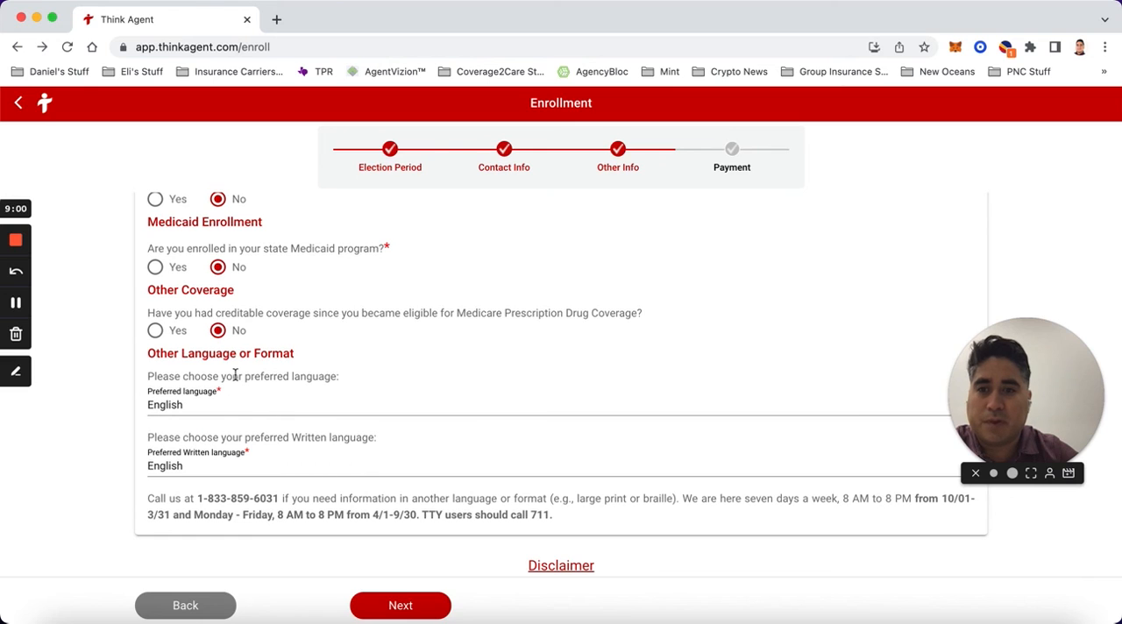
mouse_move(359, 408)
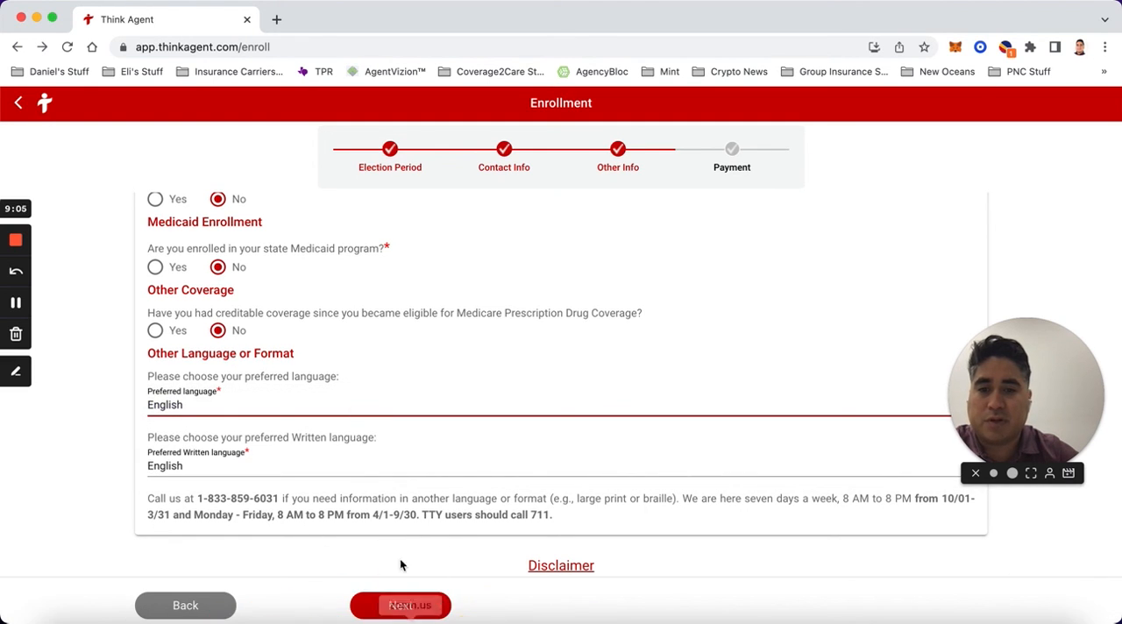
left_click(400, 605)
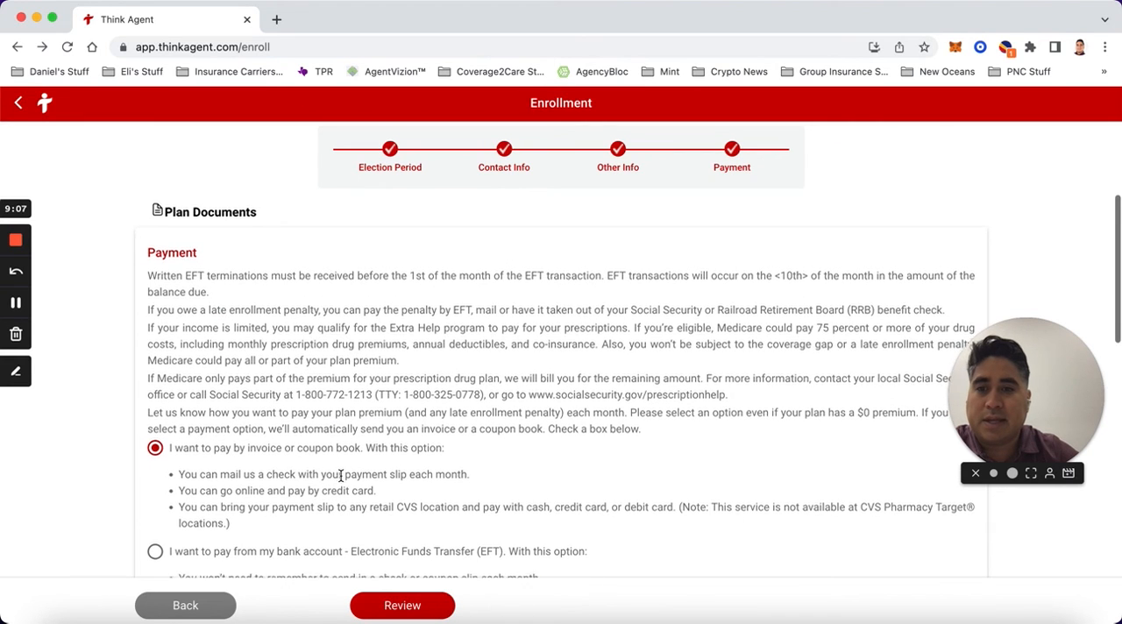
Scroll to the bottom of the Payment step and request the application review
scroll("down", 3)
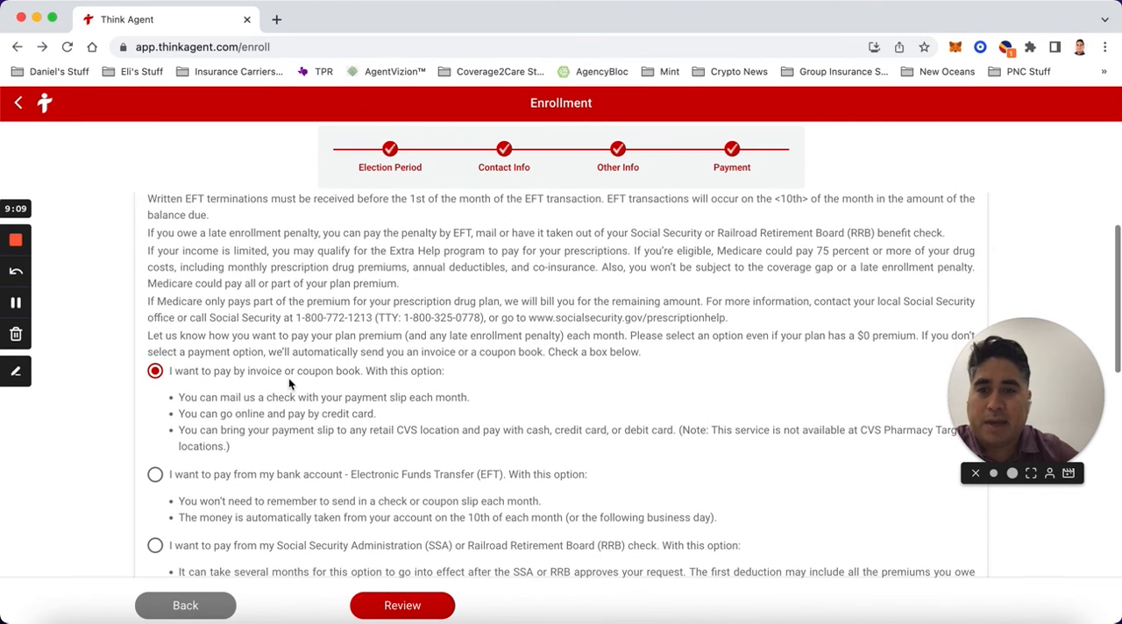
scroll("down", 3)
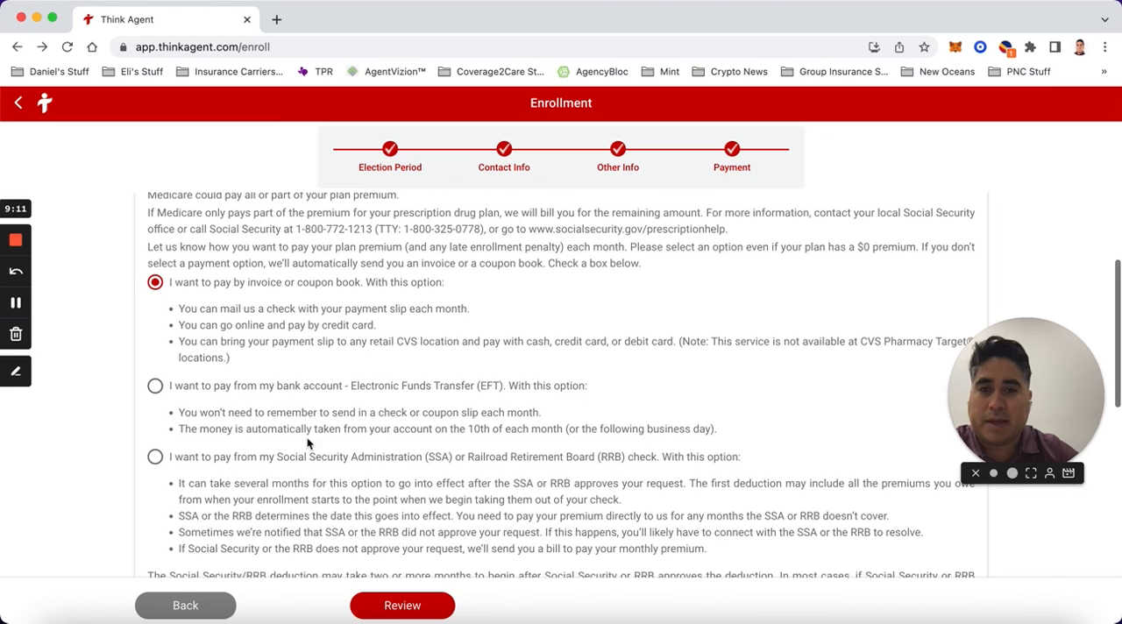
scroll("down", 3)
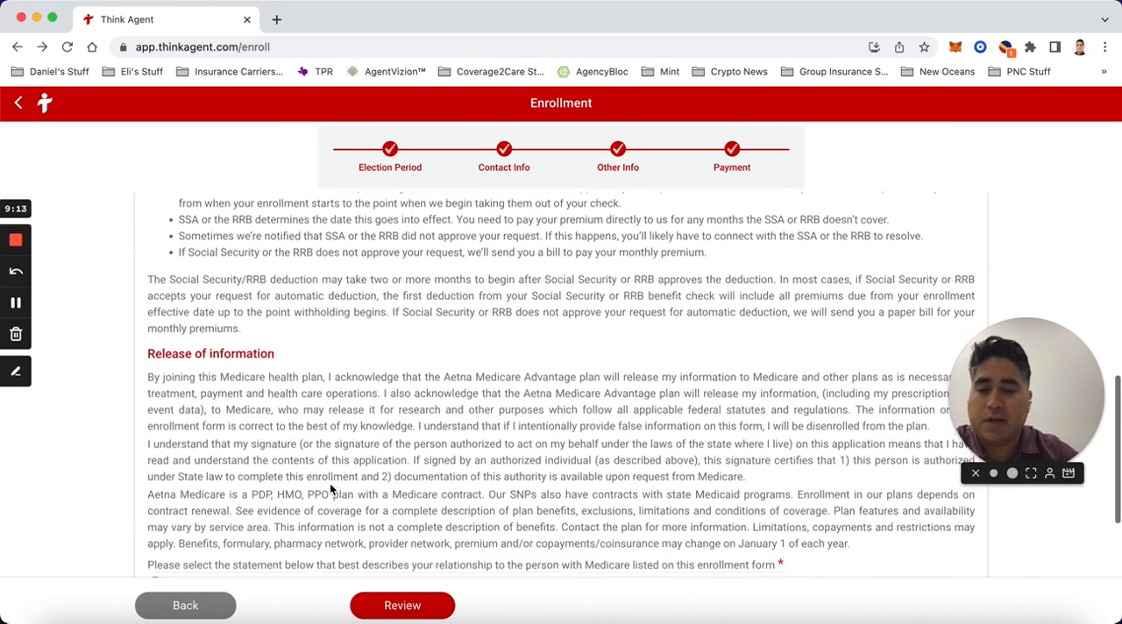
scroll("down", 3)
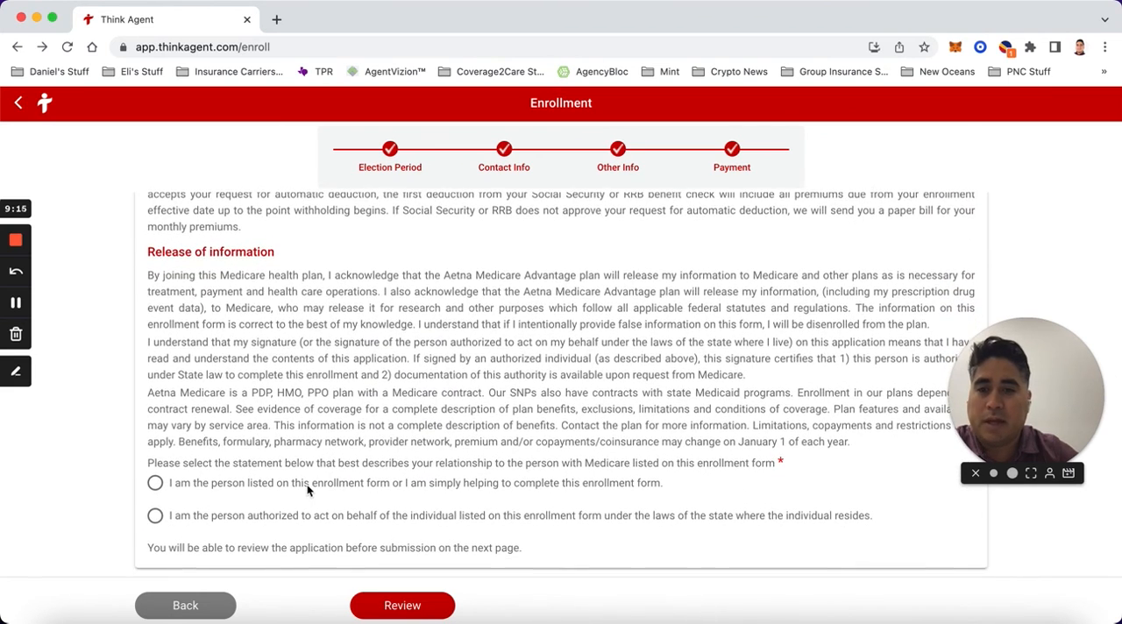
scroll("down", 3)
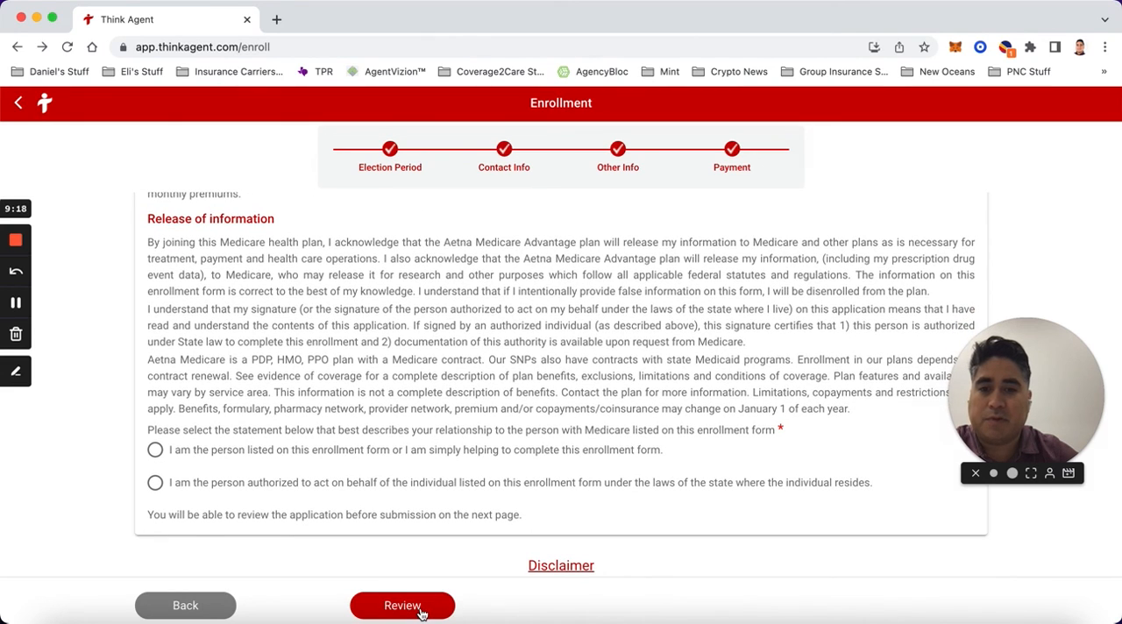
left_click(402, 605)
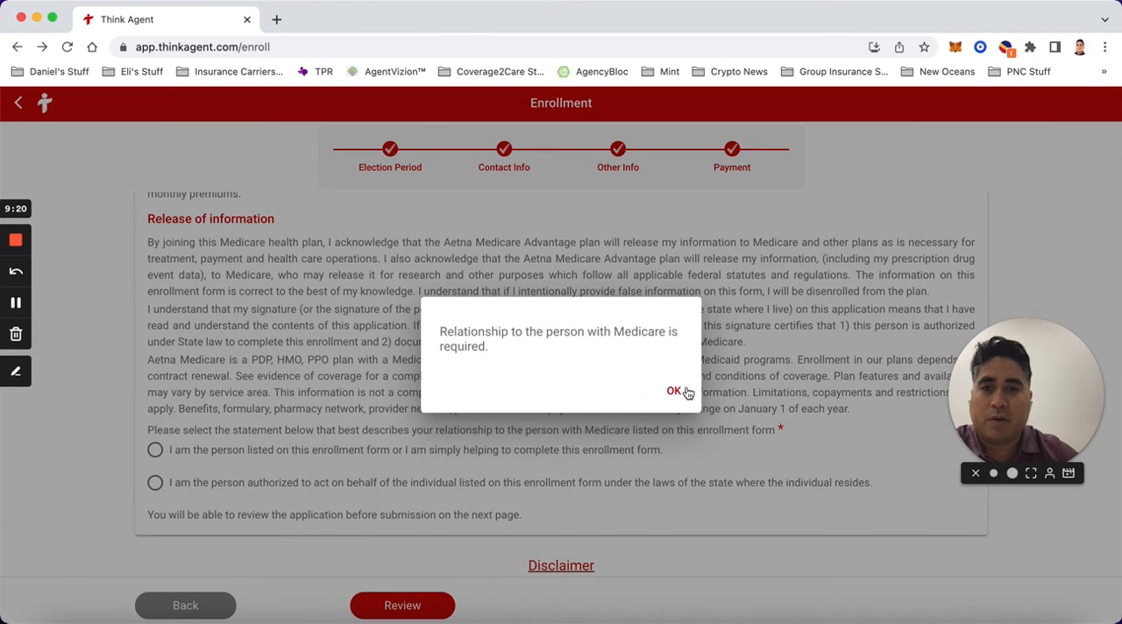
Dismiss the relationship alert, mark 'I am the person listed on this enrollment form', and review again
left_click(674, 391)
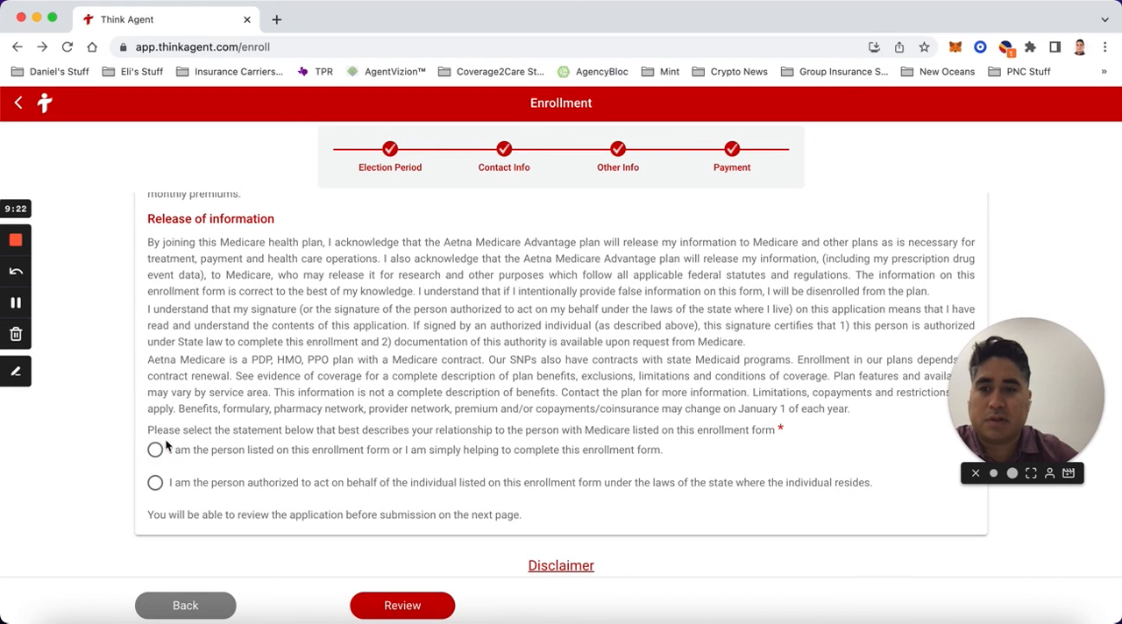
left_click(155, 449)
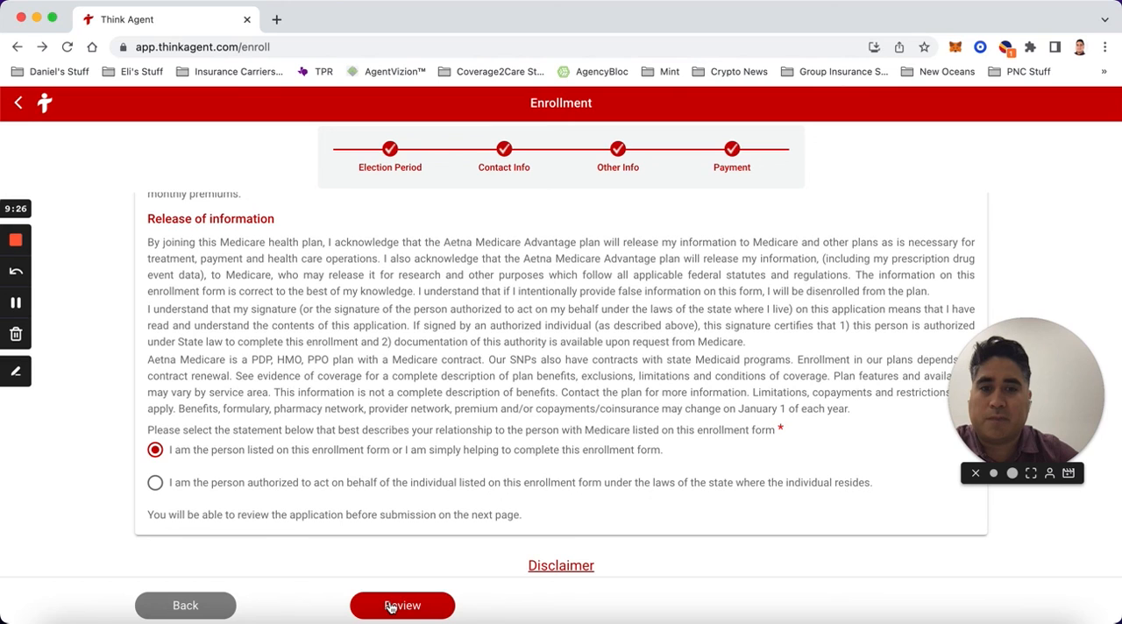
left_click(402, 605)
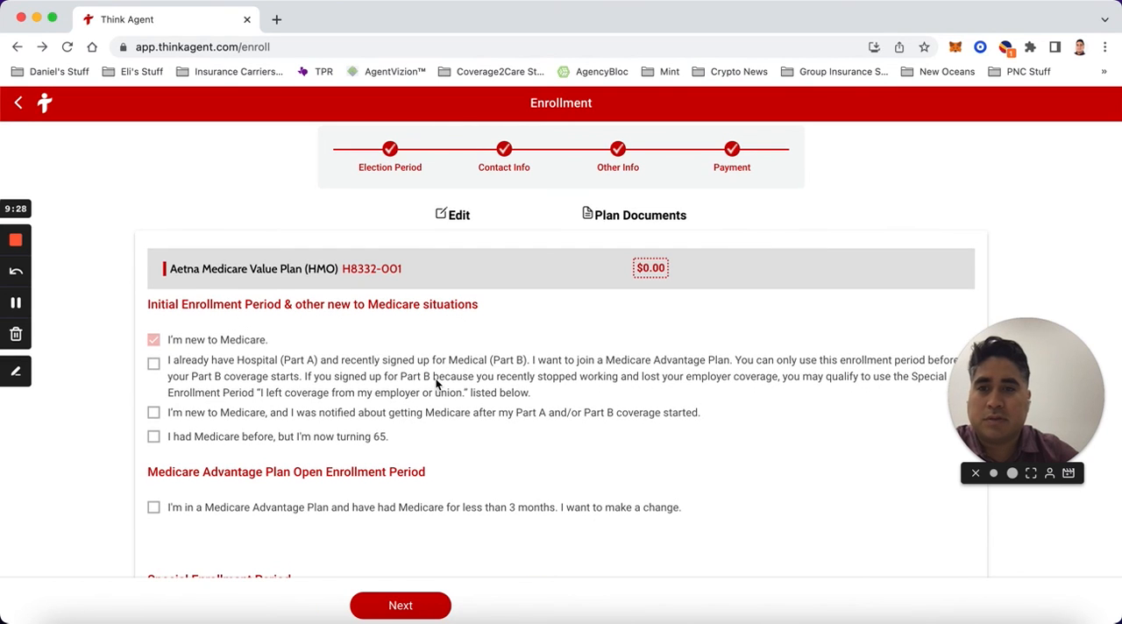
Page through the election period, contact info and other info reviews to the payment review
scroll("down", 3)
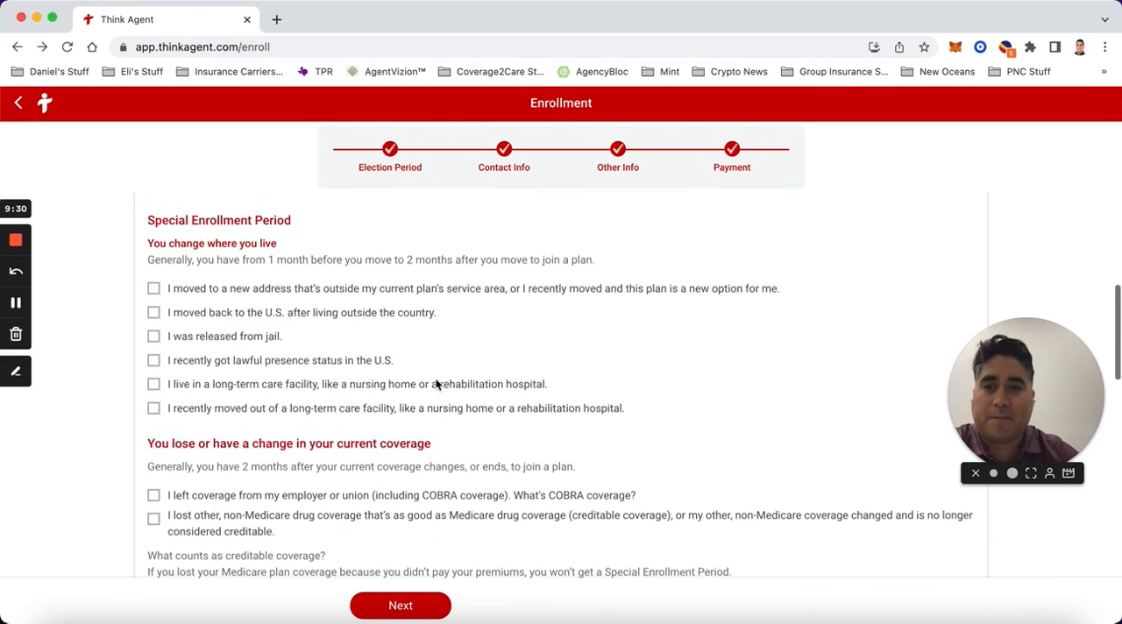
scroll("down", 3)
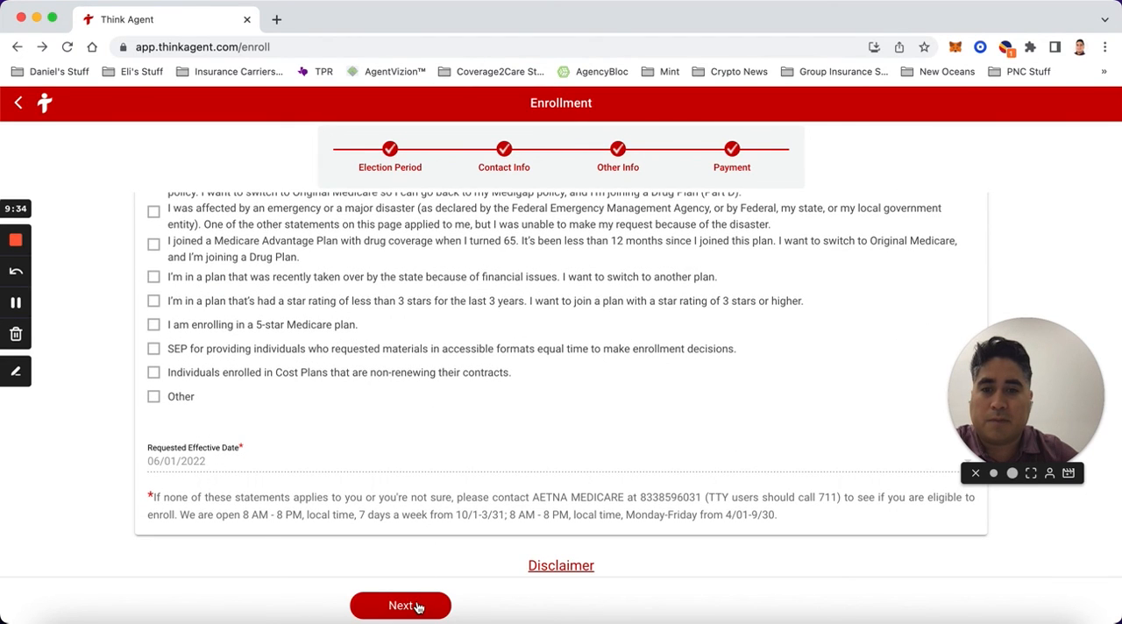
left_click(400, 606)
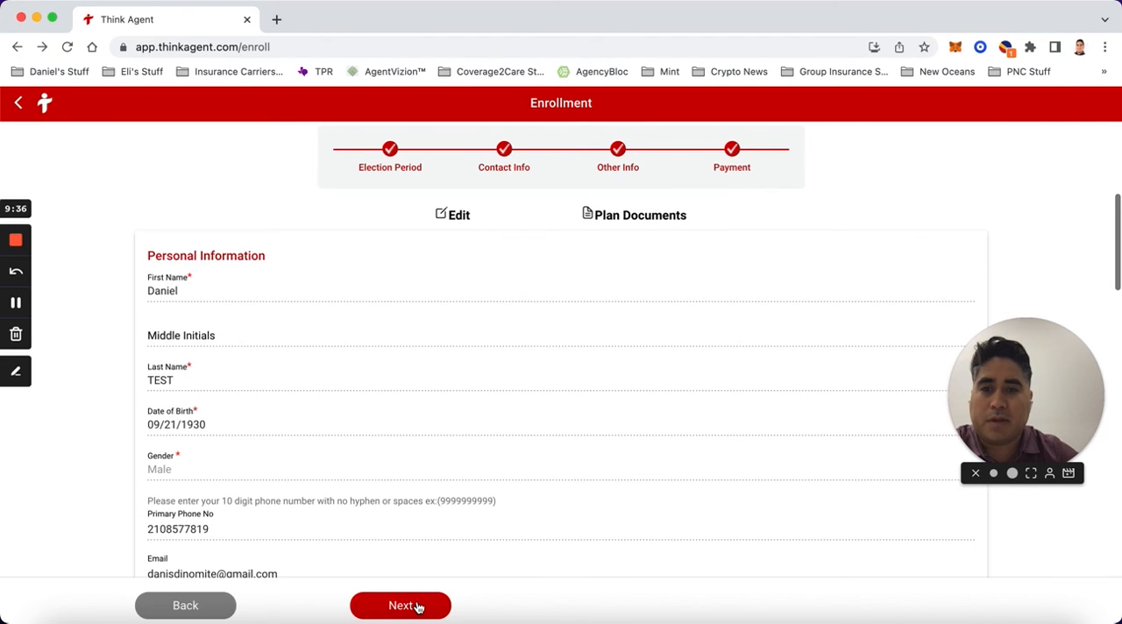
scroll("down", 3)
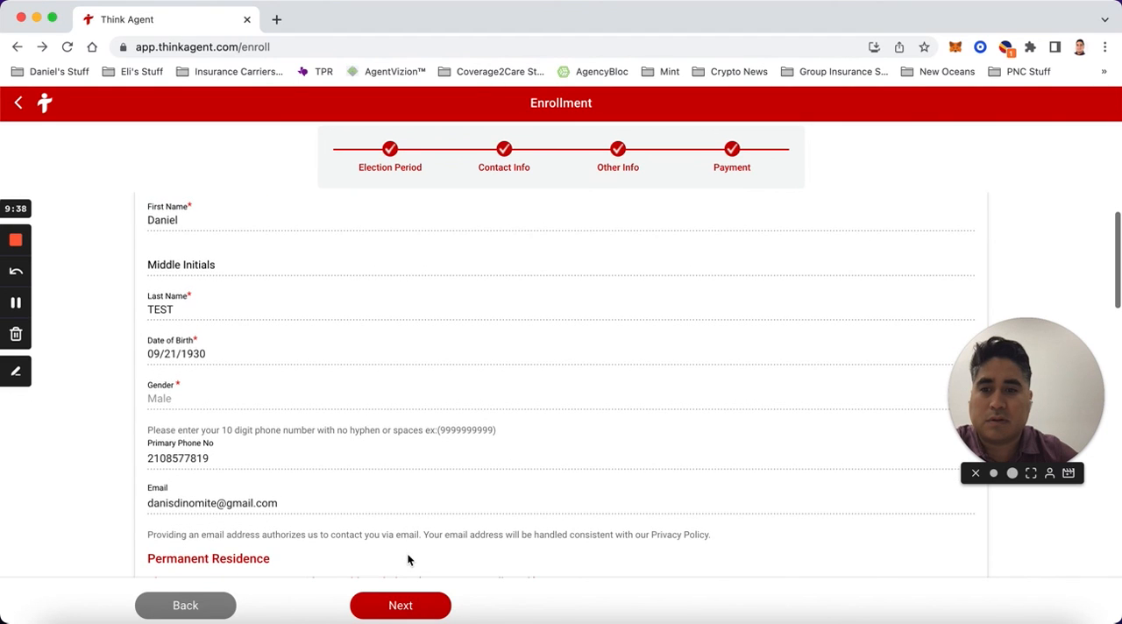
scroll("down", 3)
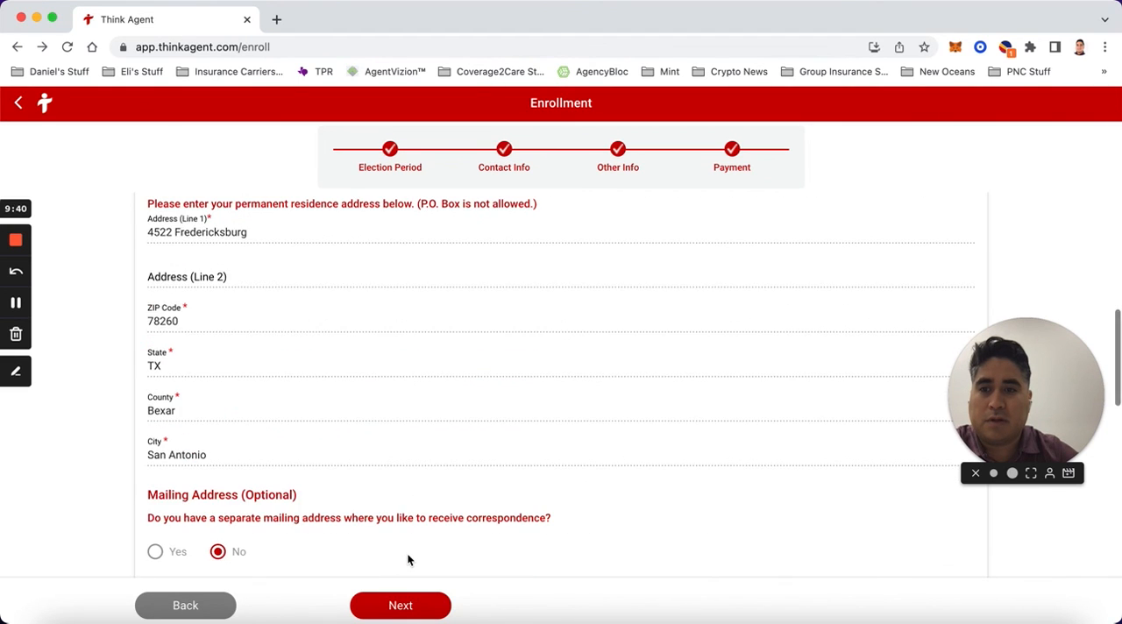
left_click(400, 605)
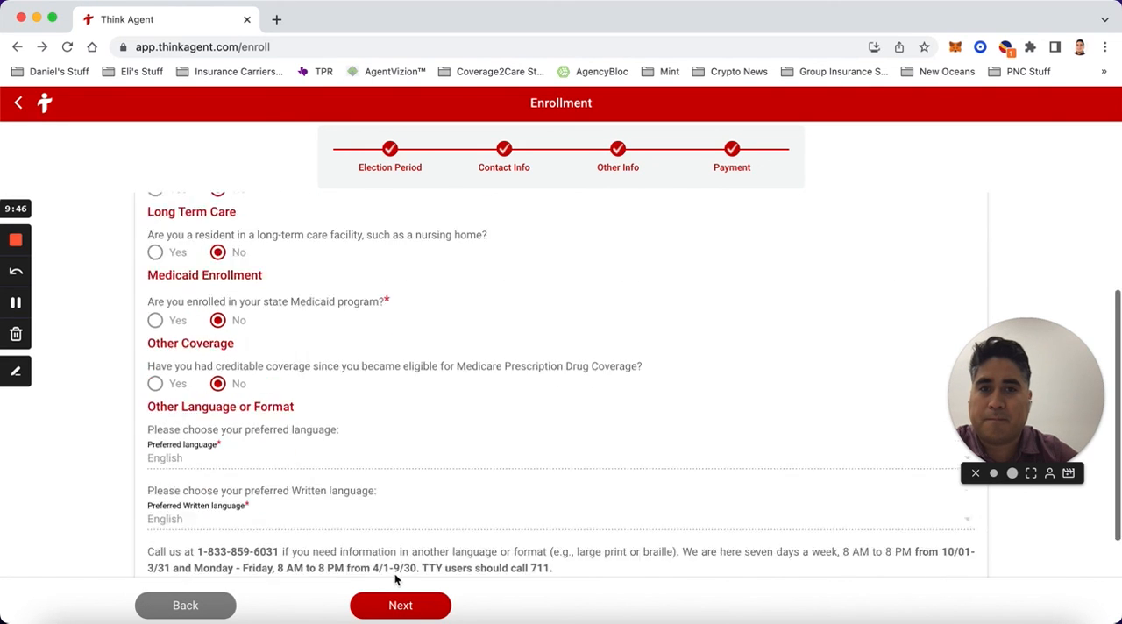
left_click(400, 605)
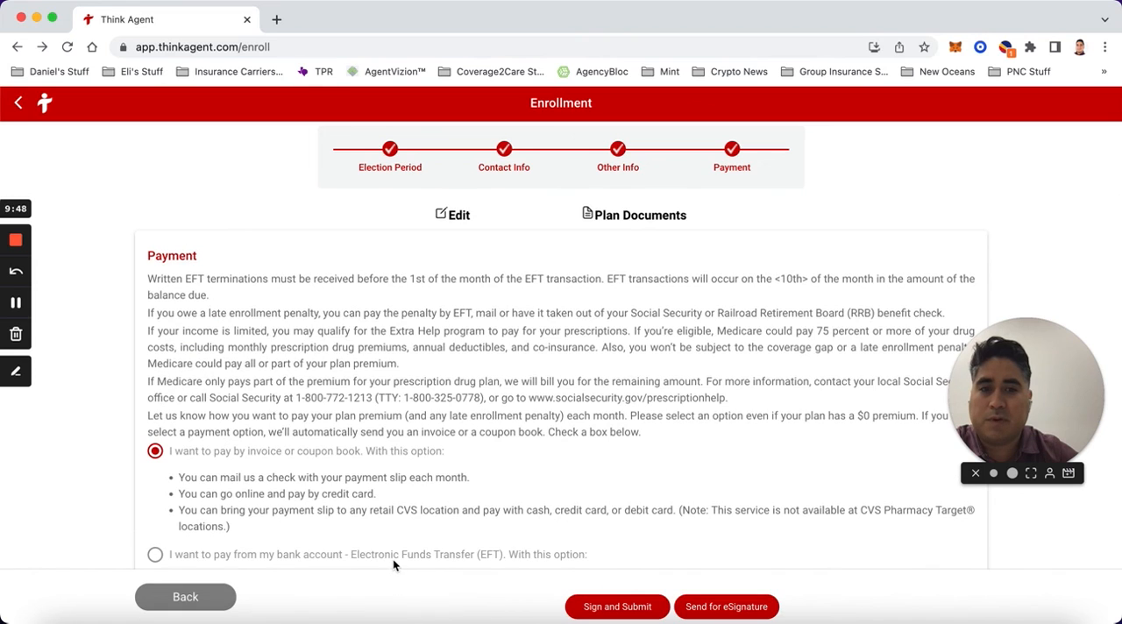
scroll("down", 3)
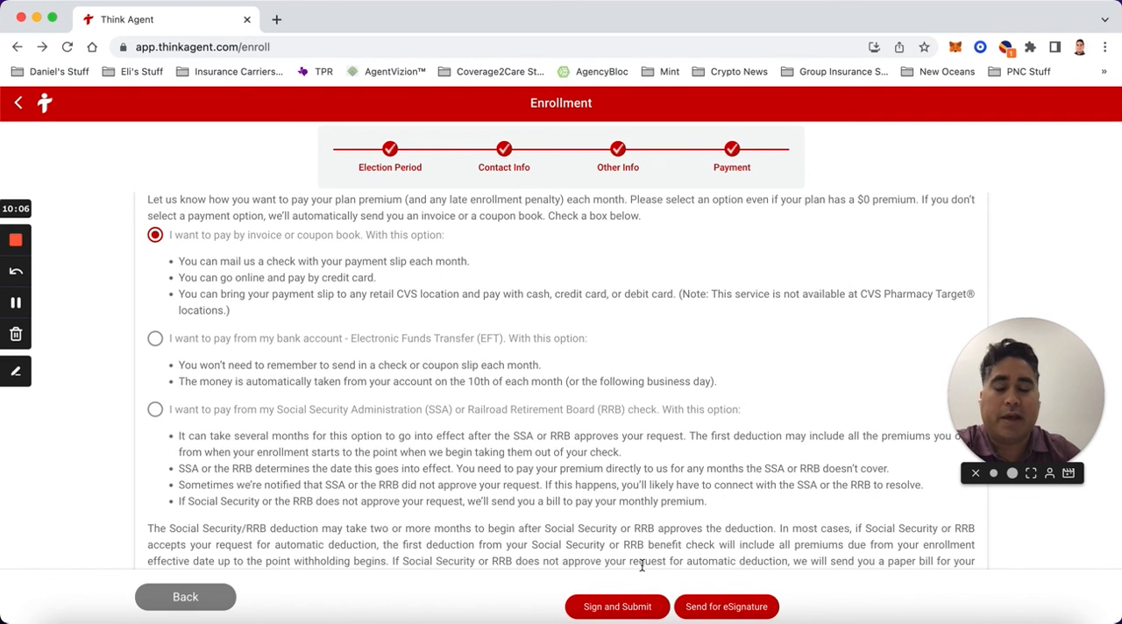
scroll("down", 3)
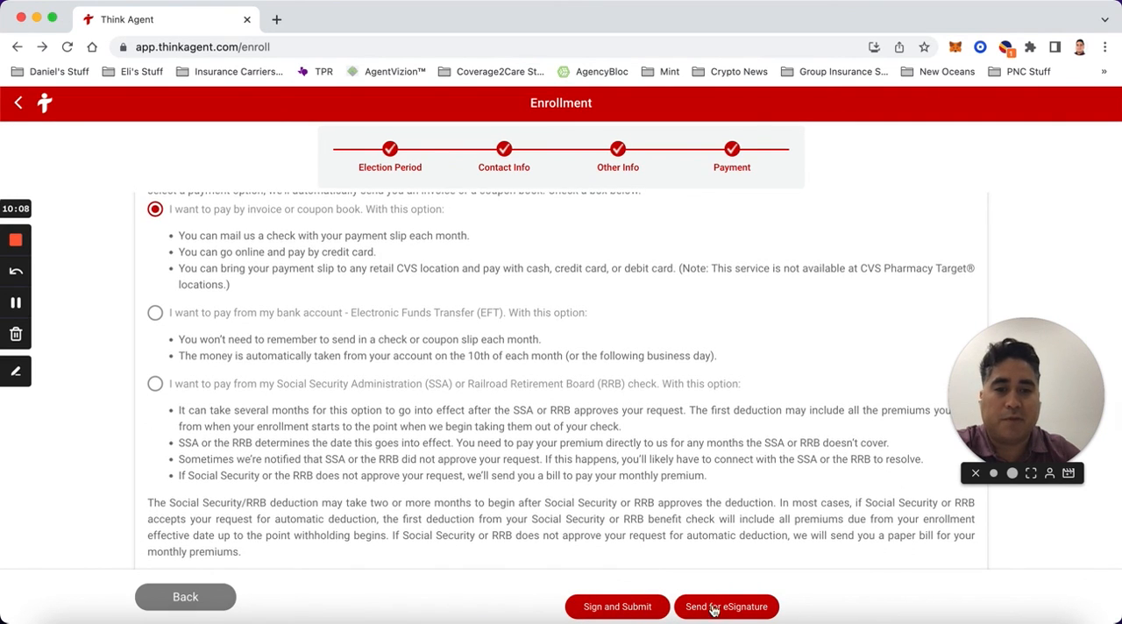